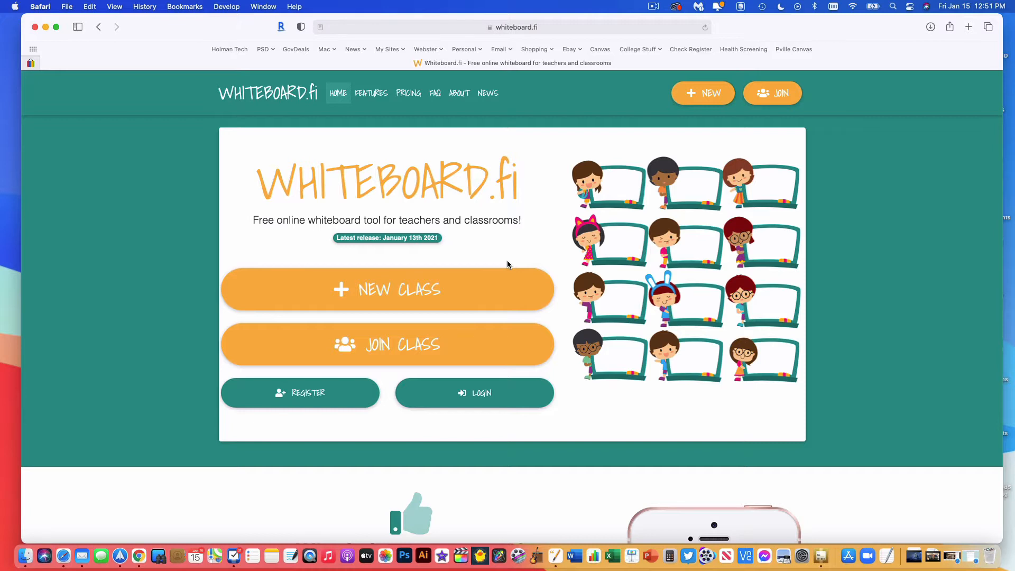
mouse_move(314, 239)
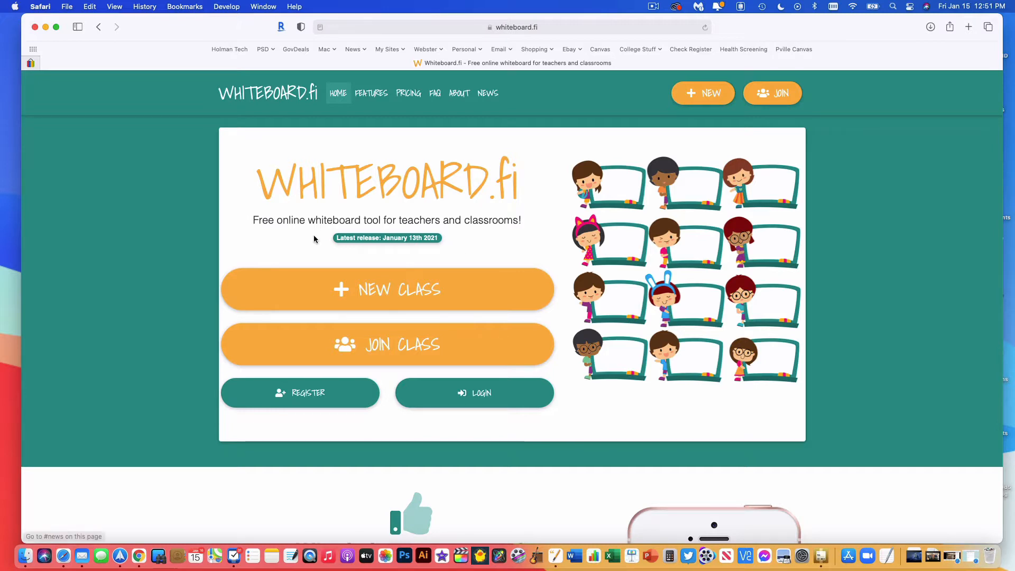
mouse_move(418, 255)
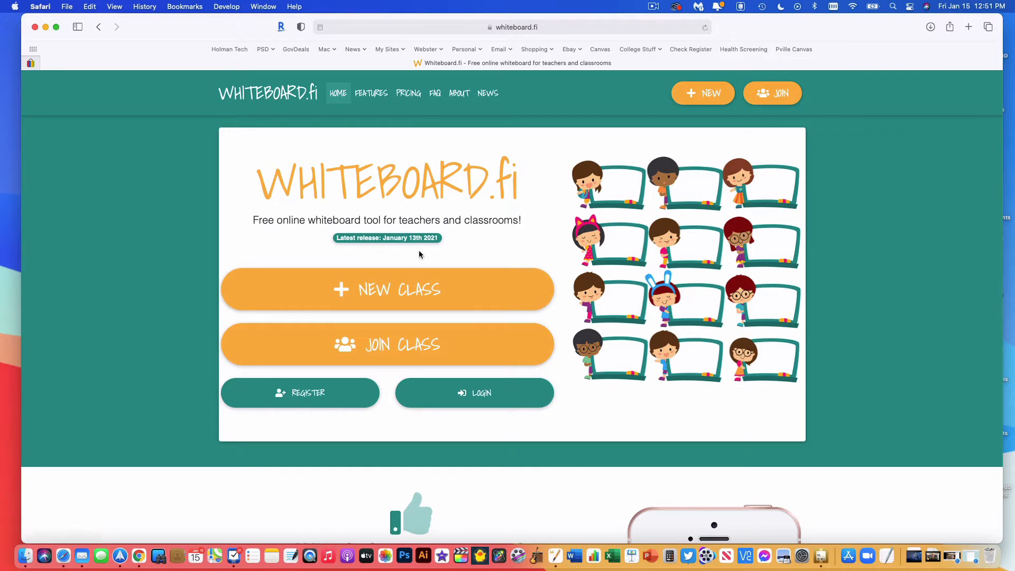
mouse_move(448, 233)
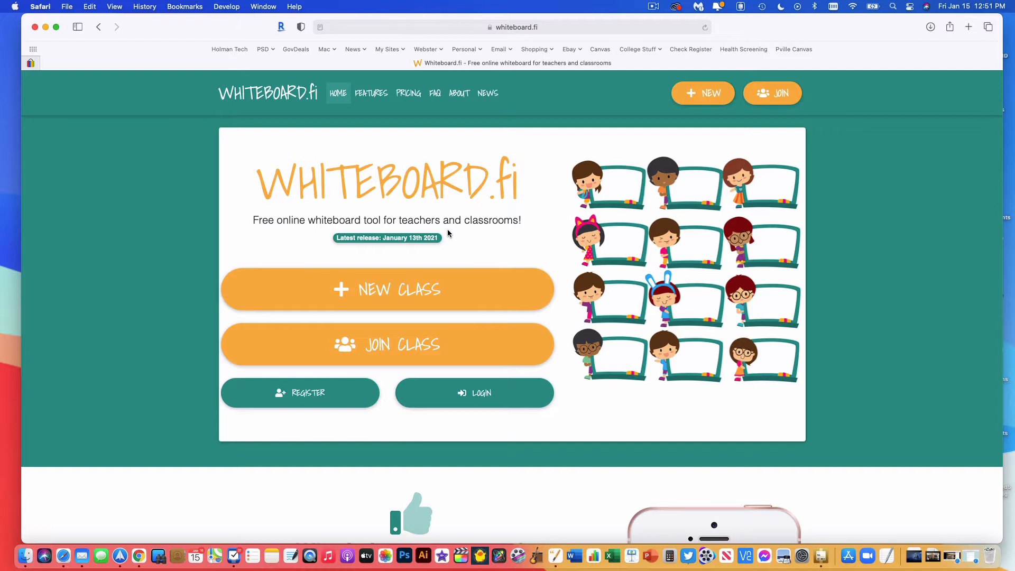
mouse_move(431, 248)
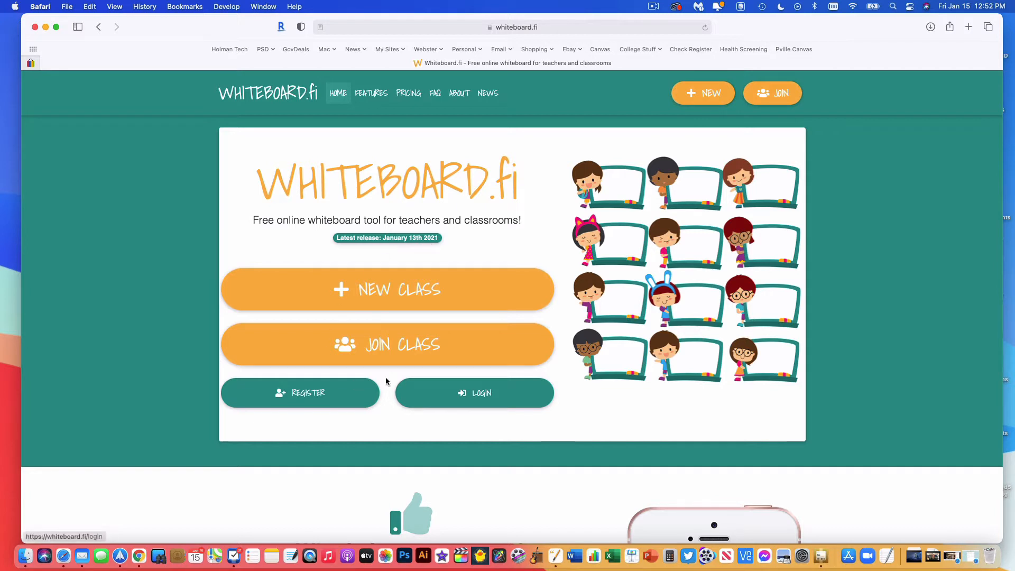
mouse_move(425, 401)
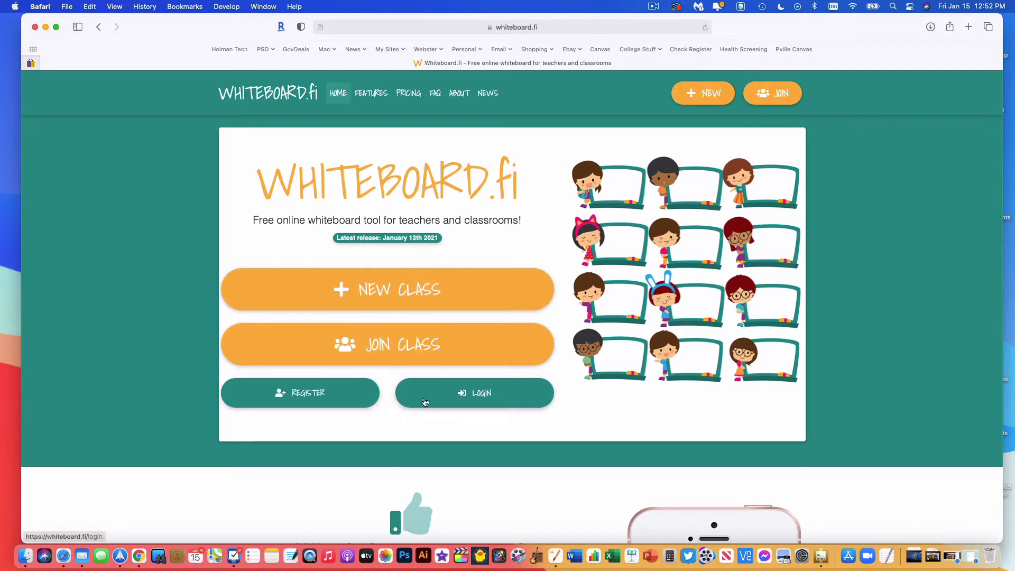
mouse_move(442, 401)
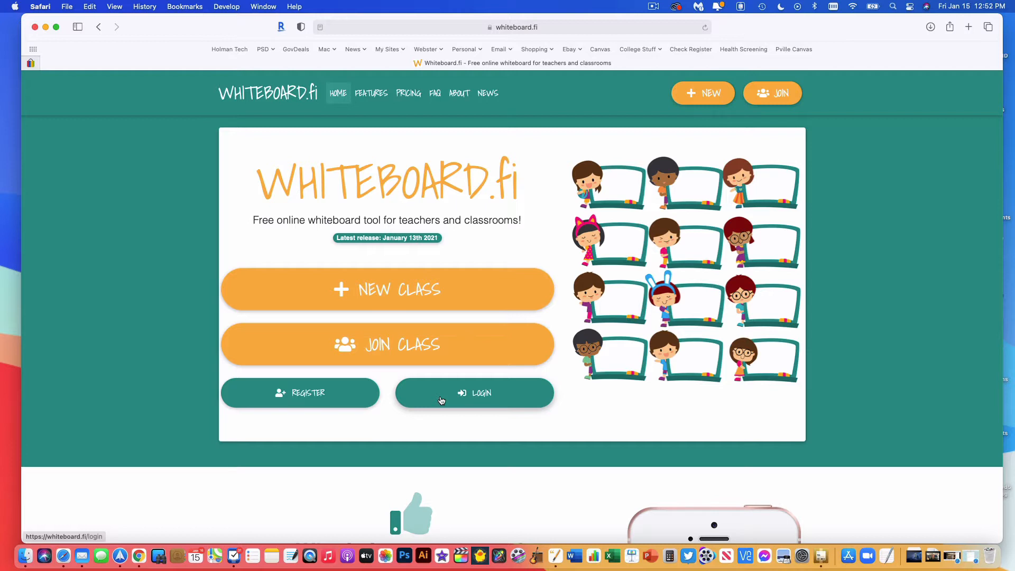
mouse_move(447, 197)
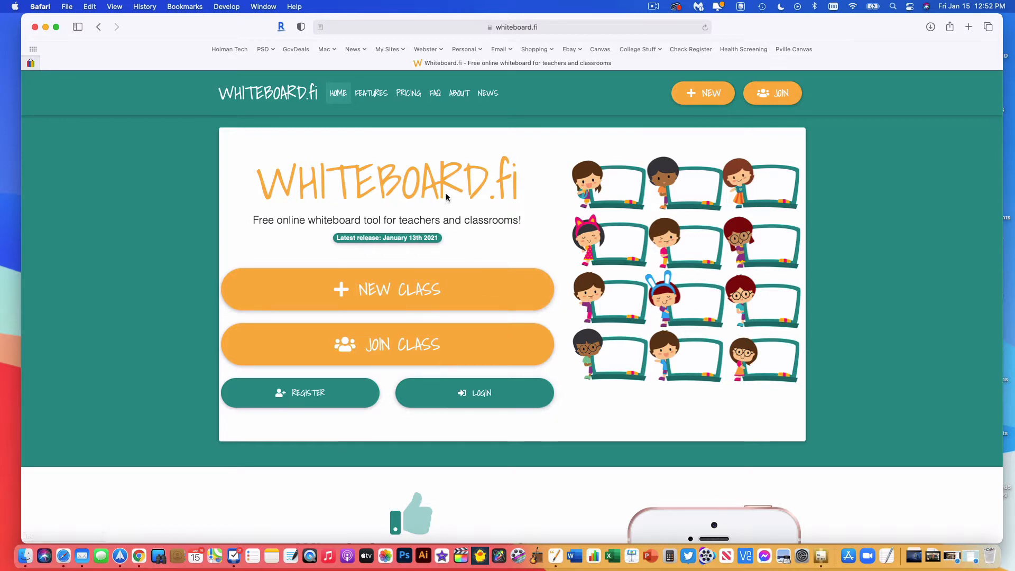
mouse_move(324, 305)
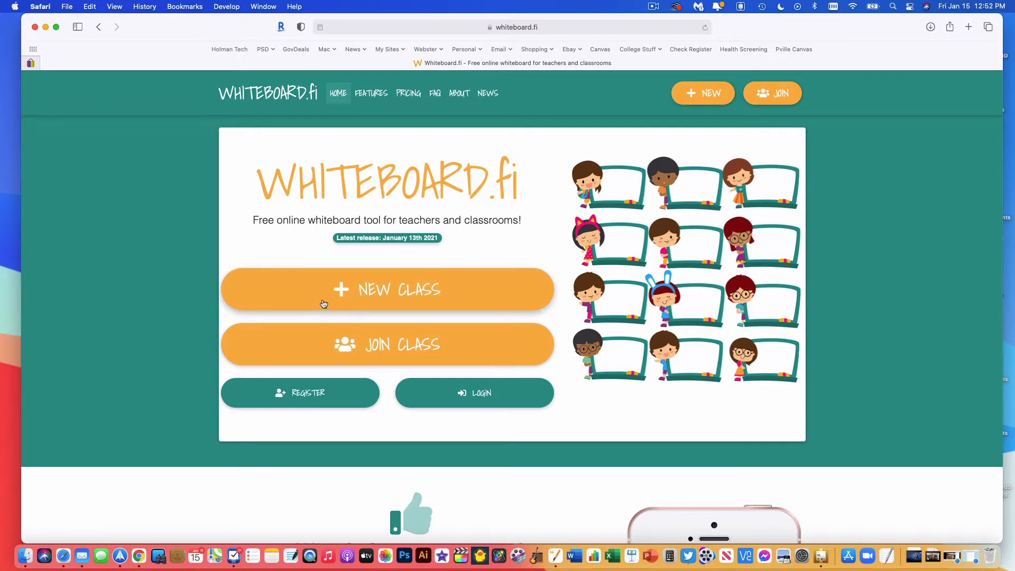
mouse_move(454, 297)
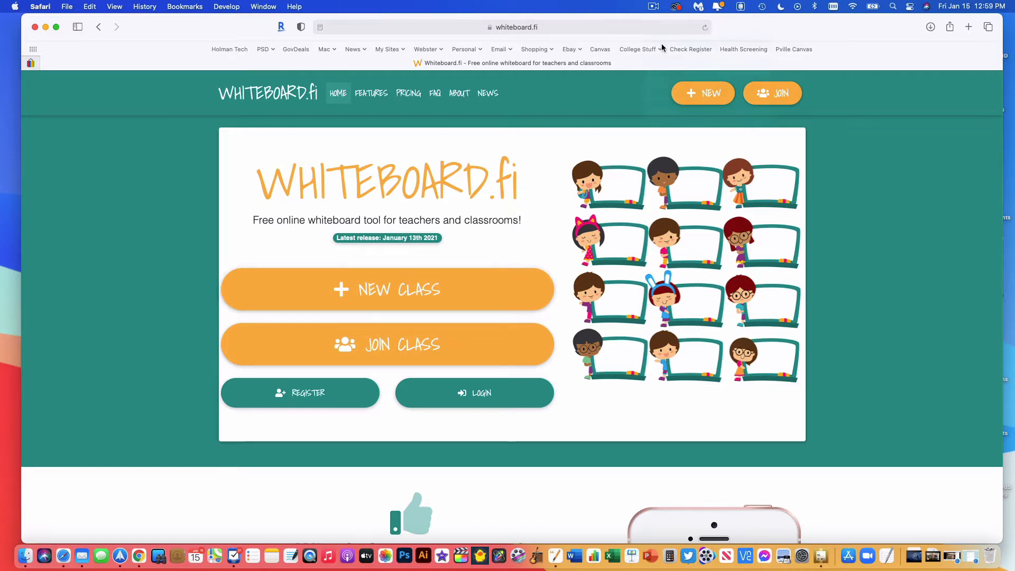
mouse_move(399, 302)
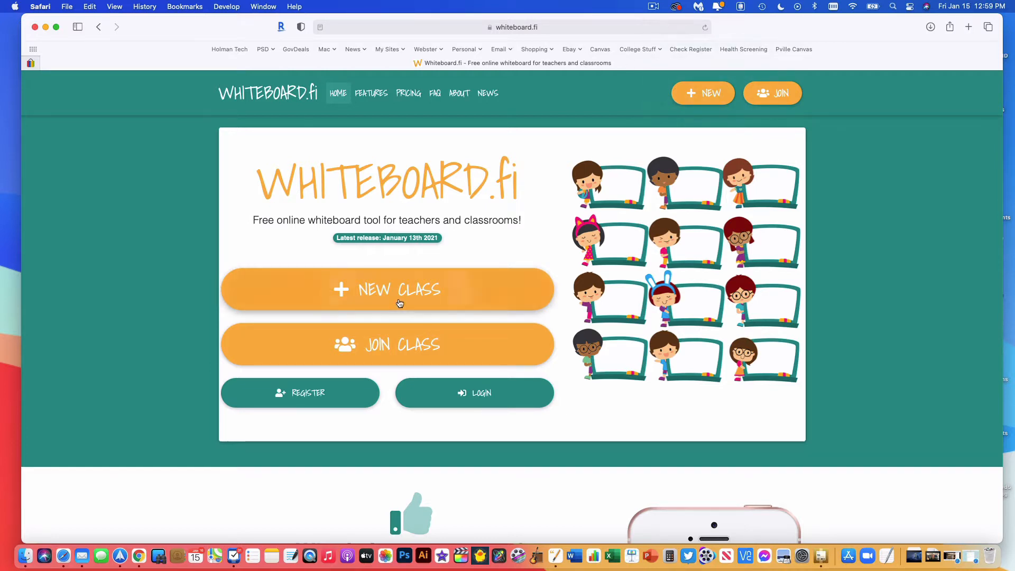
- Create a new class named Test with the waiting room lobby enabled
click(386, 289)
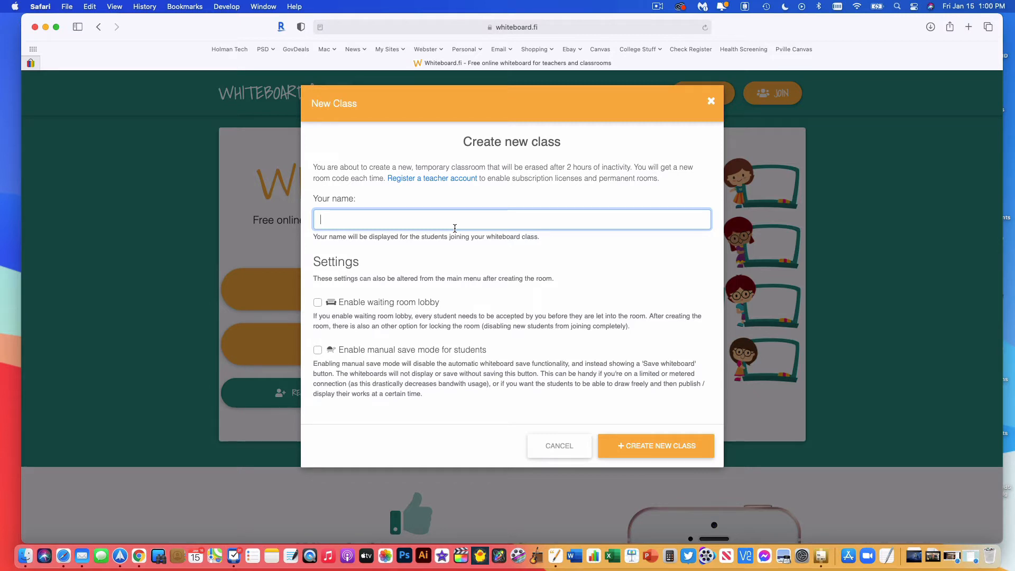
text(Test)
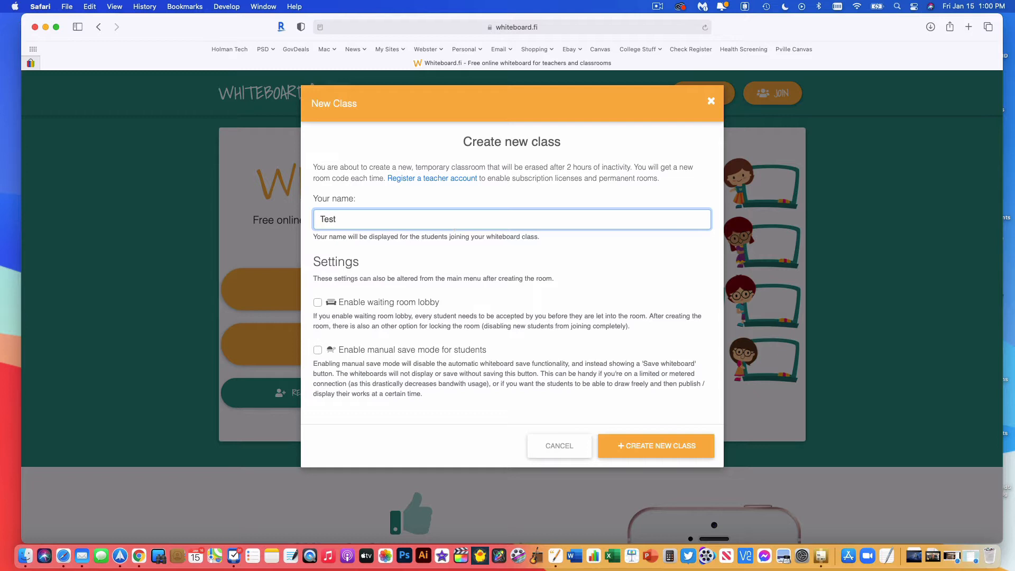
click(317, 302)
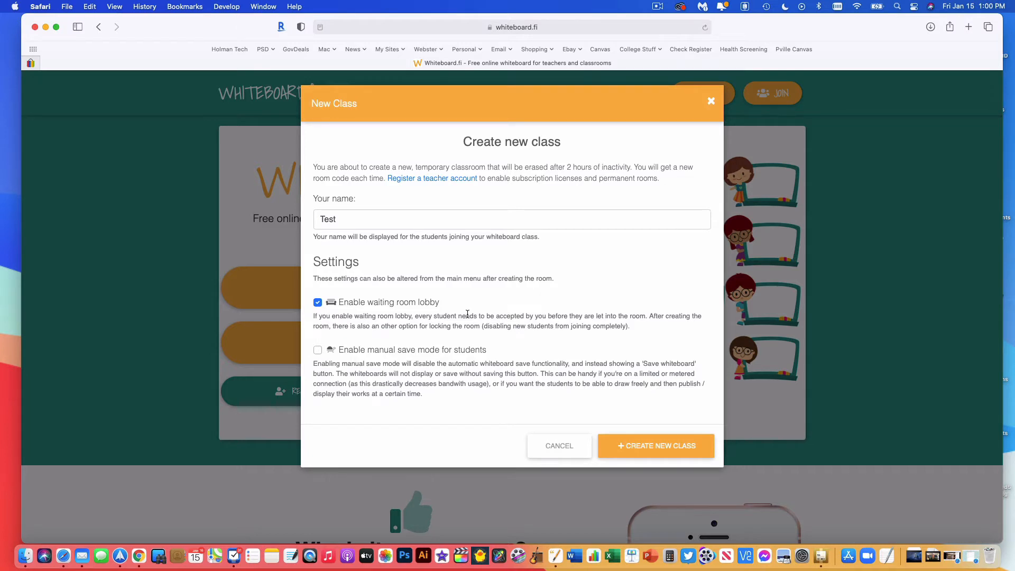
mouse_move(381, 354)
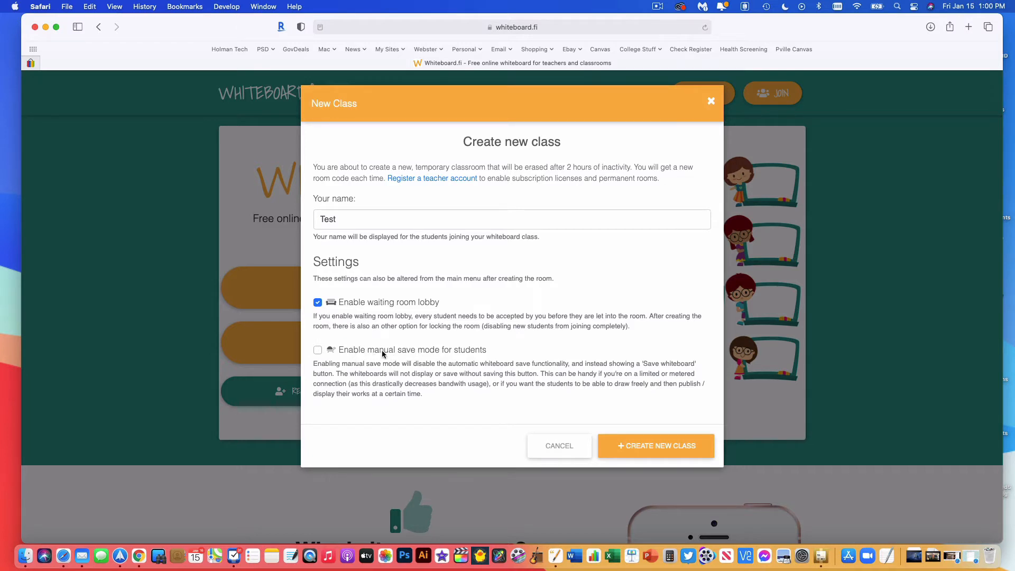
mouse_move(437, 356)
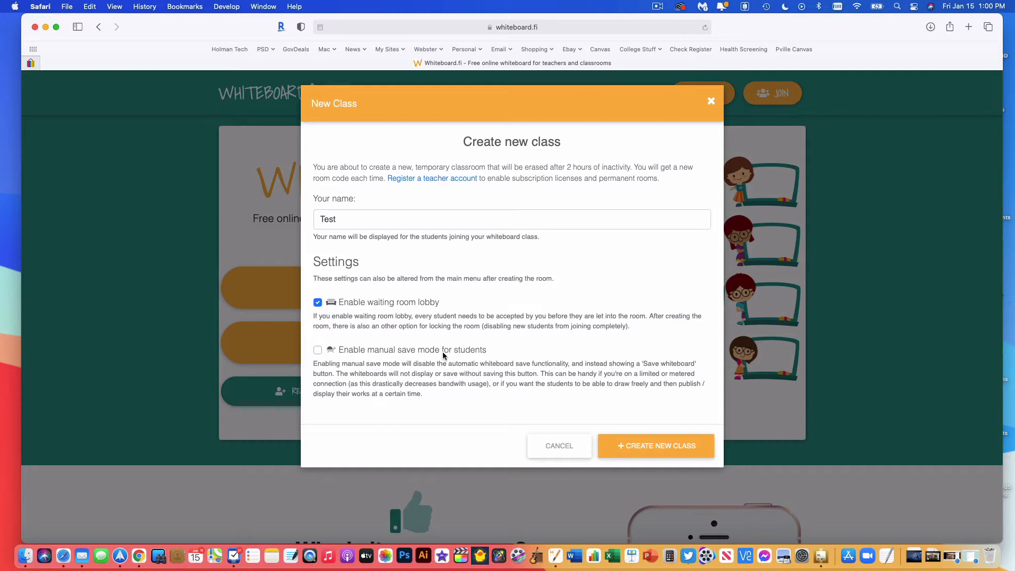
mouse_move(330, 360)
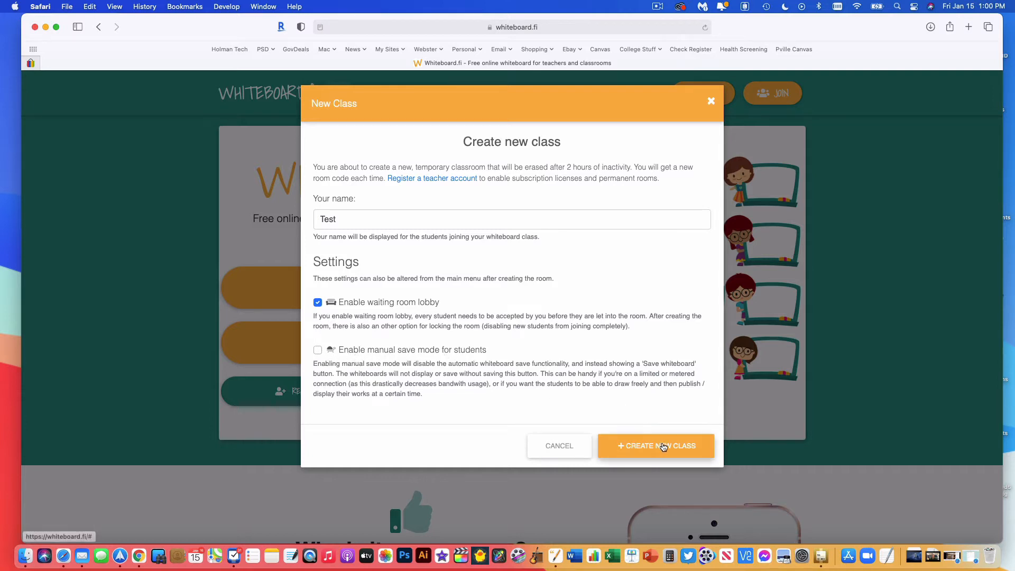
click(655, 445)
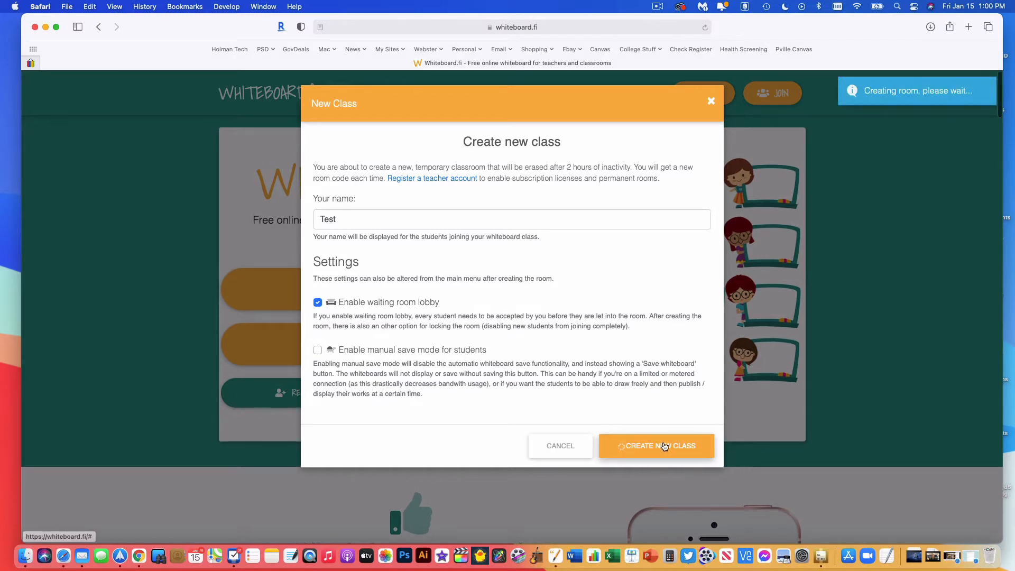
click(655, 445)
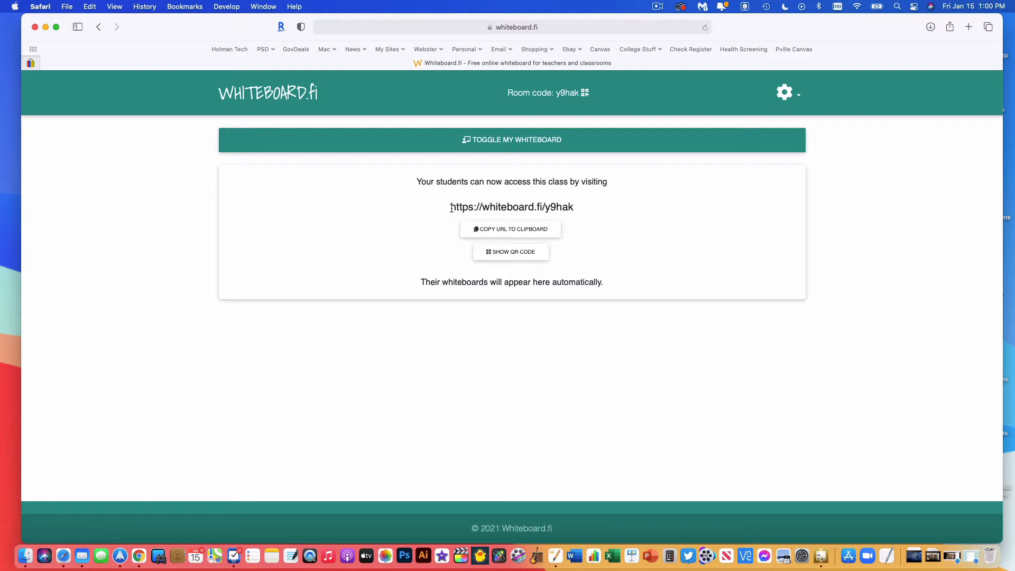
double_click(511, 206)
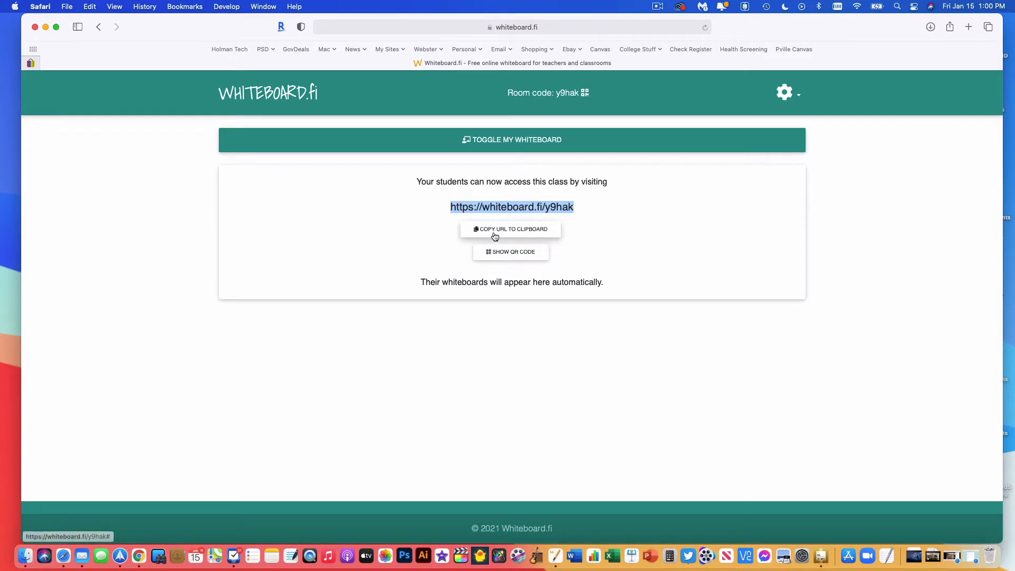
- Display the room QR code and join from the student device as Student 1
click(510, 251)
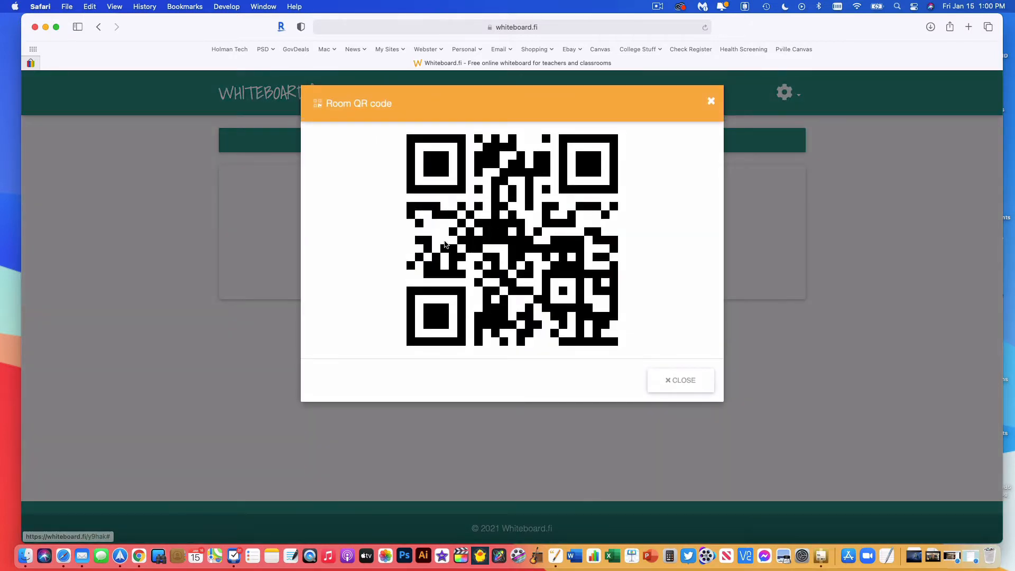
mouse_move(685, 286)
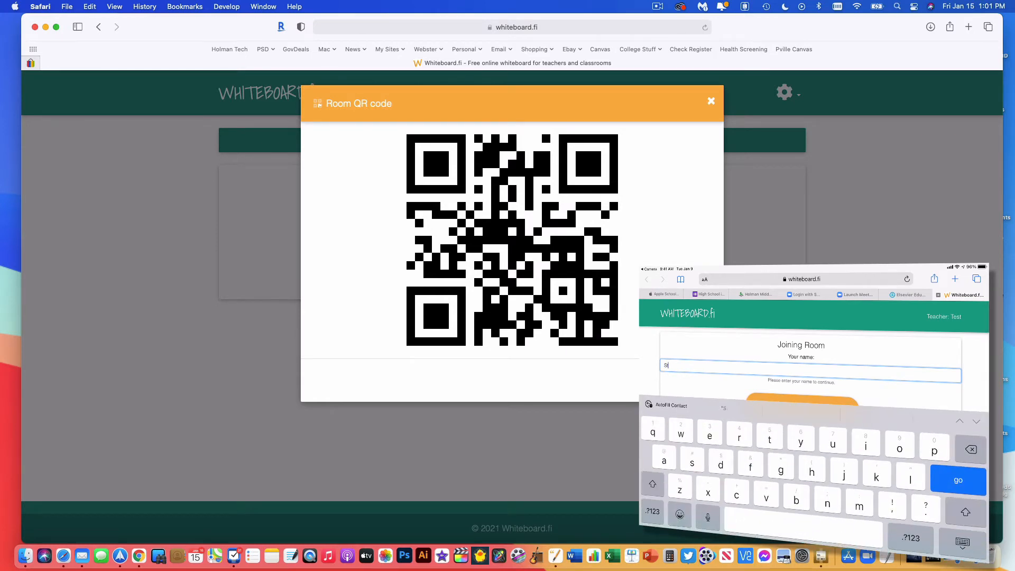
text(tudent 1)
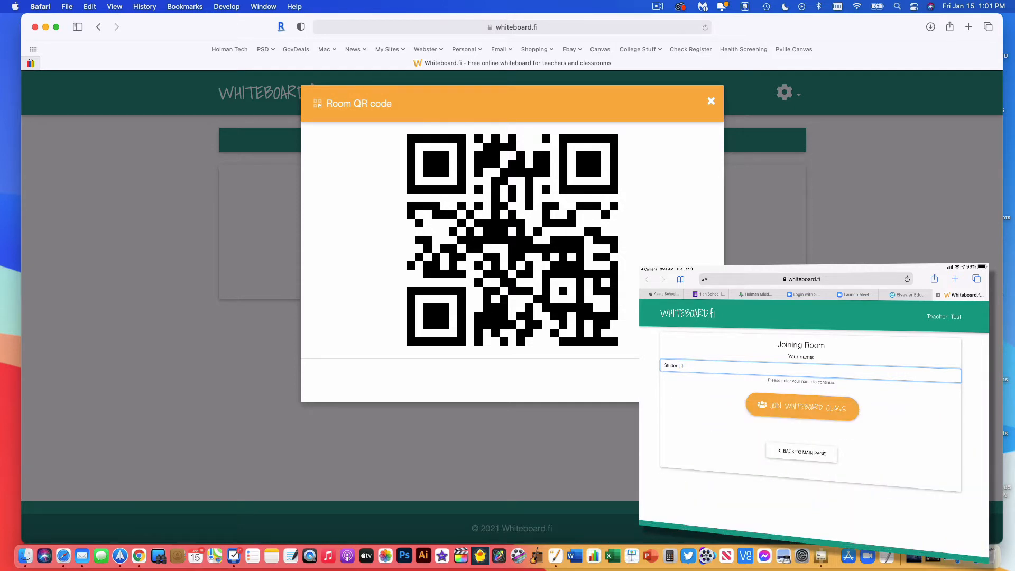
click(801, 407)
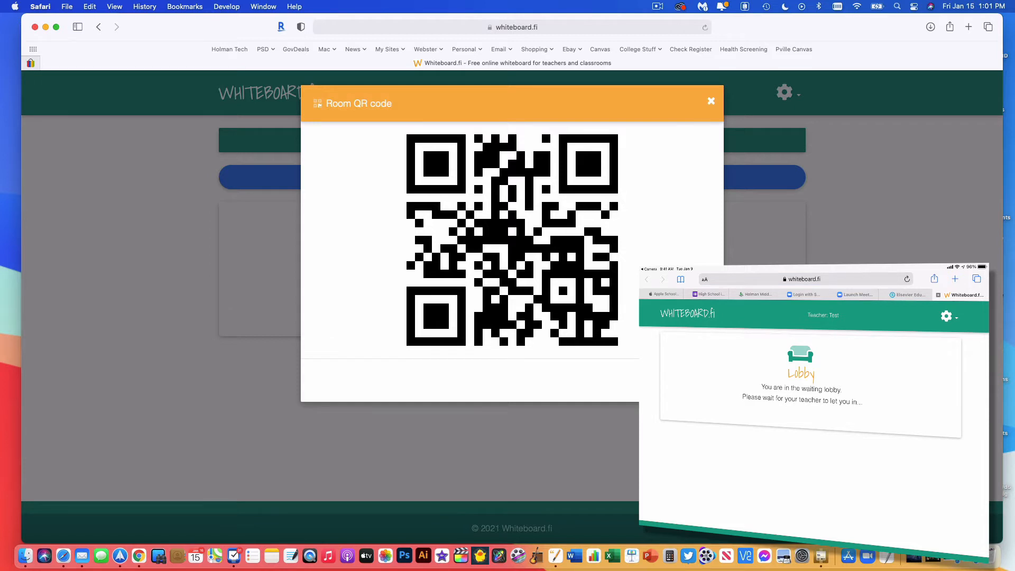
- Dismiss the QR code and accept Student 1 from the lobby
click(710, 101)
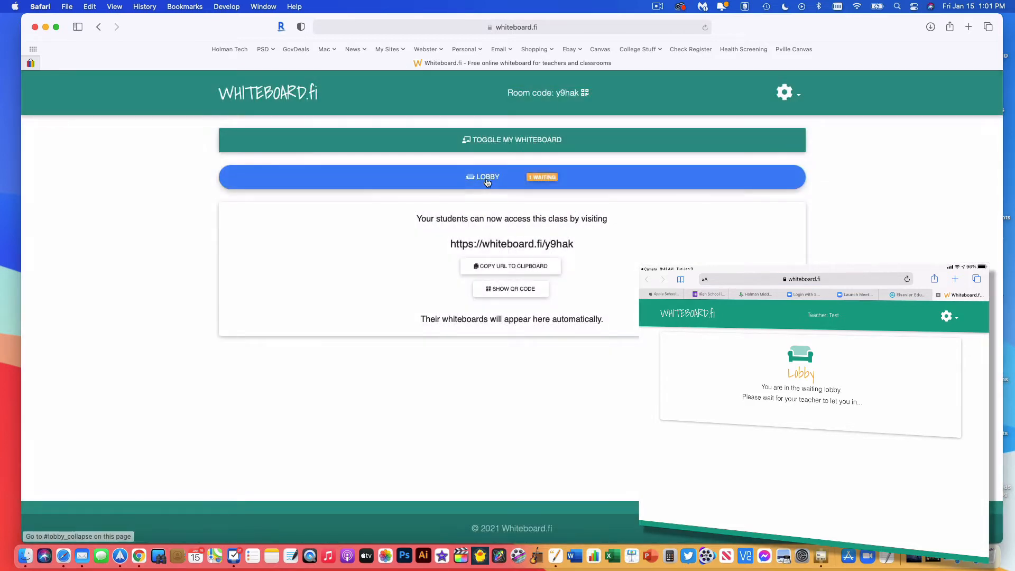
click(487, 176)
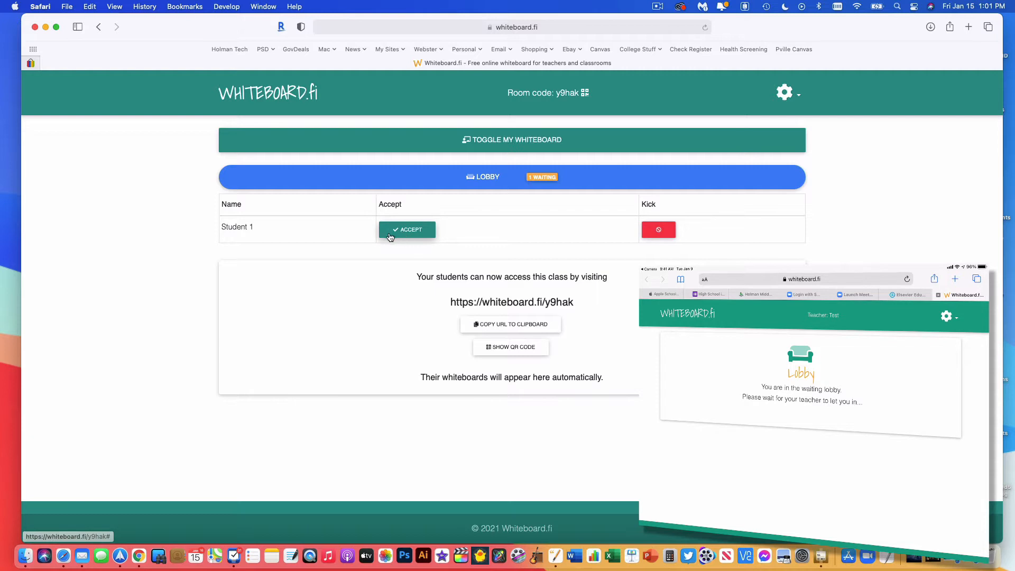
click(406, 229)
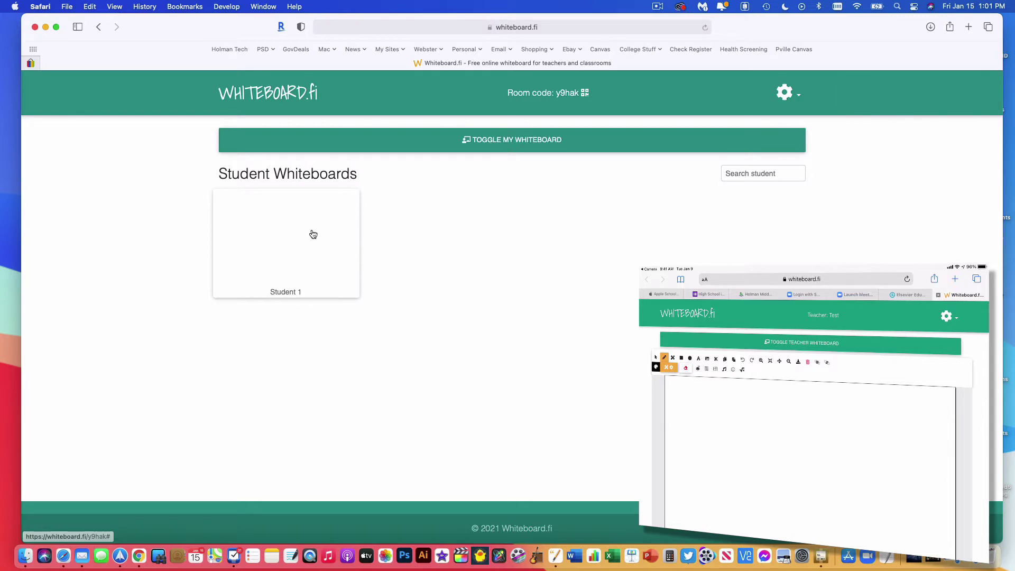
mouse_move(411, 242)
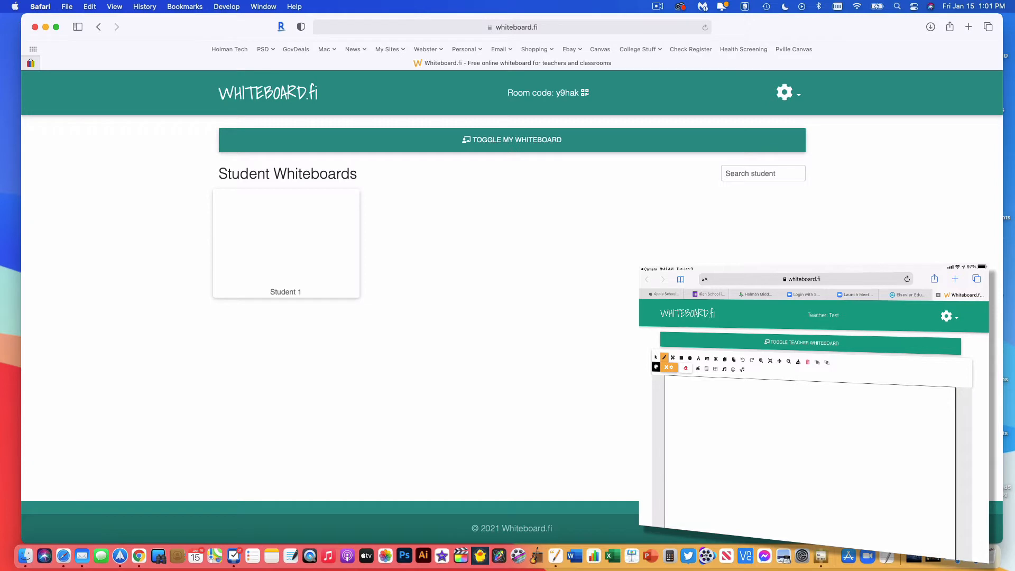
mouse_move(542, 338)
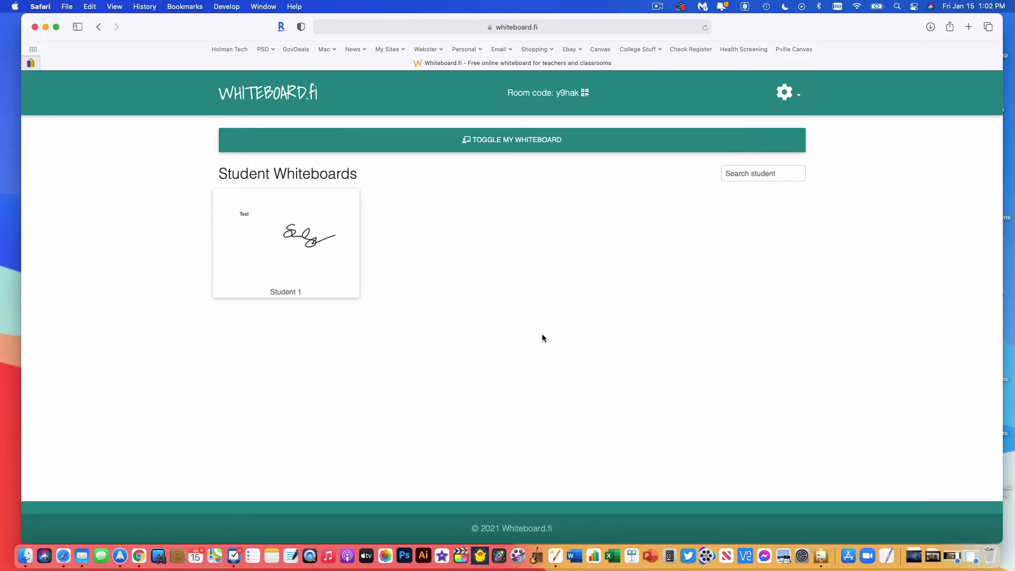
mouse_move(262, 248)
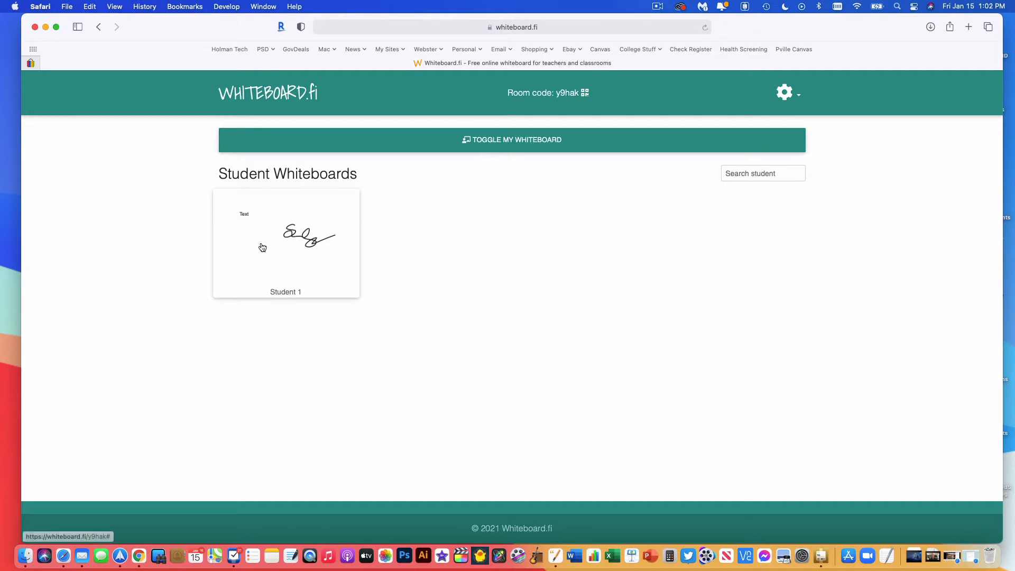
mouse_move(298, 248)
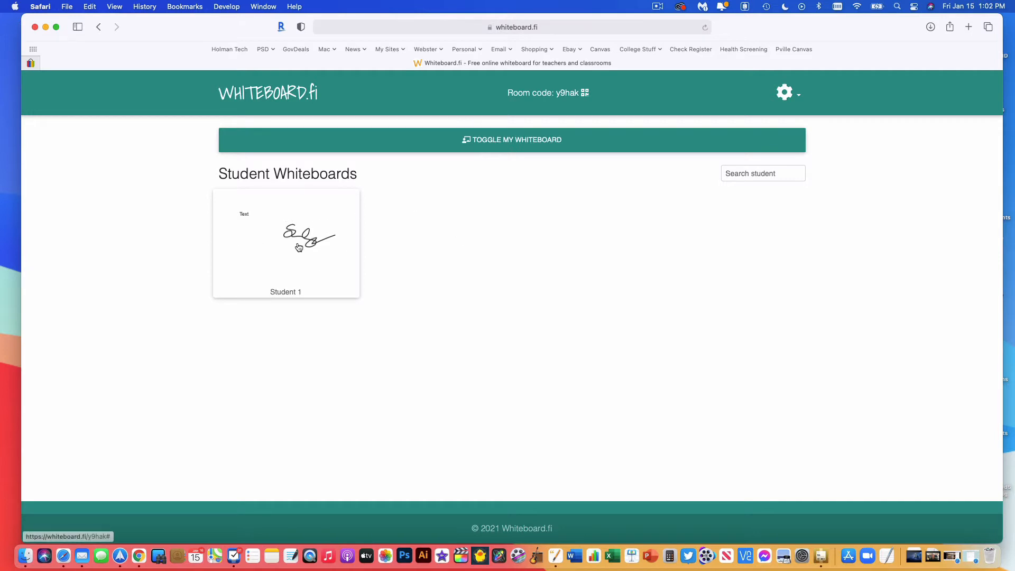
mouse_move(281, 301)
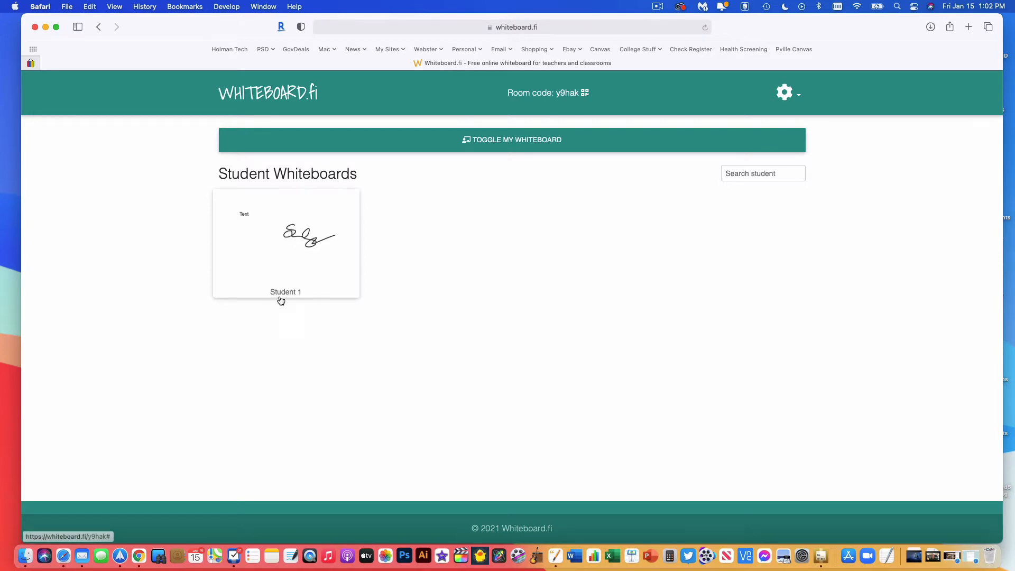
mouse_move(289, 246)
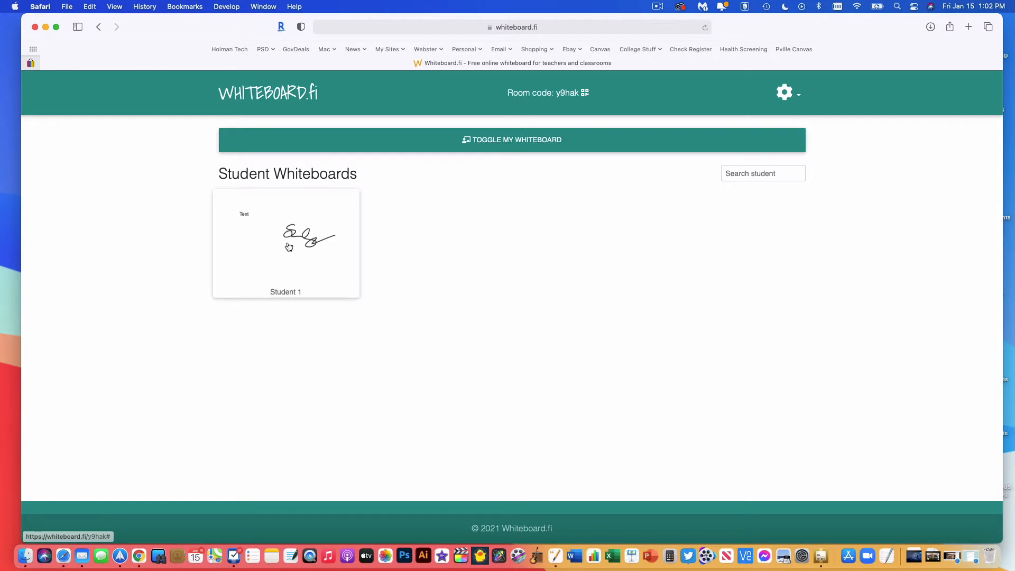
mouse_move(301, 235)
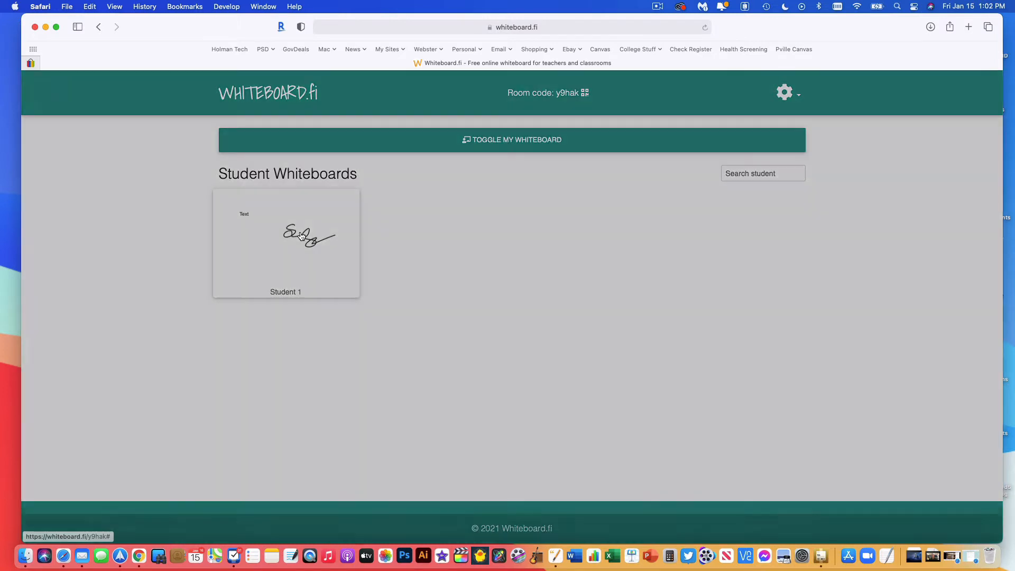
- Copy Student 1's board via Actions to the teacher whiteboard, then close the enlarged view
click(285, 242)
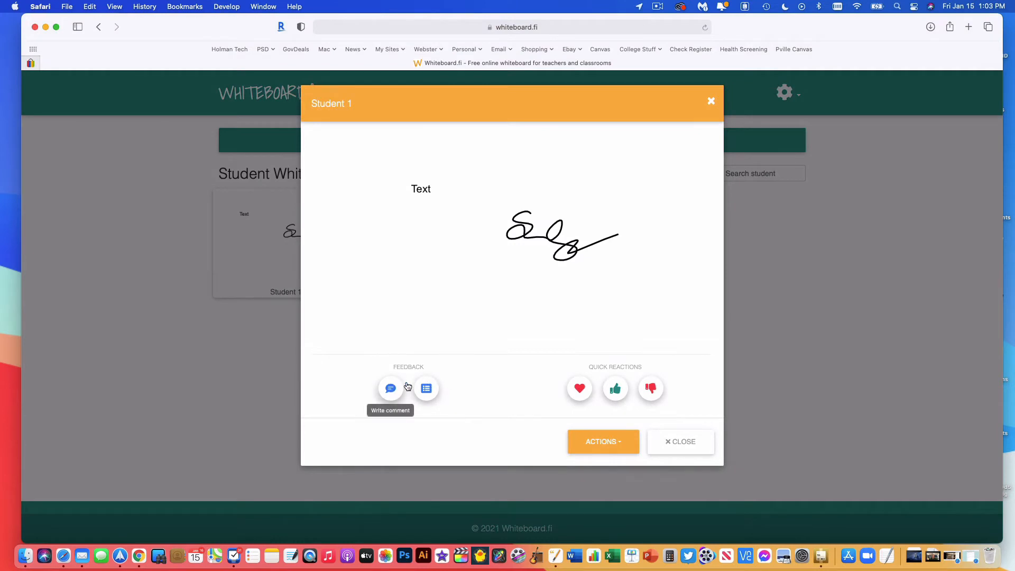
mouse_move(669, 384)
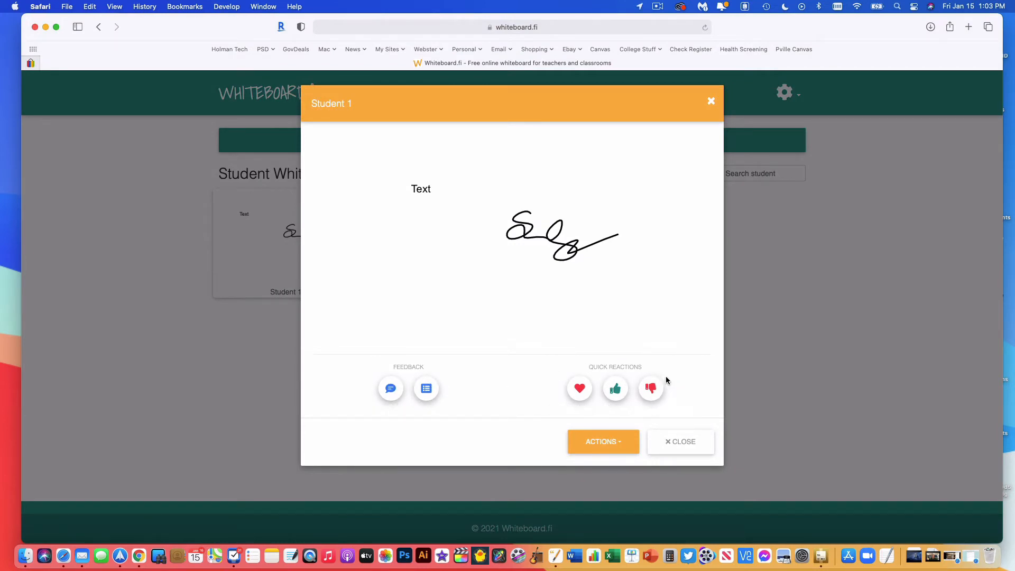
mouse_move(426, 389)
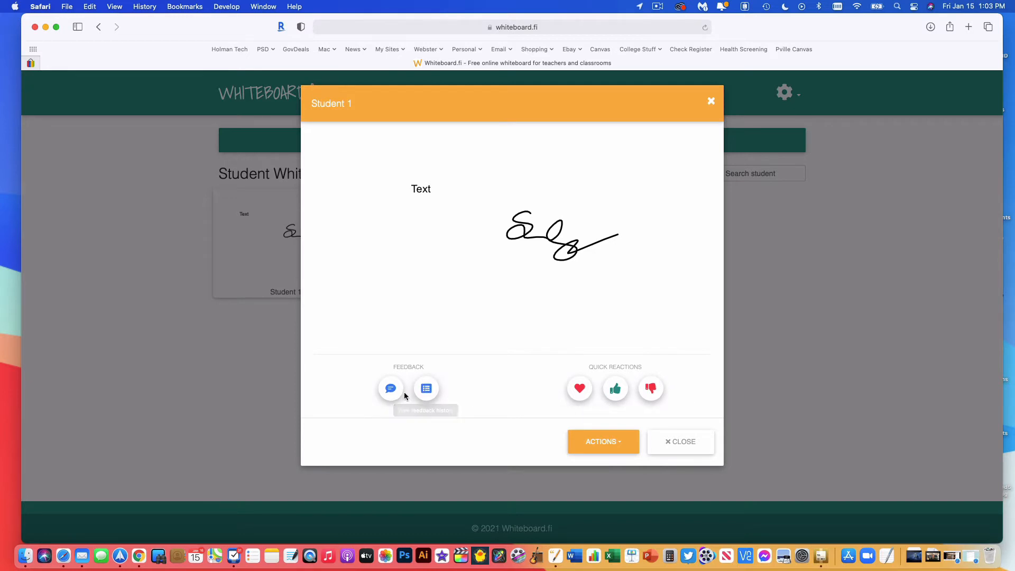
mouse_move(539, 262)
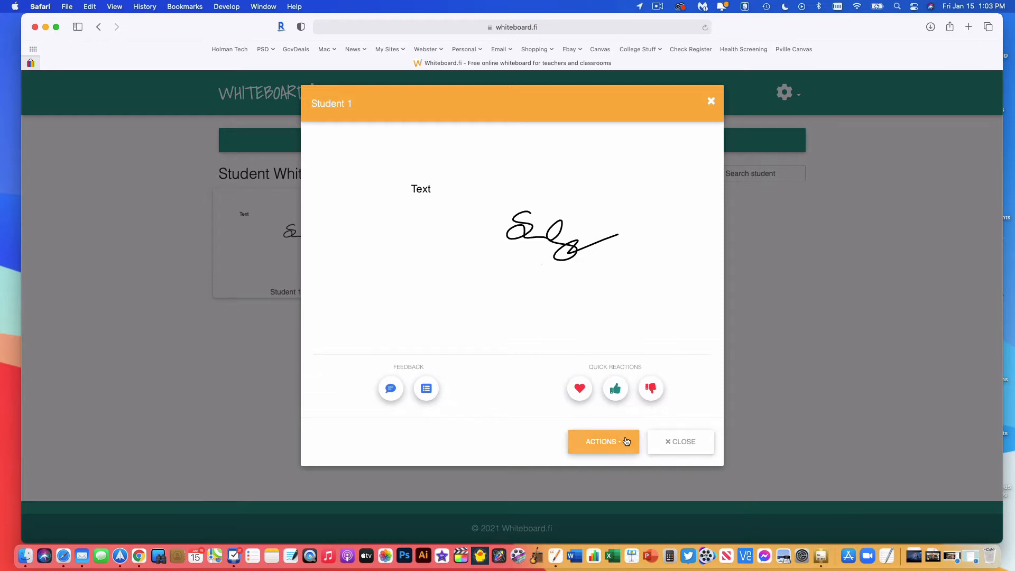
click(603, 442)
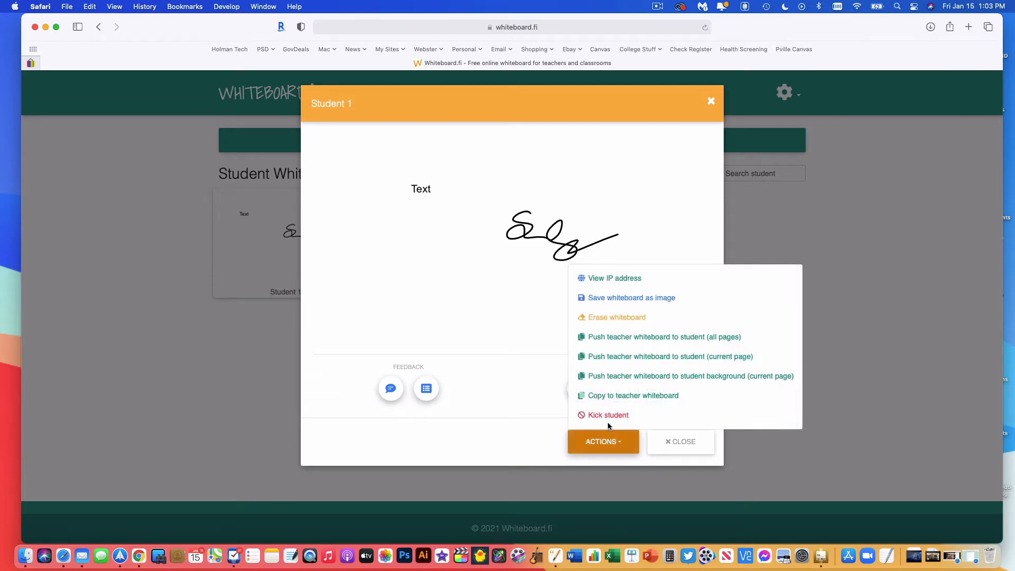
mouse_move(615, 318)
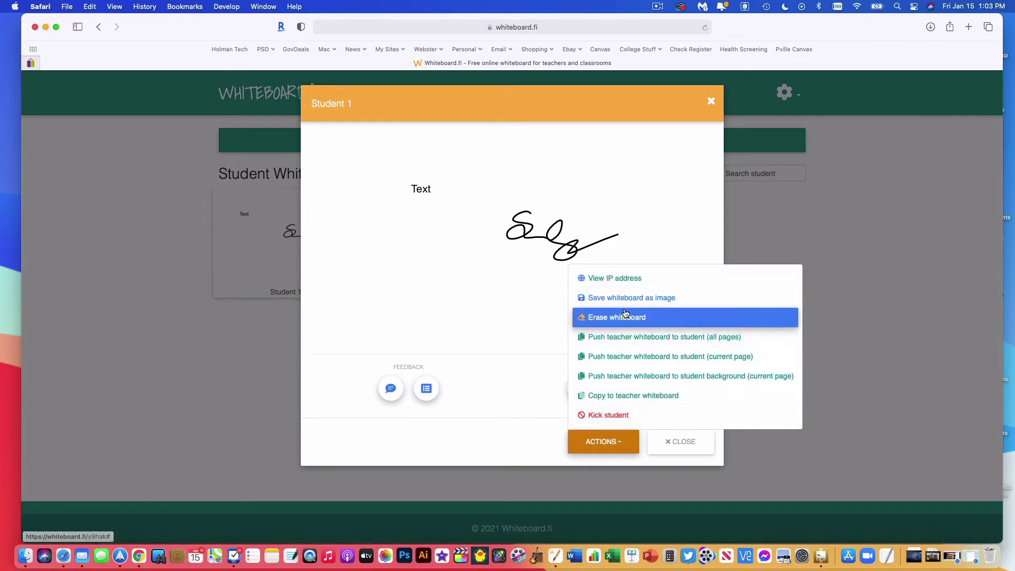
mouse_move(630, 297)
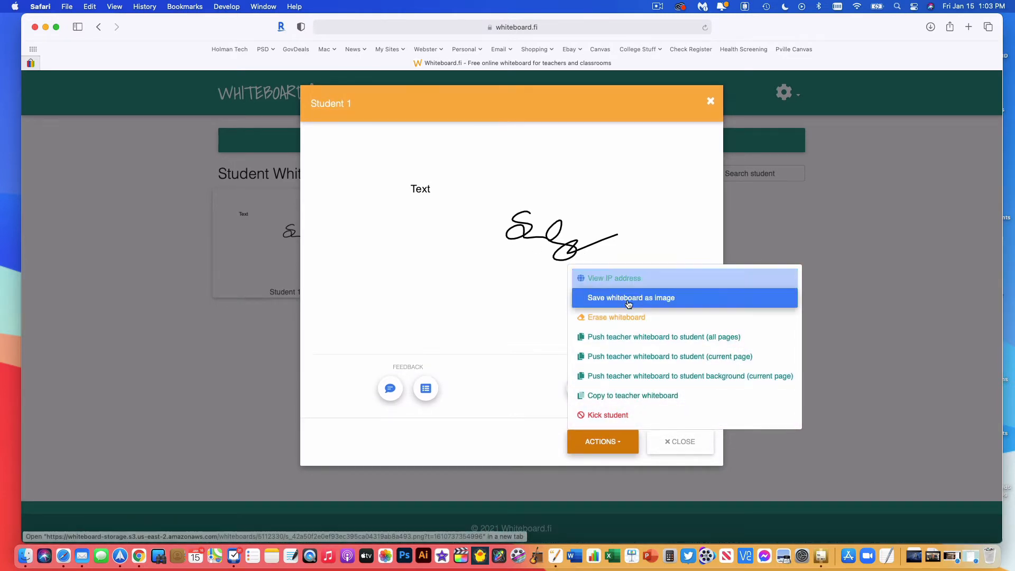
mouse_move(629, 297)
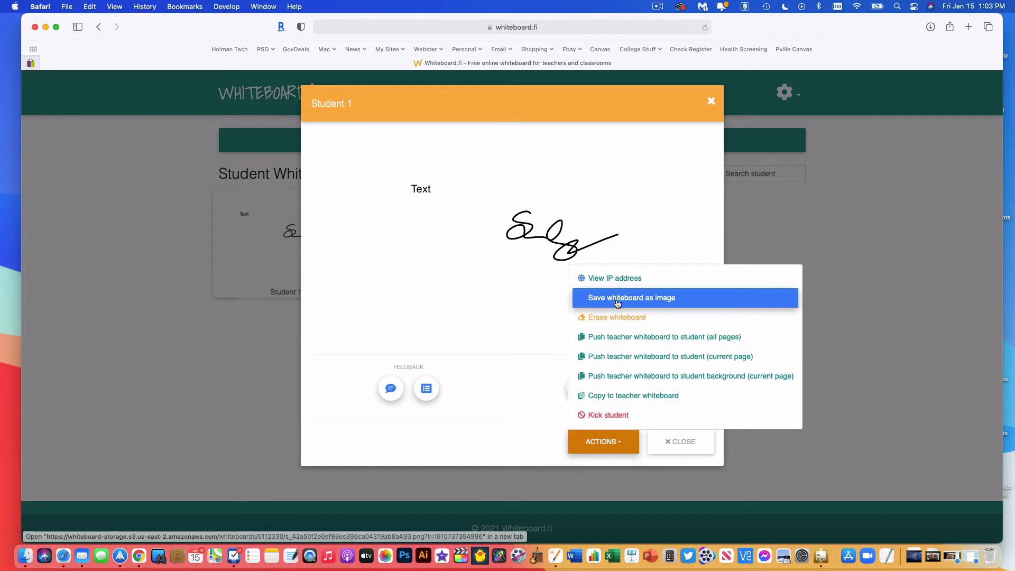
mouse_move(615, 317)
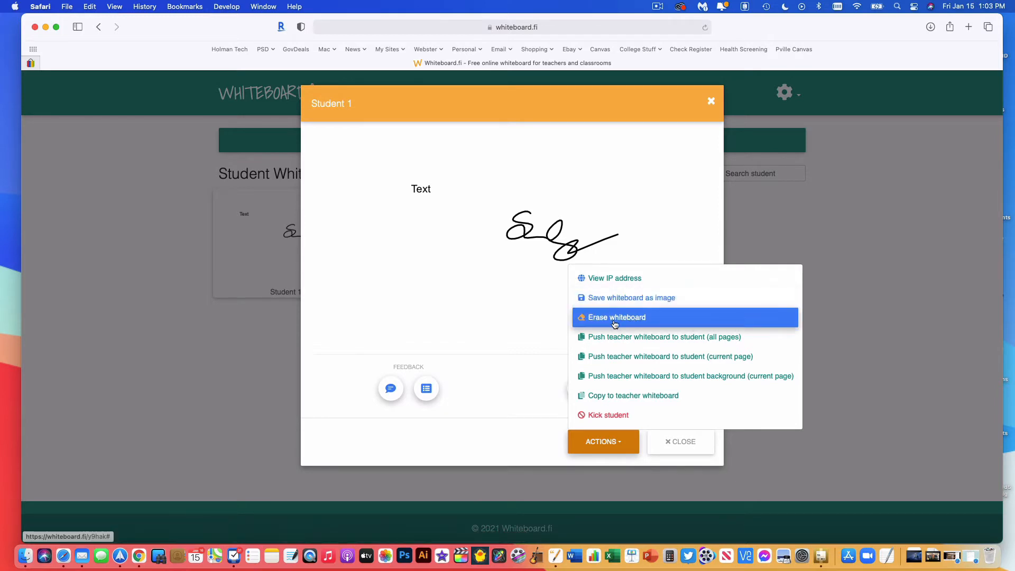
mouse_move(640, 322)
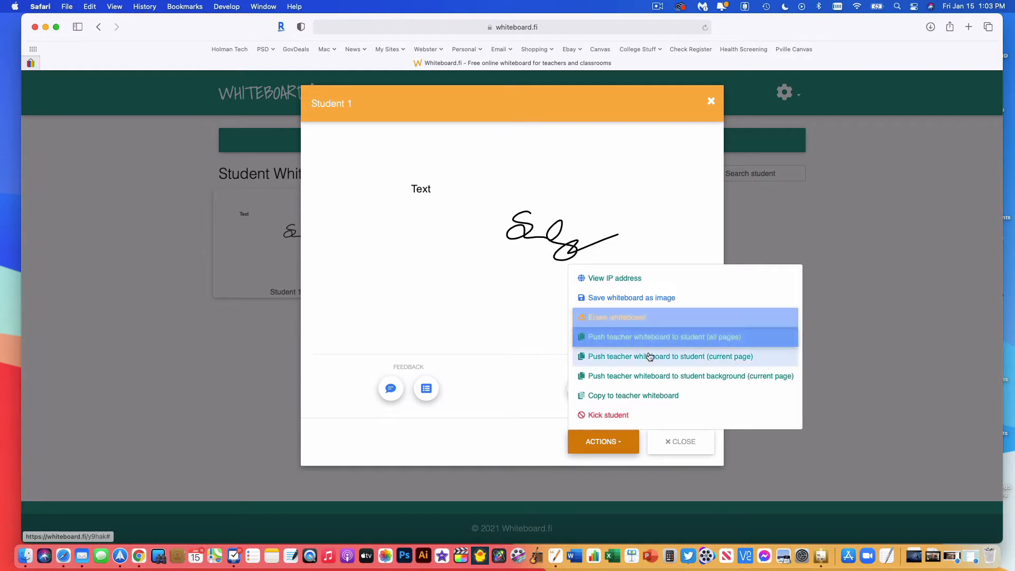
mouse_move(645, 375)
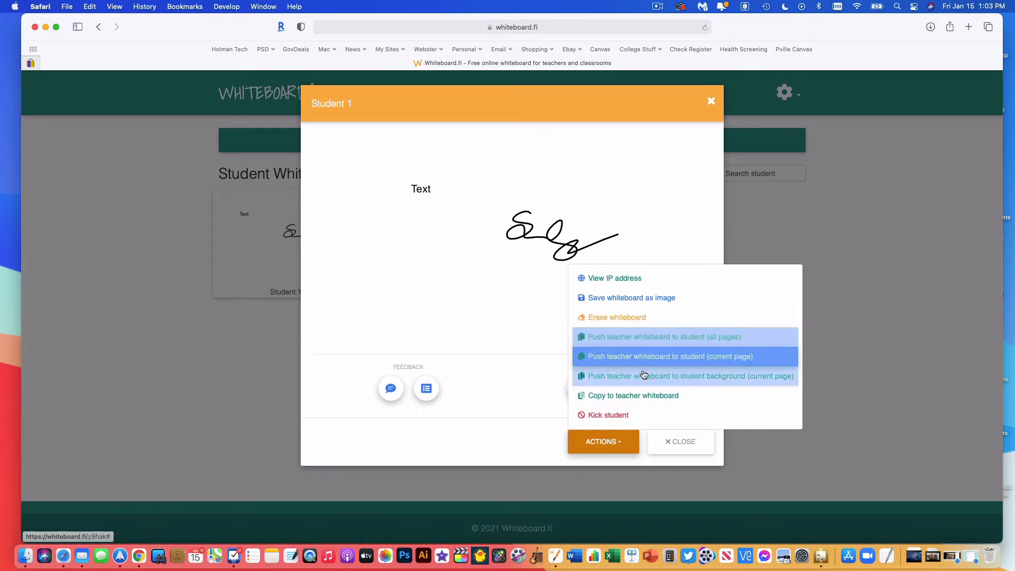
mouse_move(663, 336)
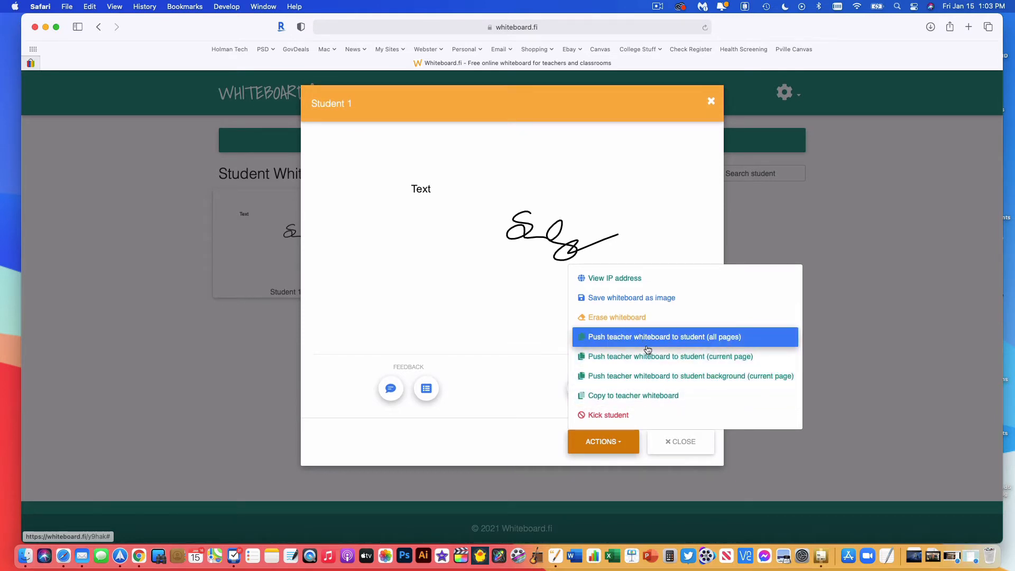
mouse_move(645, 345)
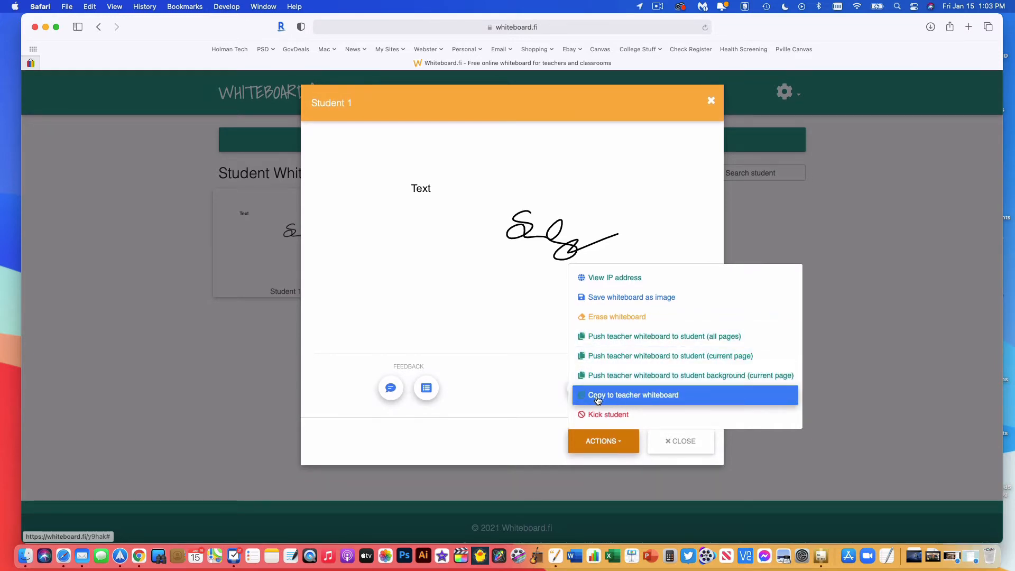
mouse_move(657, 400)
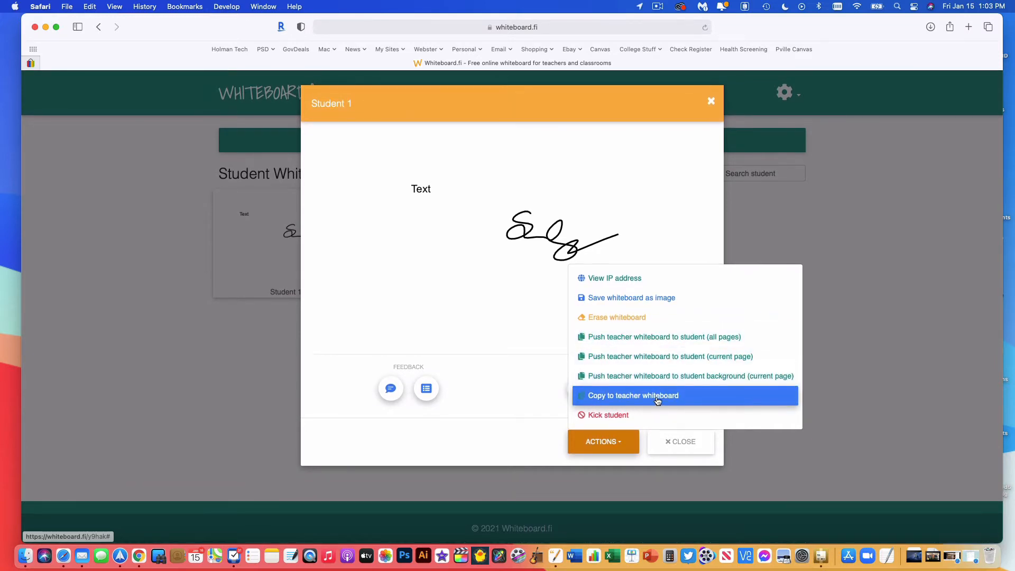
mouse_move(612, 400)
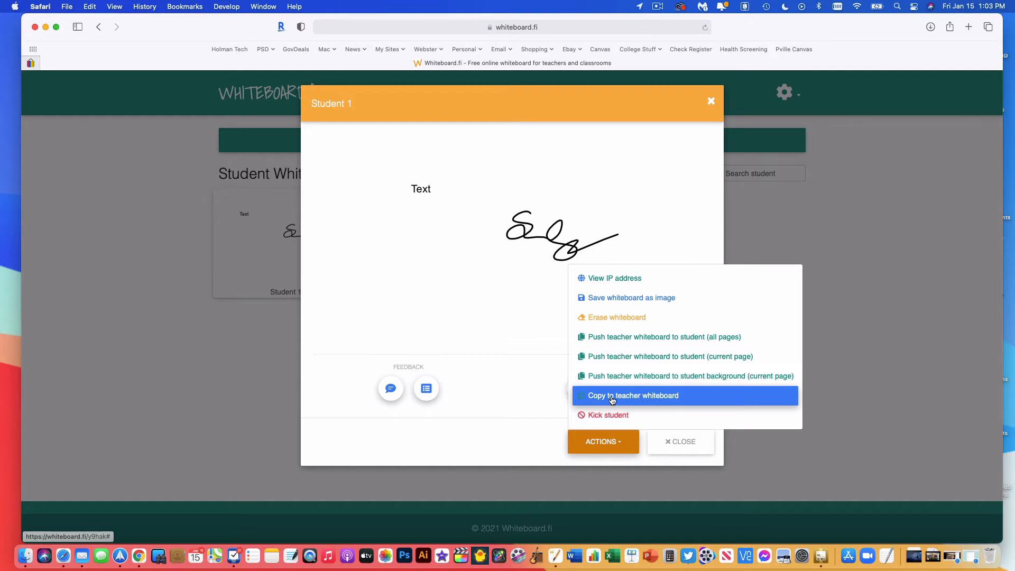
mouse_move(536, 237)
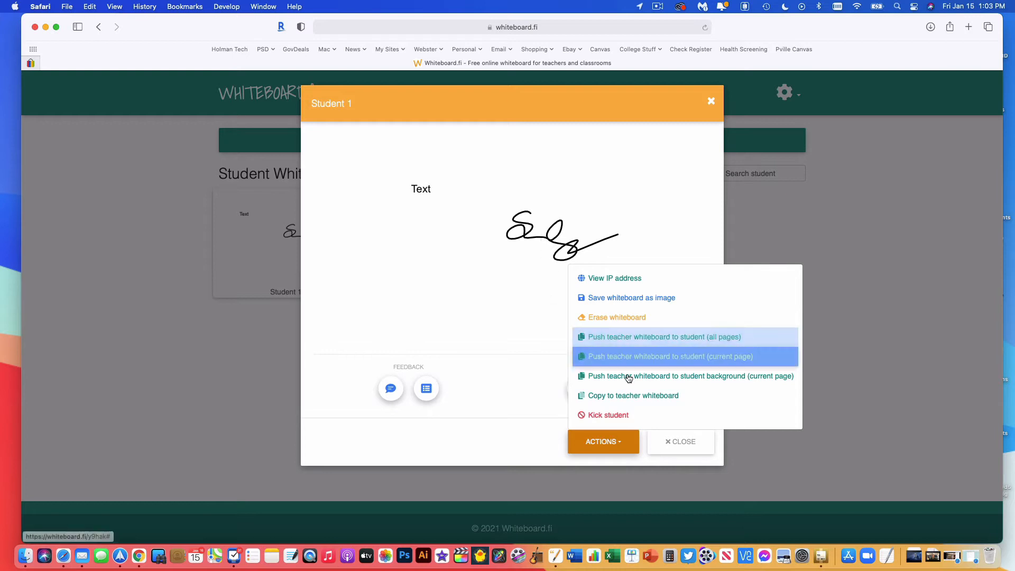
mouse_move(623, 400)
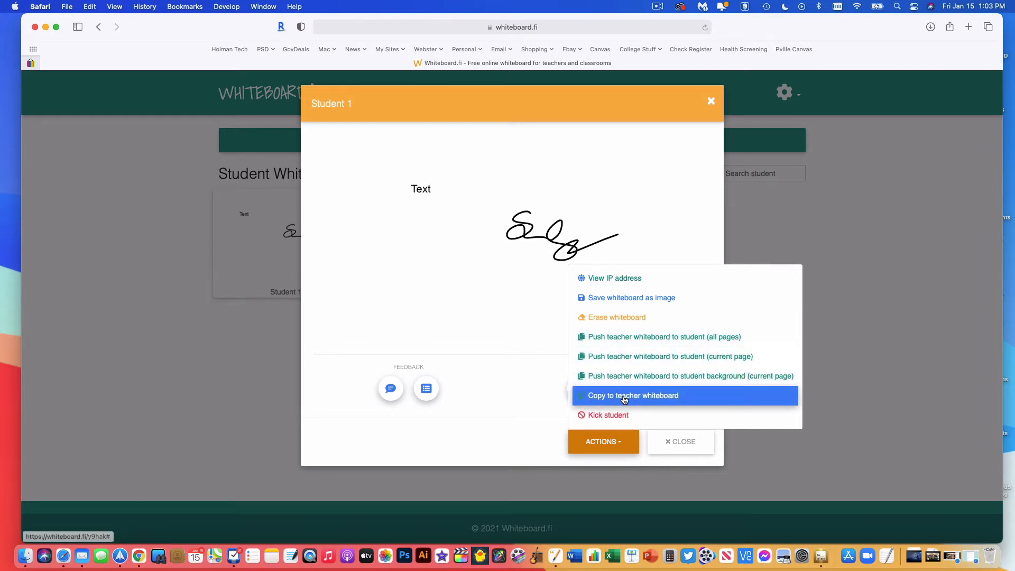
click(632, 395)
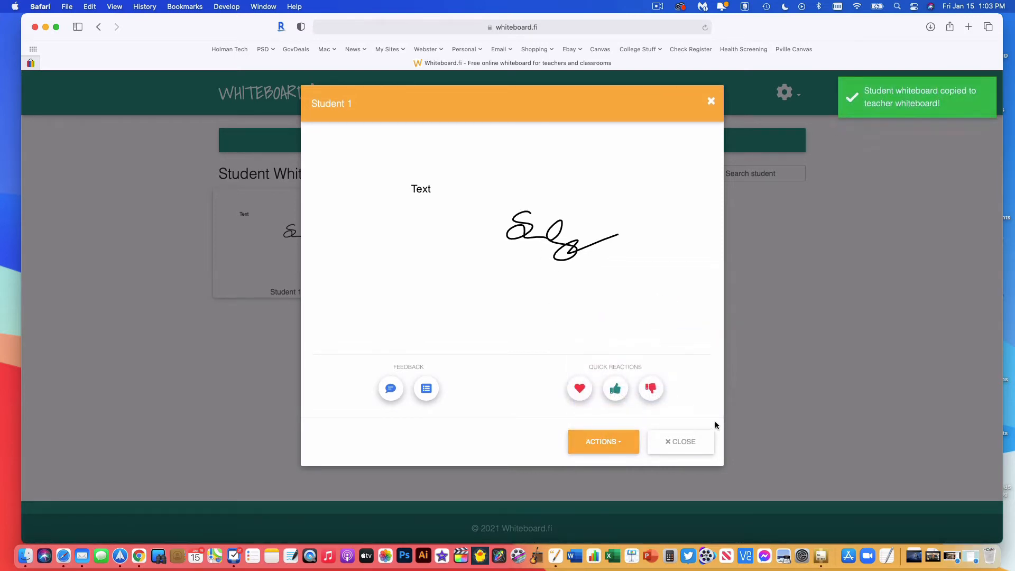
mouse_move(735, 354)
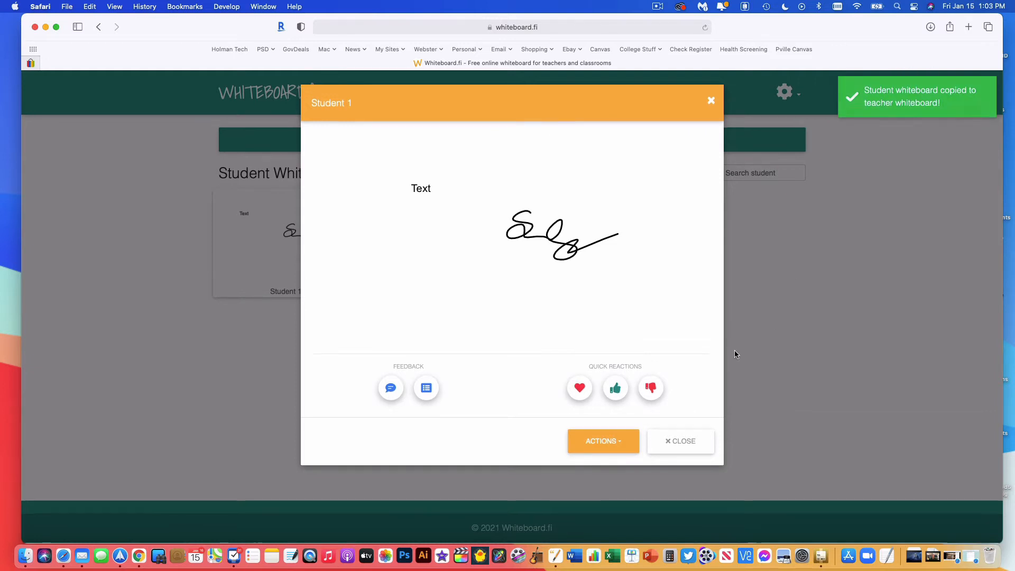
click(680, 441)
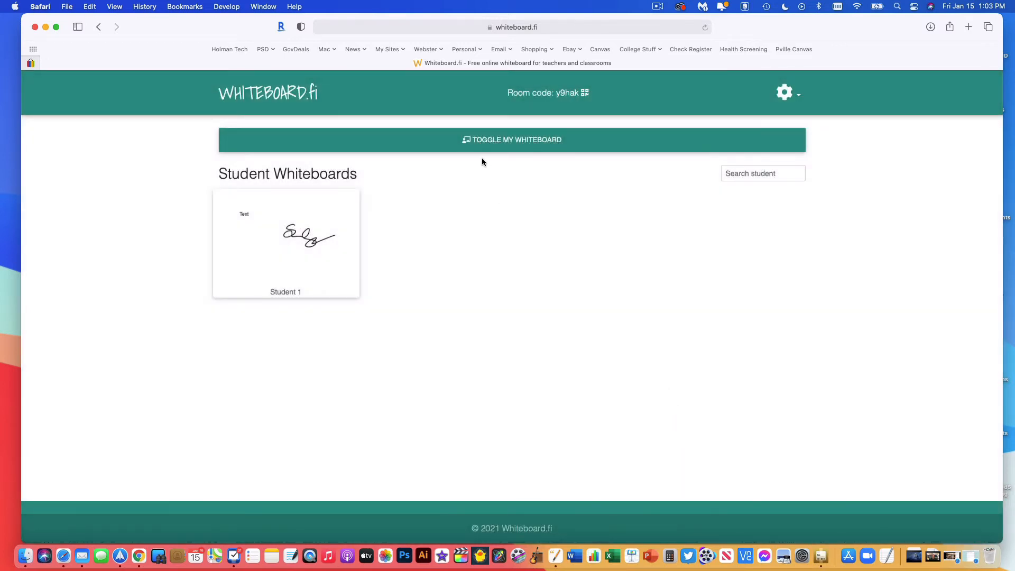
mouse_move(495, 144)
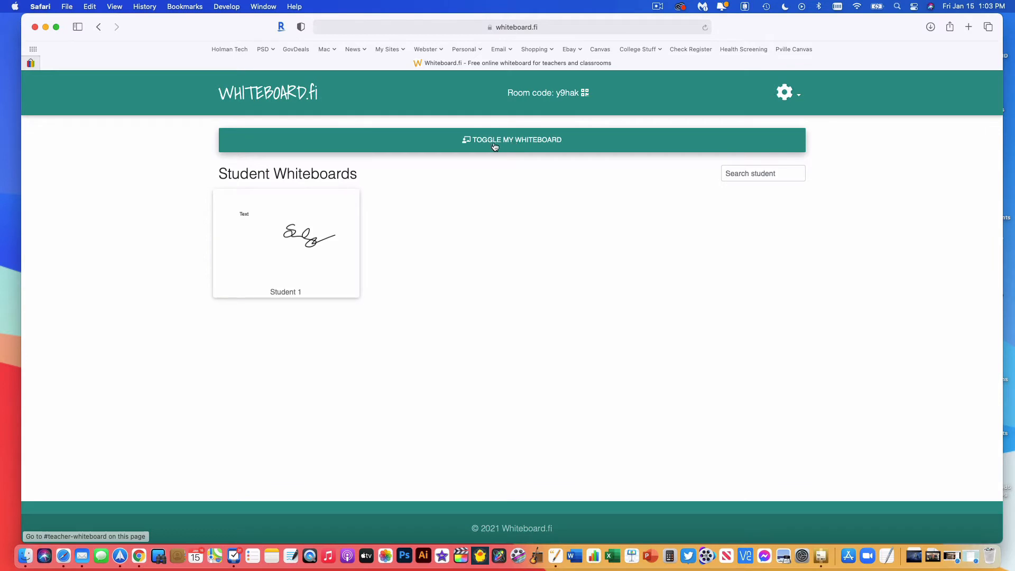
- Show the teacher whiteboard with the copied Student 1 content and browse its page thumbnails
click(512, 139)
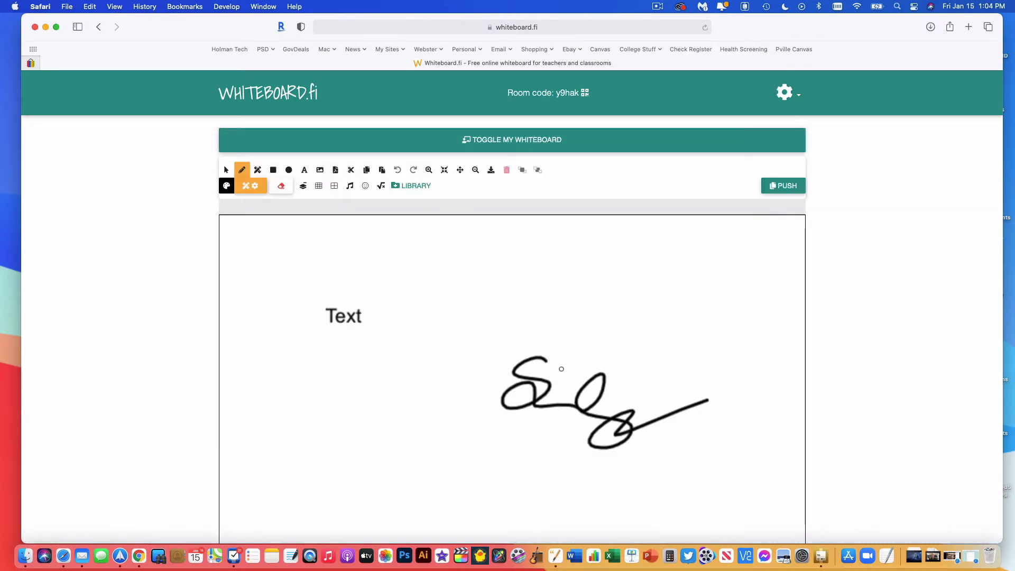
mouse_move(484, 388)
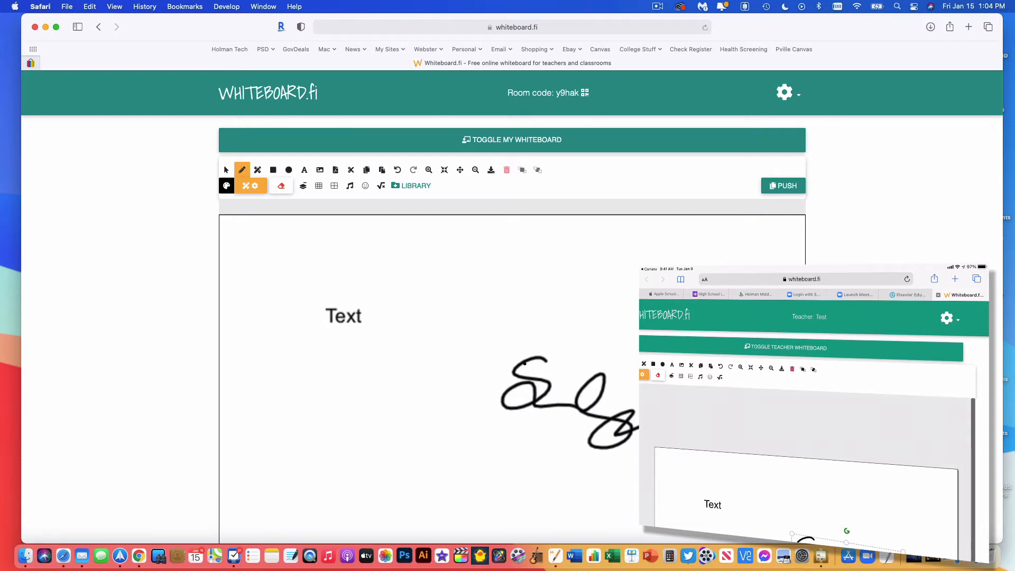
scroll(down, 3)
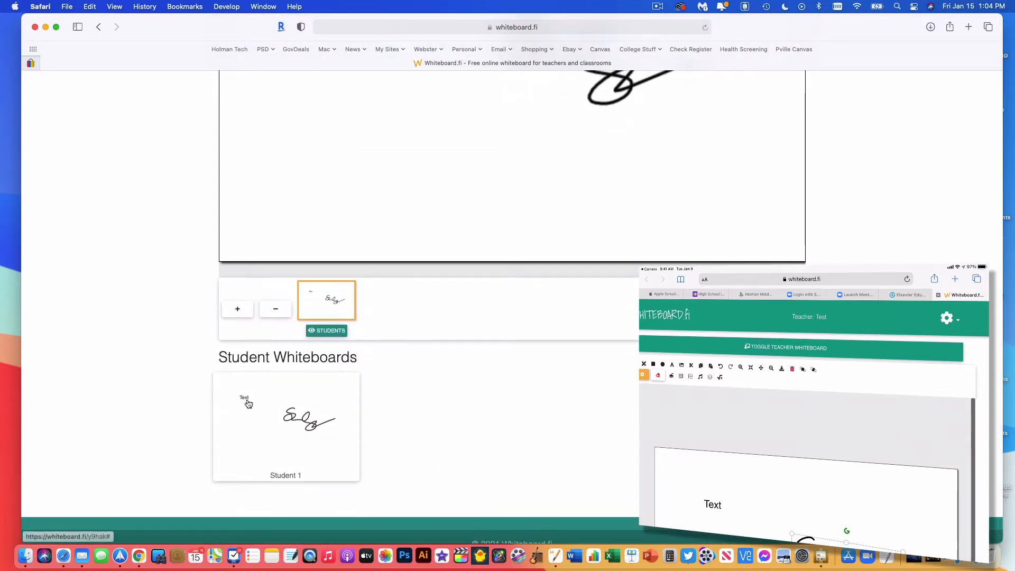
scroll(up, 3)
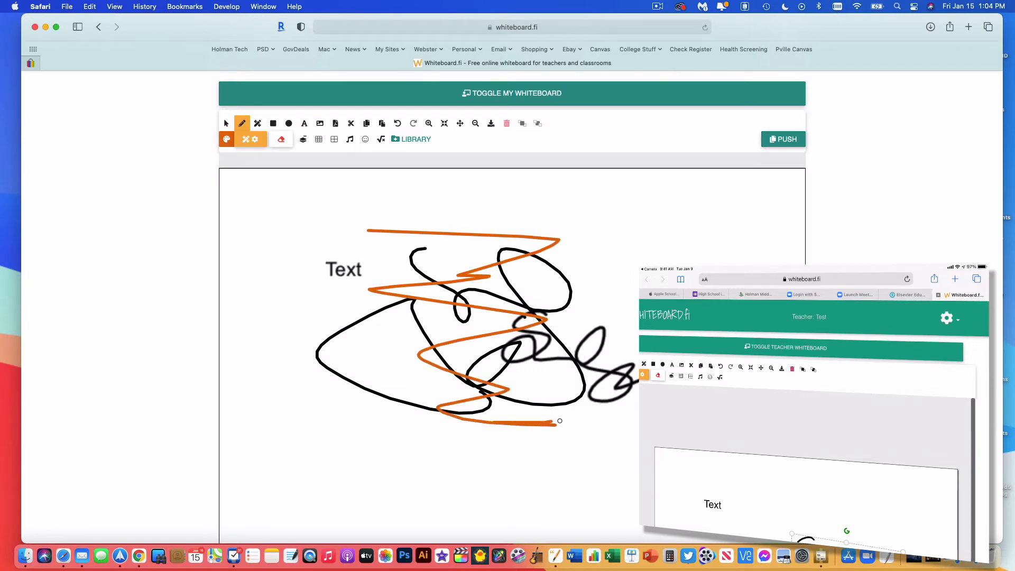
mouse_move(438, 279)
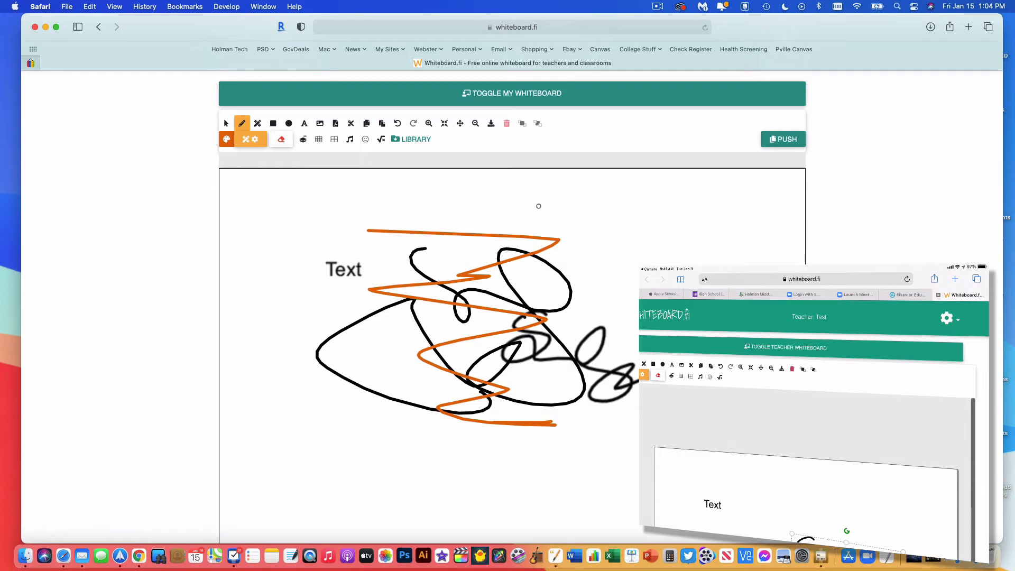
scroll(down, 3)
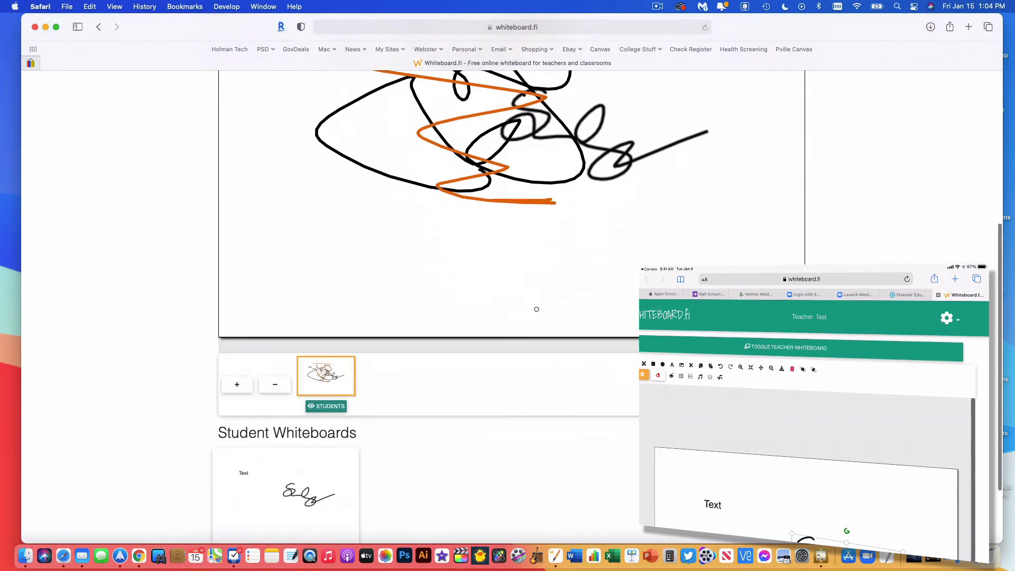
scroll(down, 3)
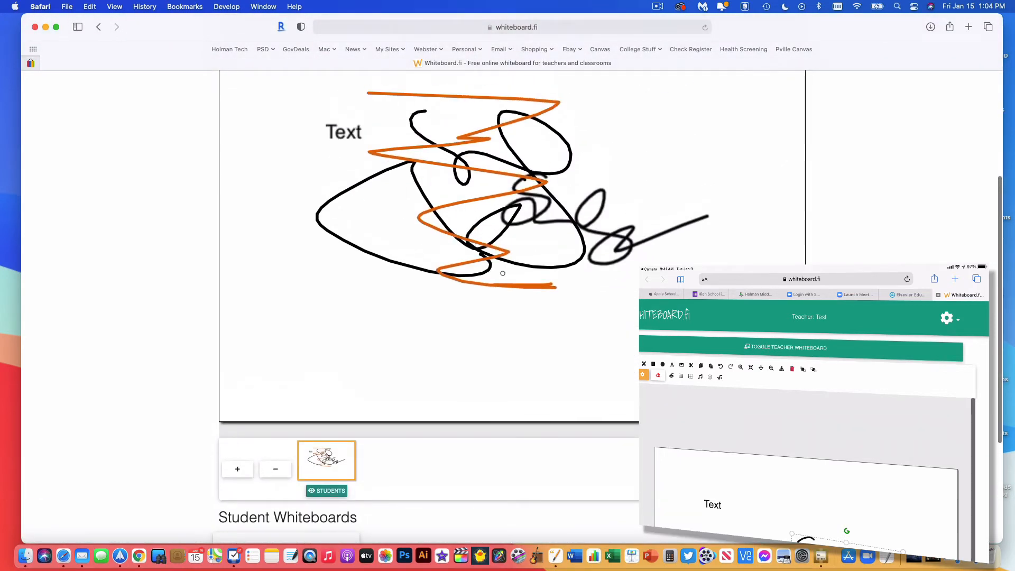
scroll(down, 3)
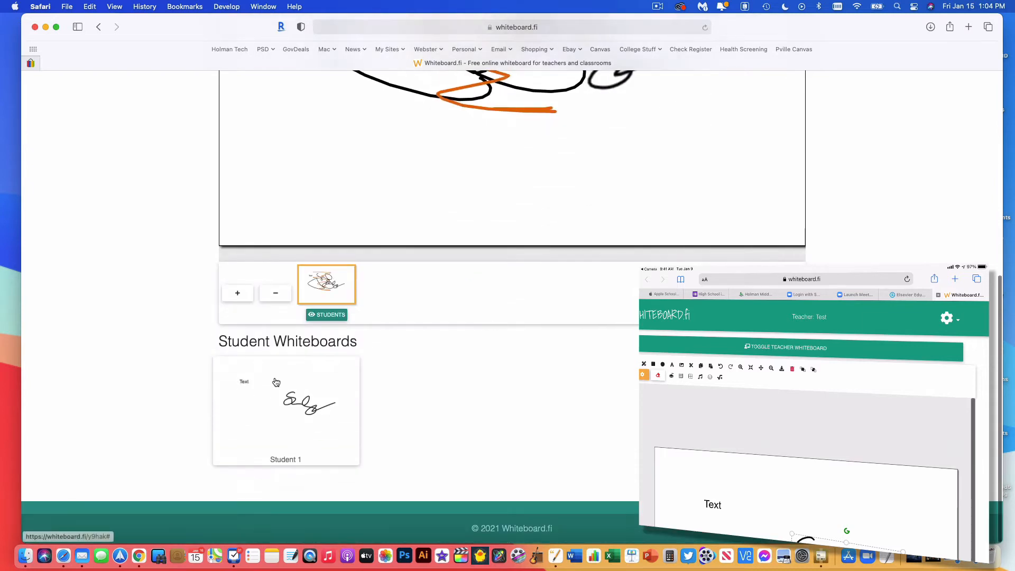
scroll(up, 3)
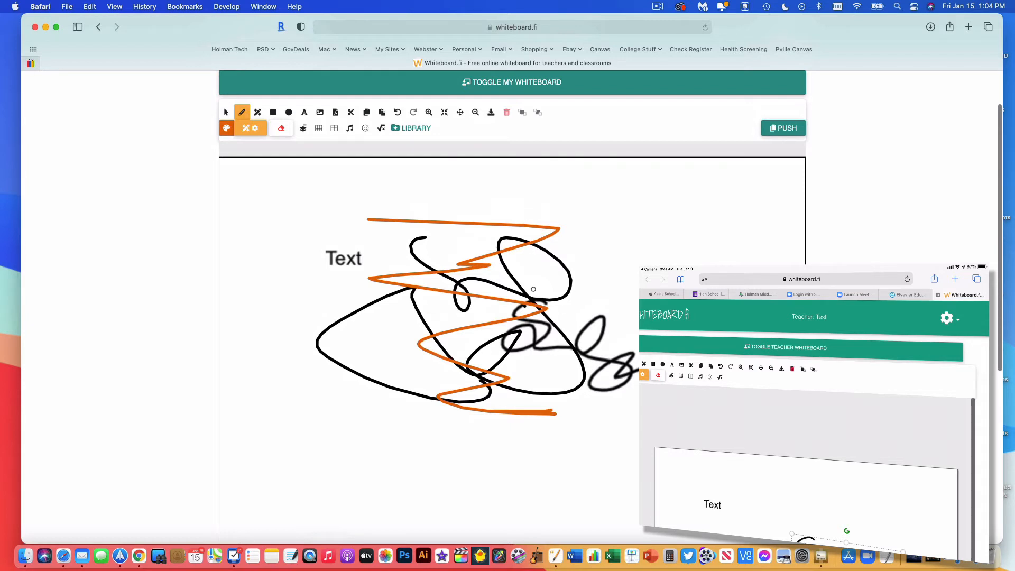
mouse_move(747, 155)
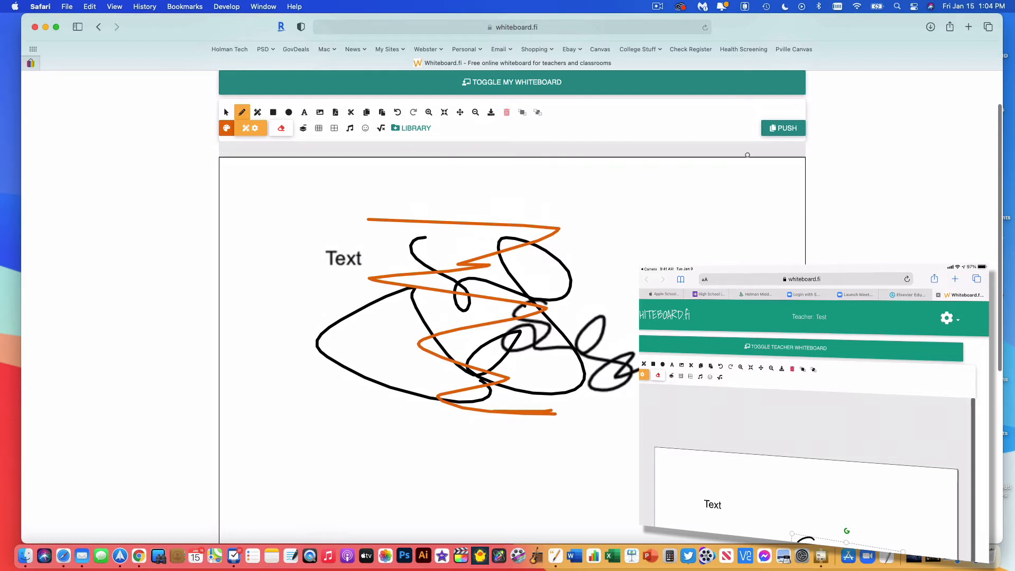
- Open the PUSH menu showing all pages, current page, and background options
click(784, 127)
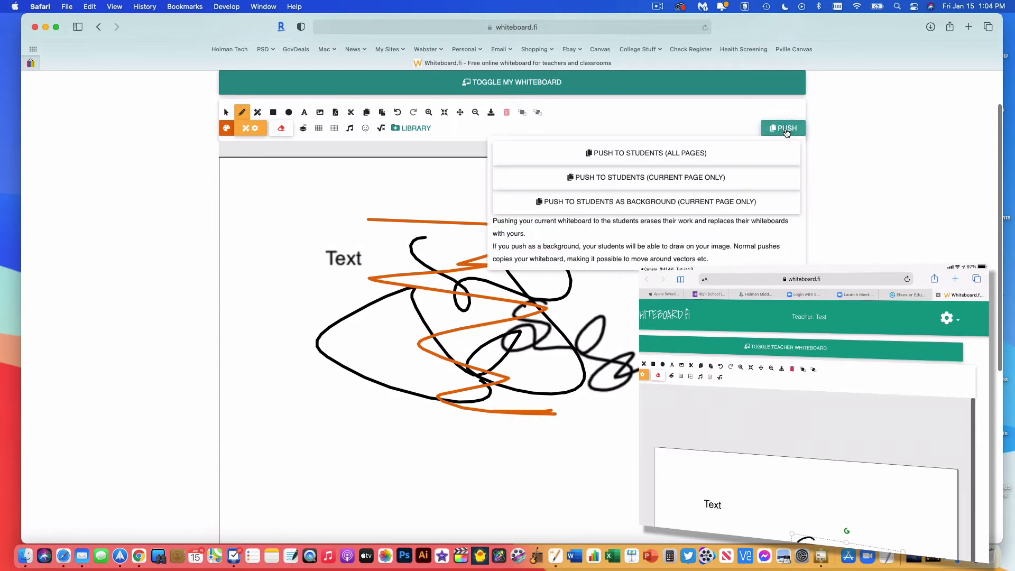
mouse_move(687, 165)
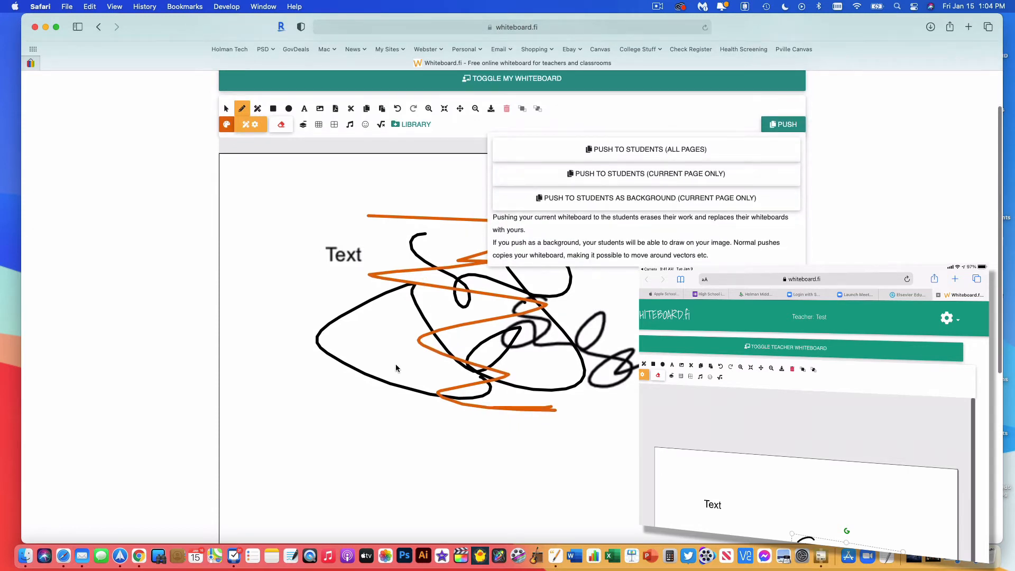
mouse_move(594, 154)
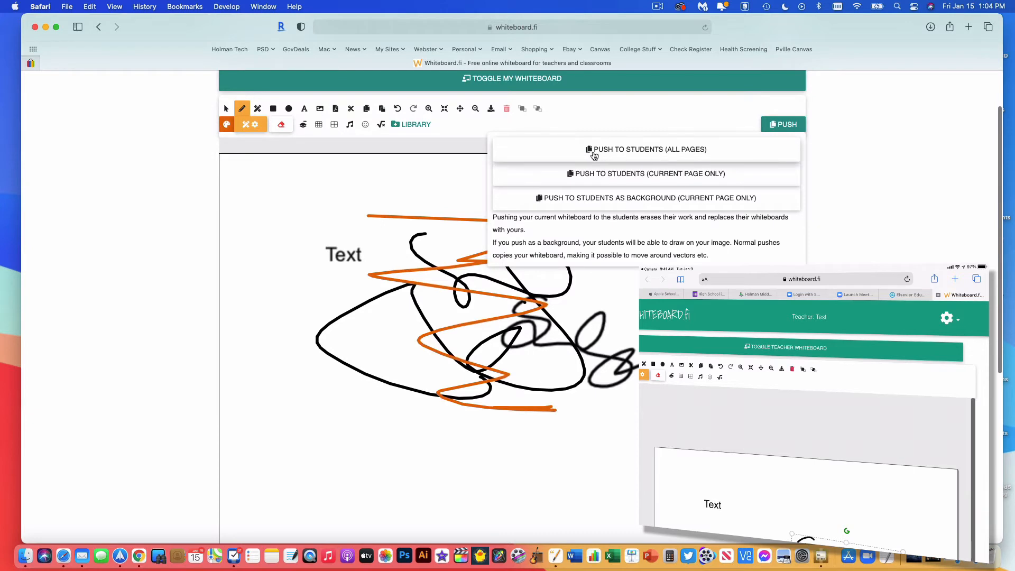
mouse_move(770, 152)
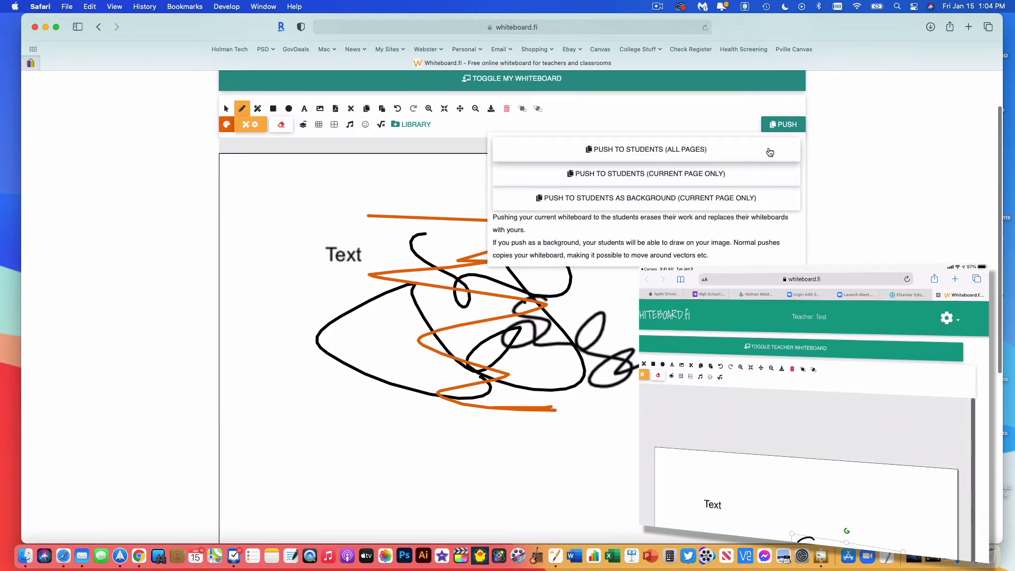
mouse_move(587, 209)
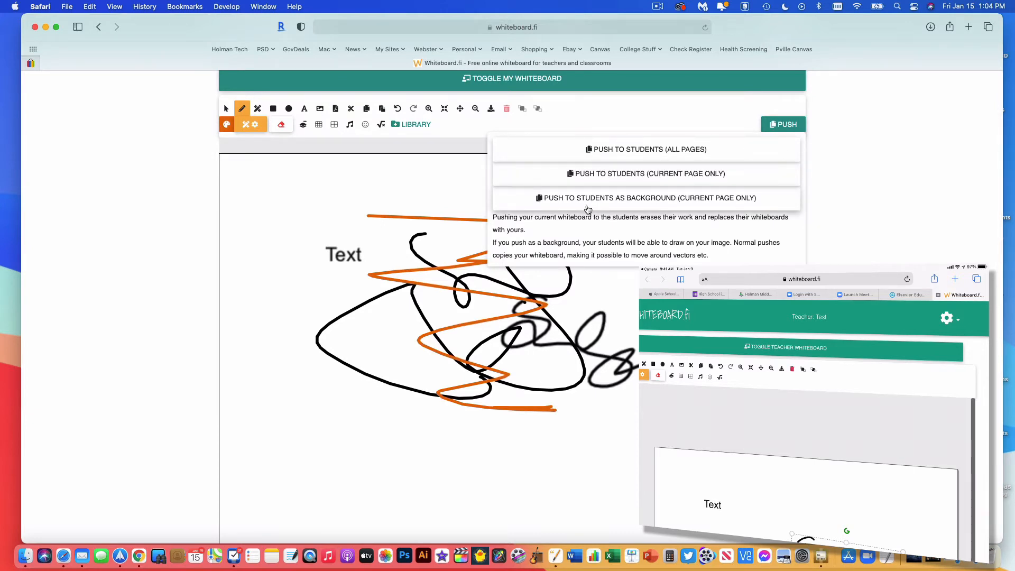
mouse_move(476, 296)
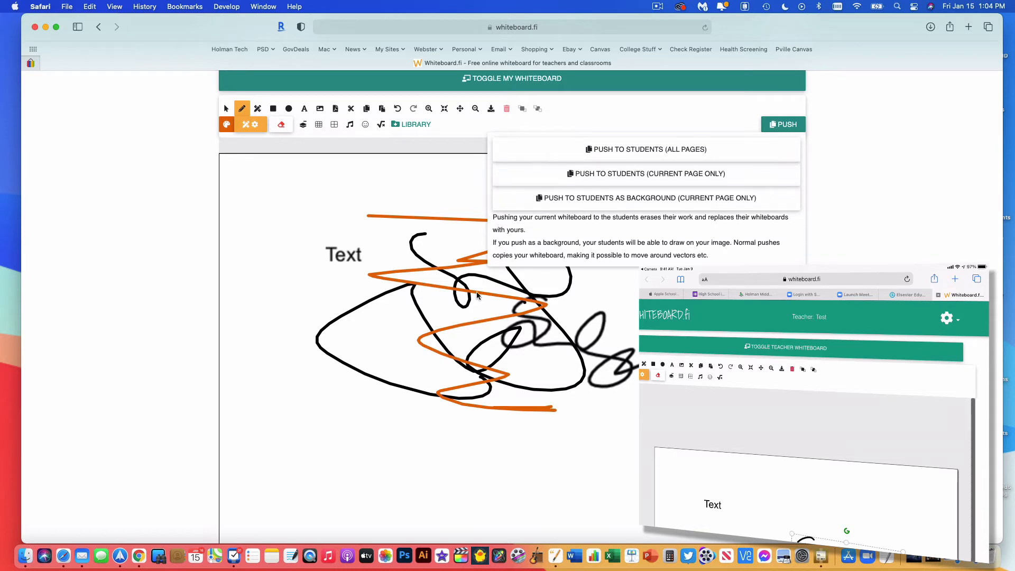
scroll(up, 3)
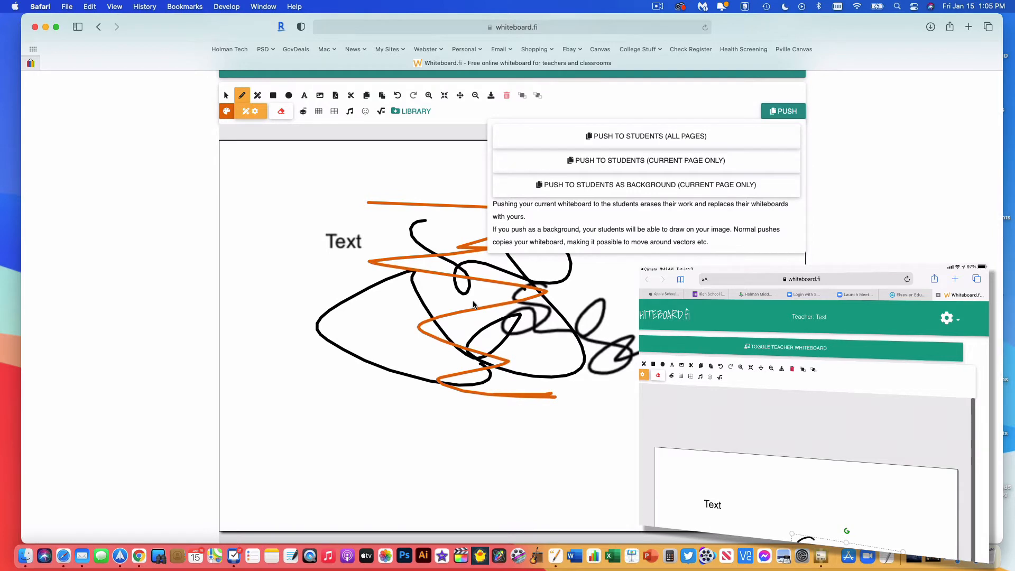
mouse_move(576, 194)
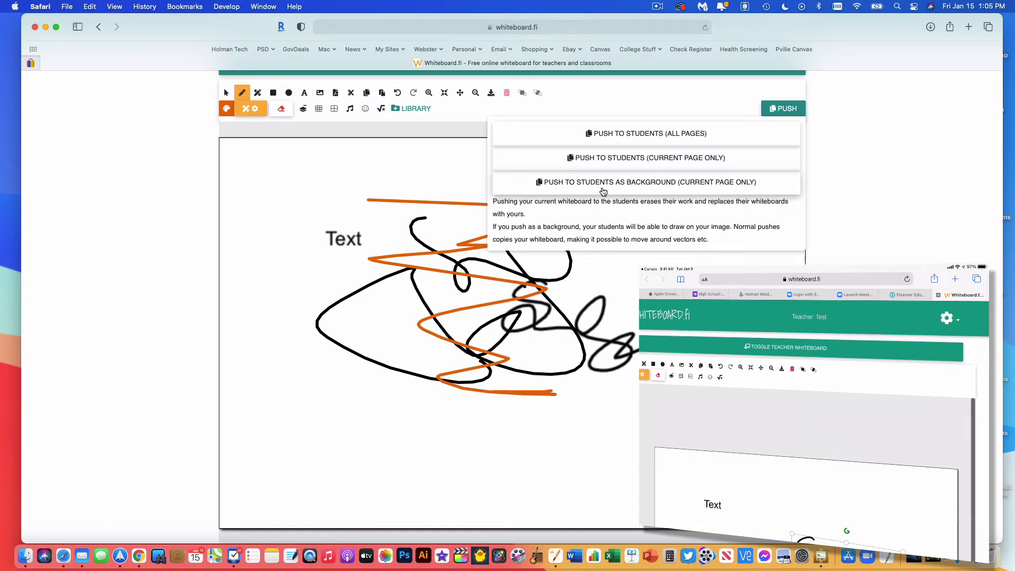
mouse_move(607, 188)
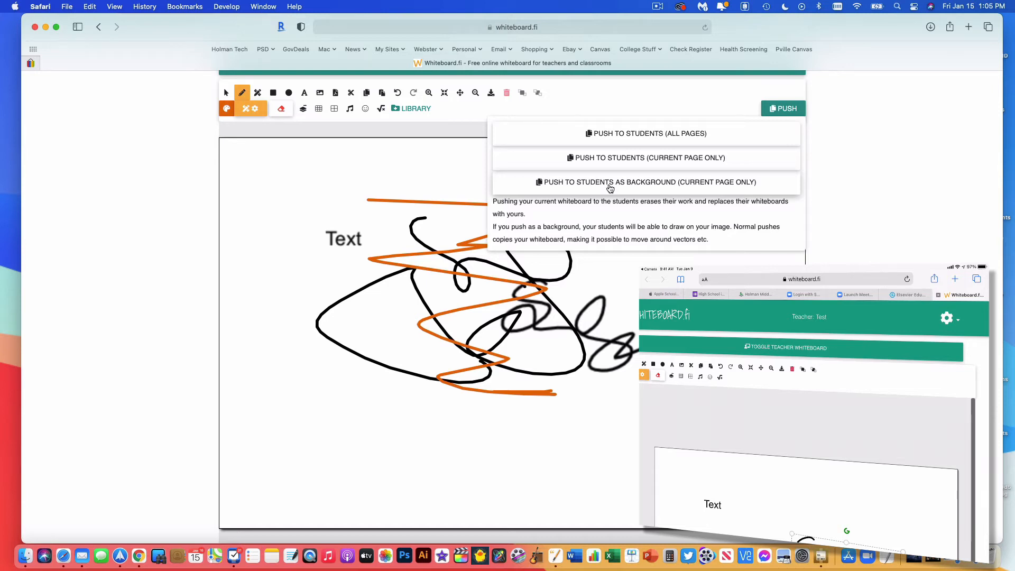
mouse_move(620, 173)
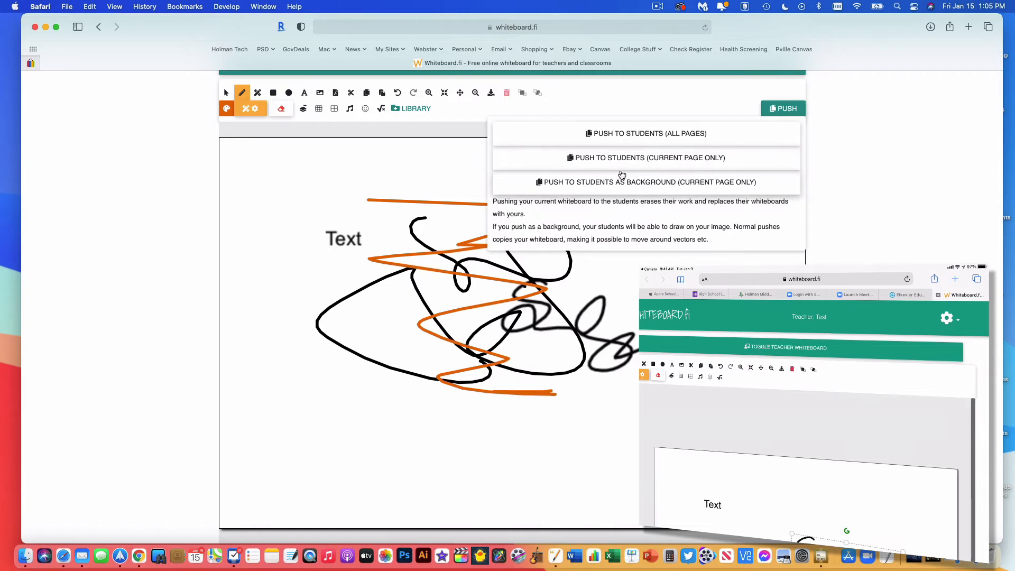
mouse_move(625, 162)
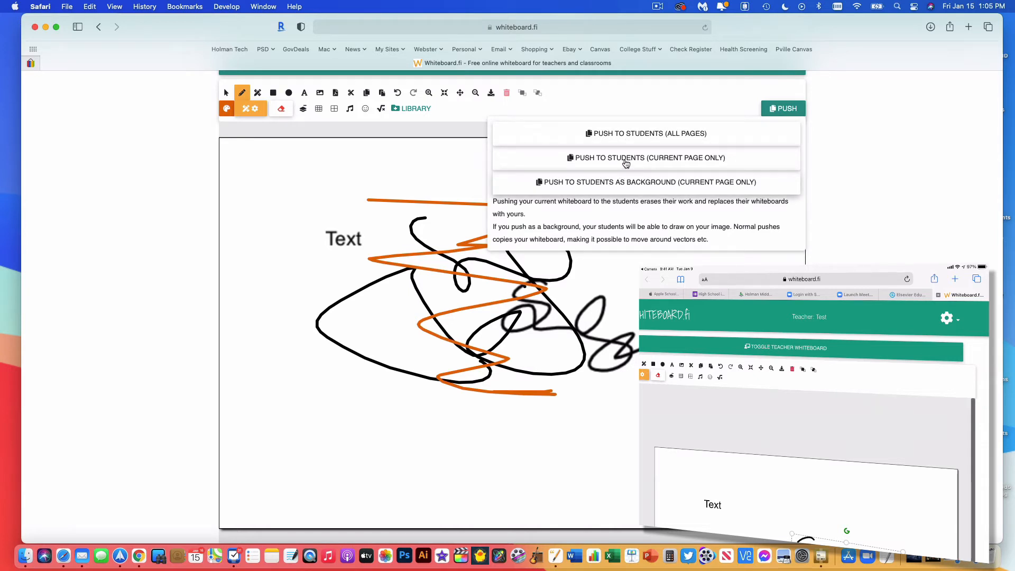
mouse_move(445, 379)
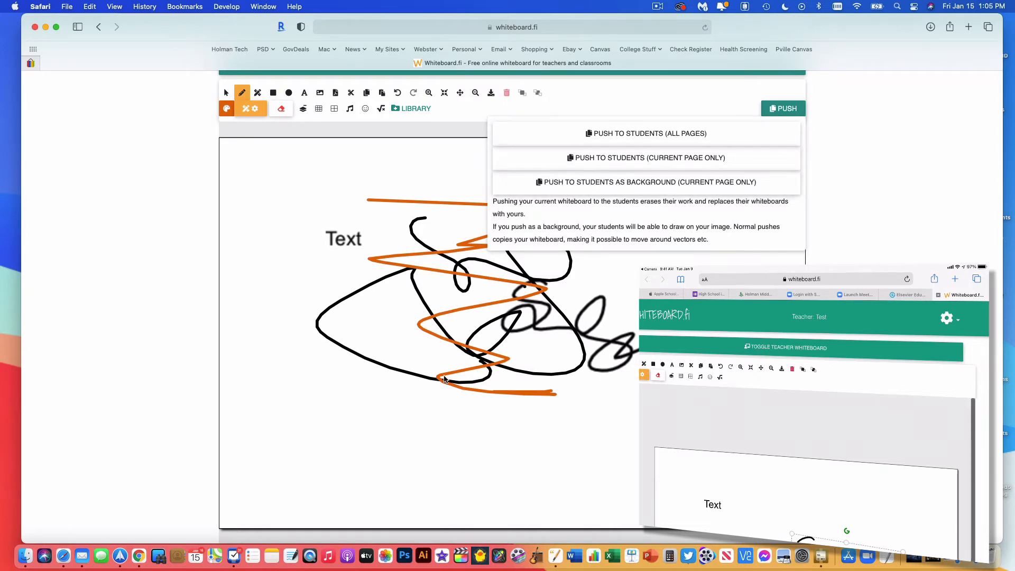
mouse_move(617, 223)
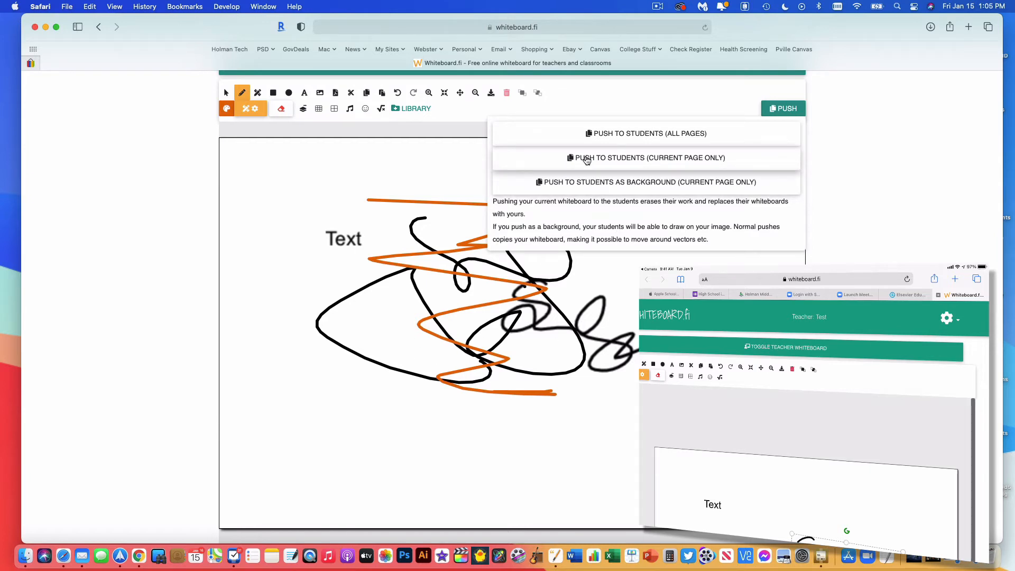
- Push the current page only to students and confirm Student 1's board mirrors it
click(646, 158)
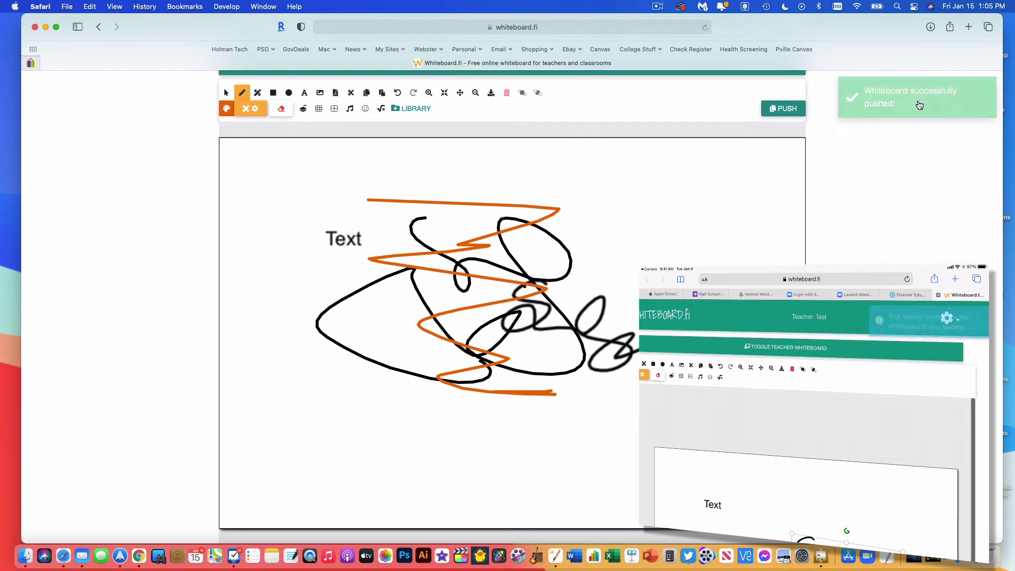
click(783, 108)
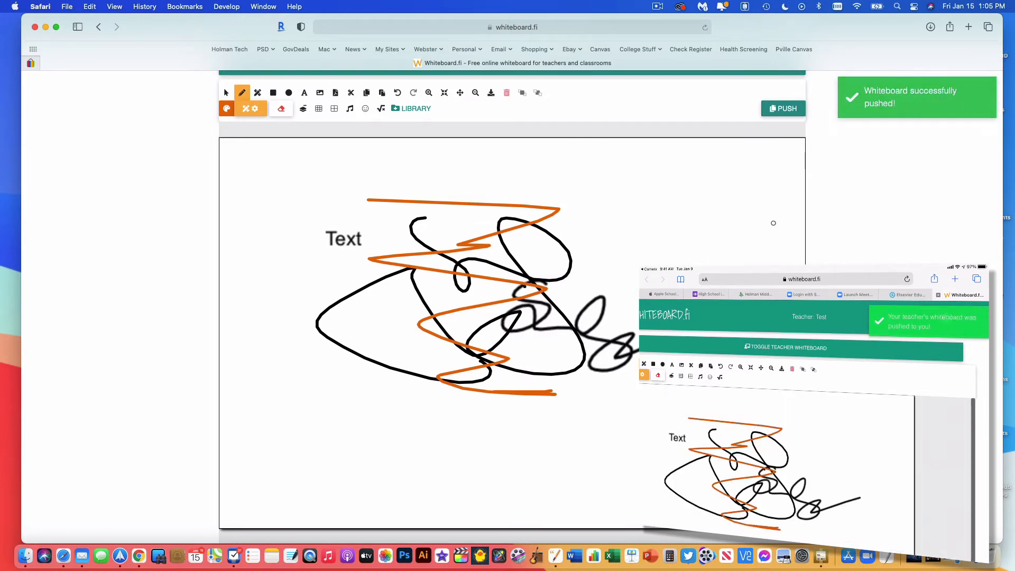
scroll(down, 3)
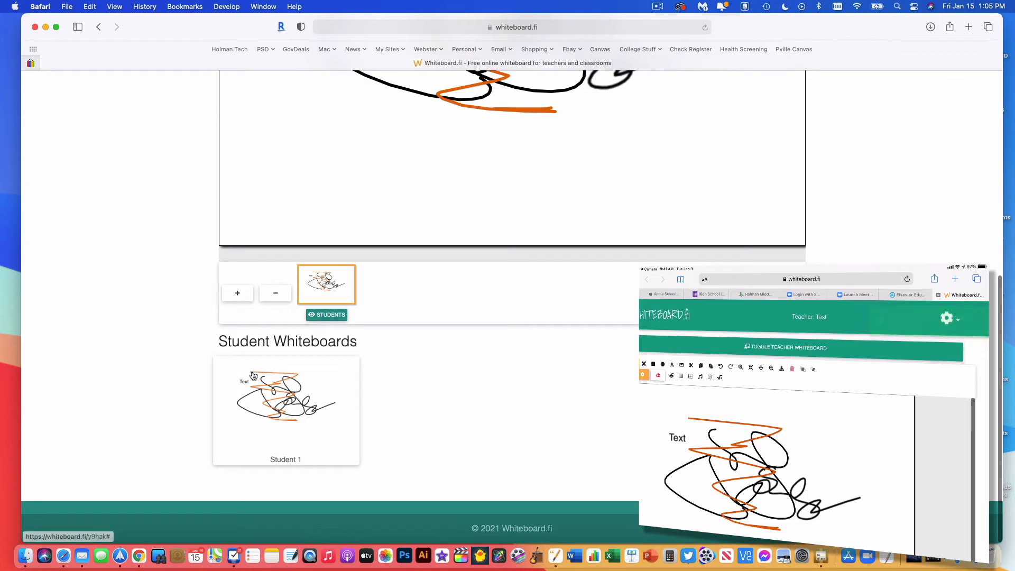
mouse_move(283, 413)
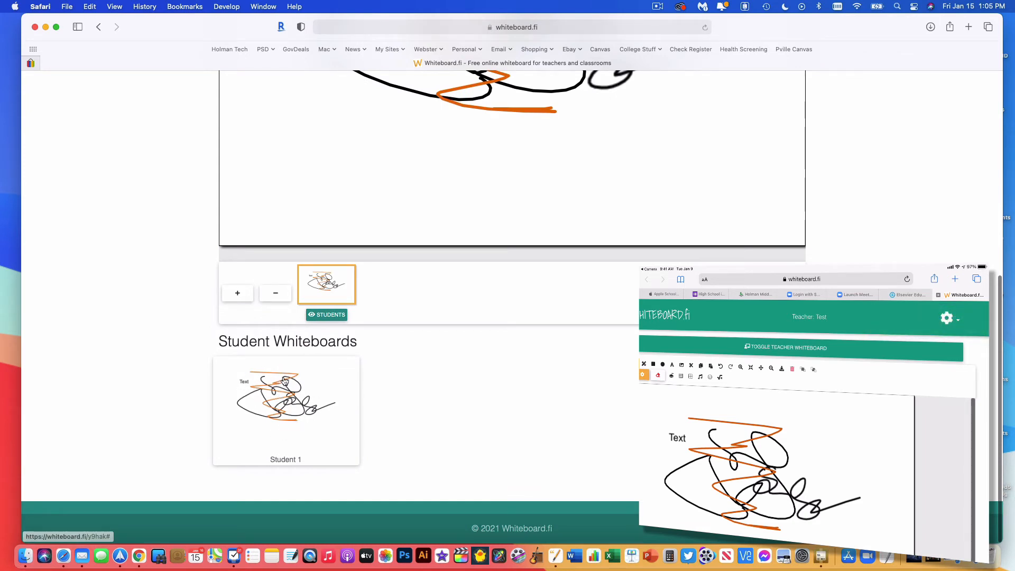
scroll(up, 3)
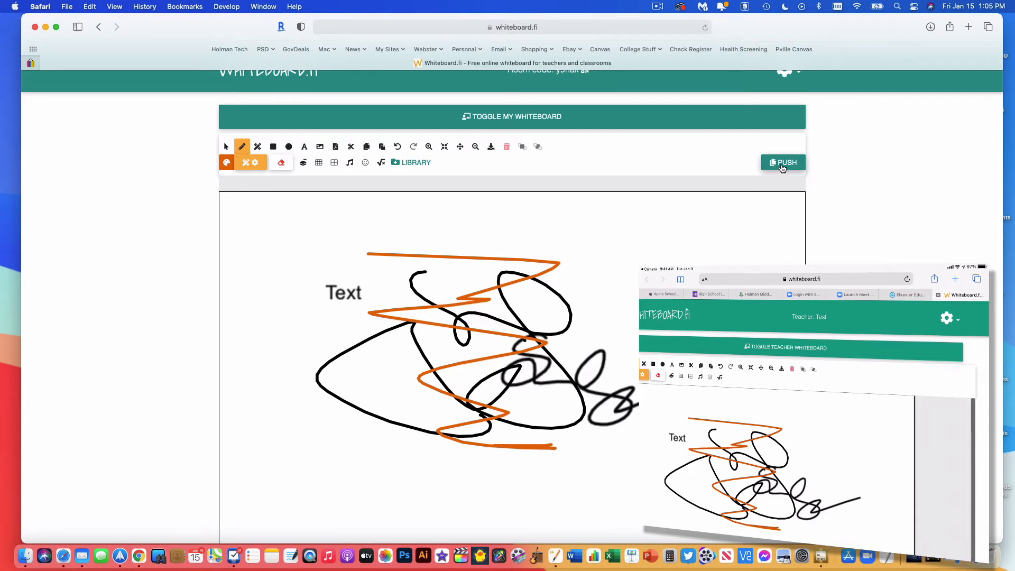
click(783, 162)
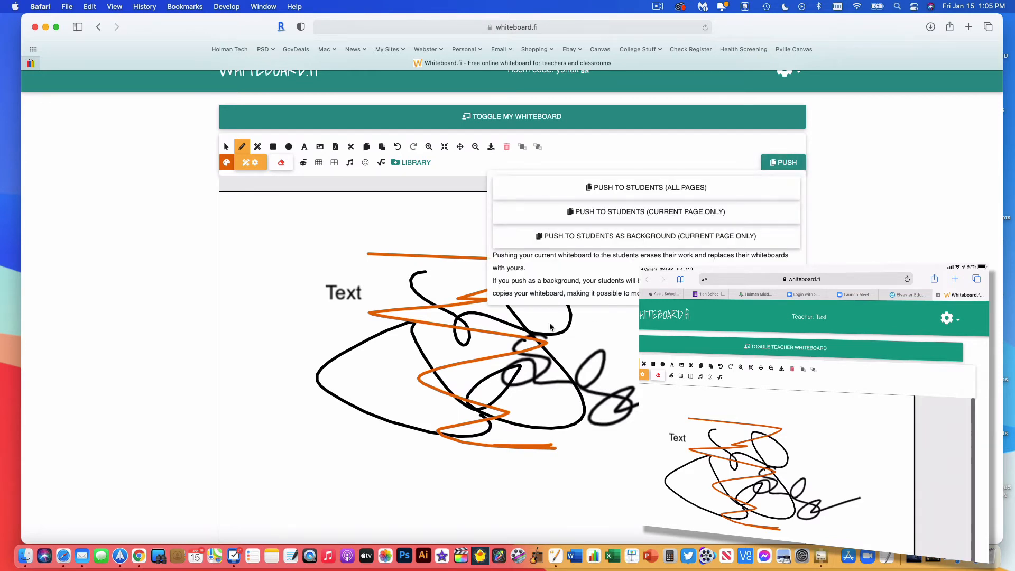
mouse_move(997, 223)
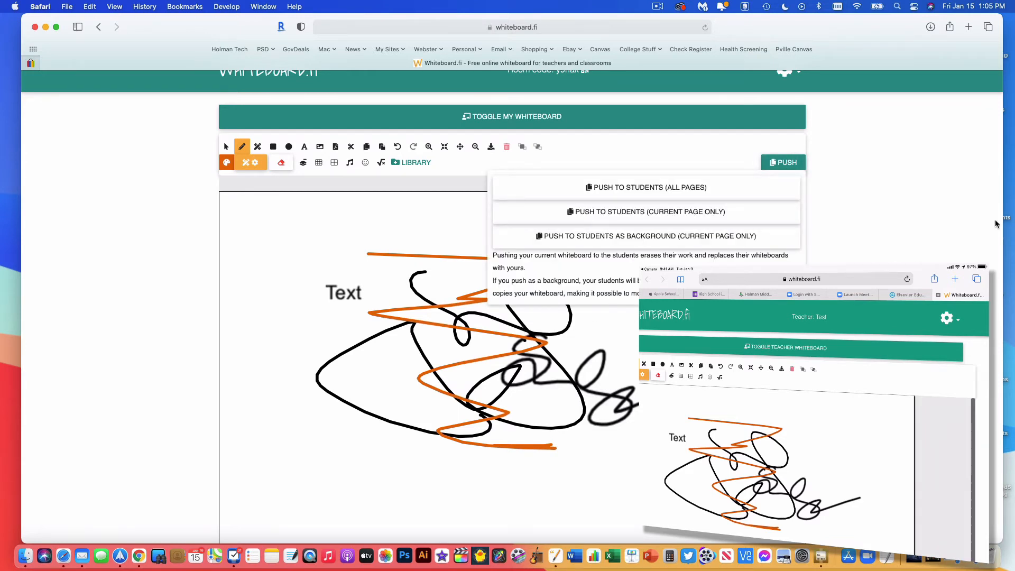
click(851, 230)
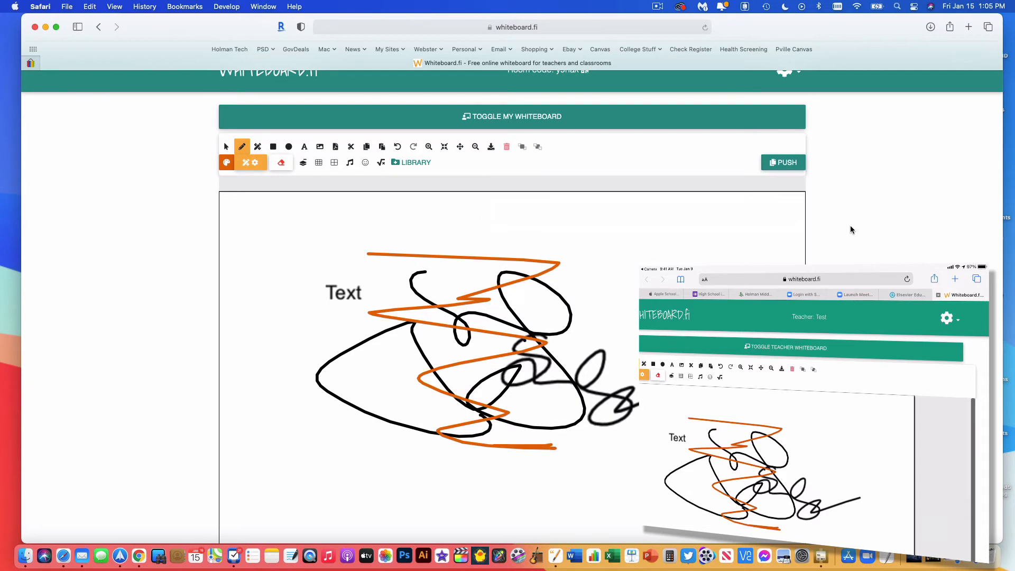
scroll(down, 3)
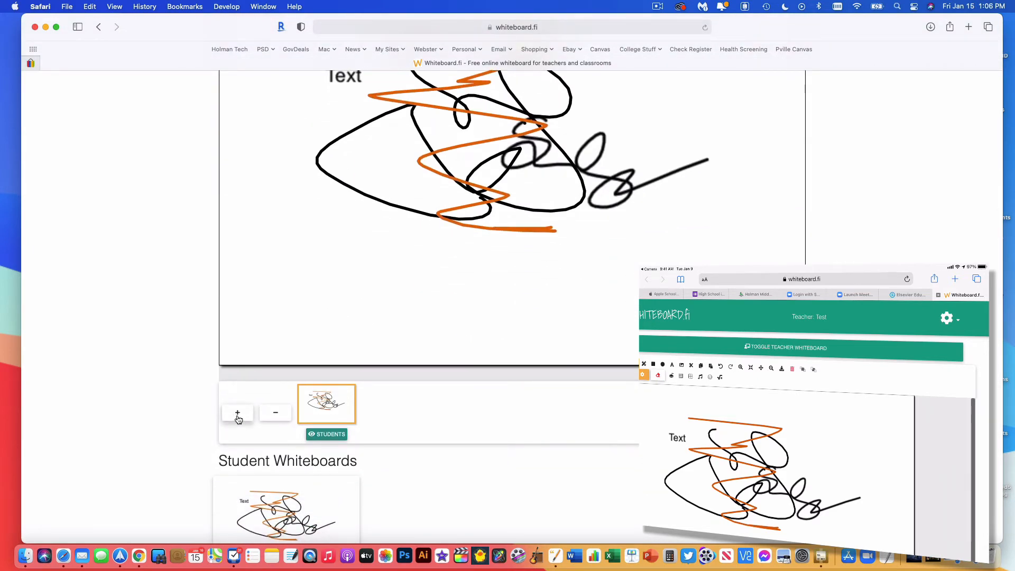
- Add a blank second whiteboard page and mark it visible to students
click(237, 413)
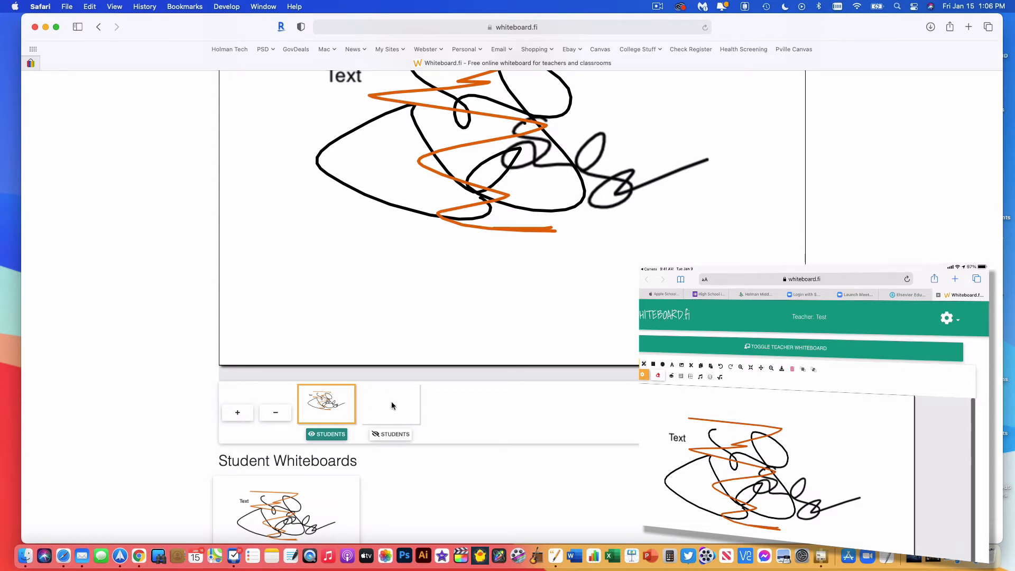
mouse_move(337, 419)
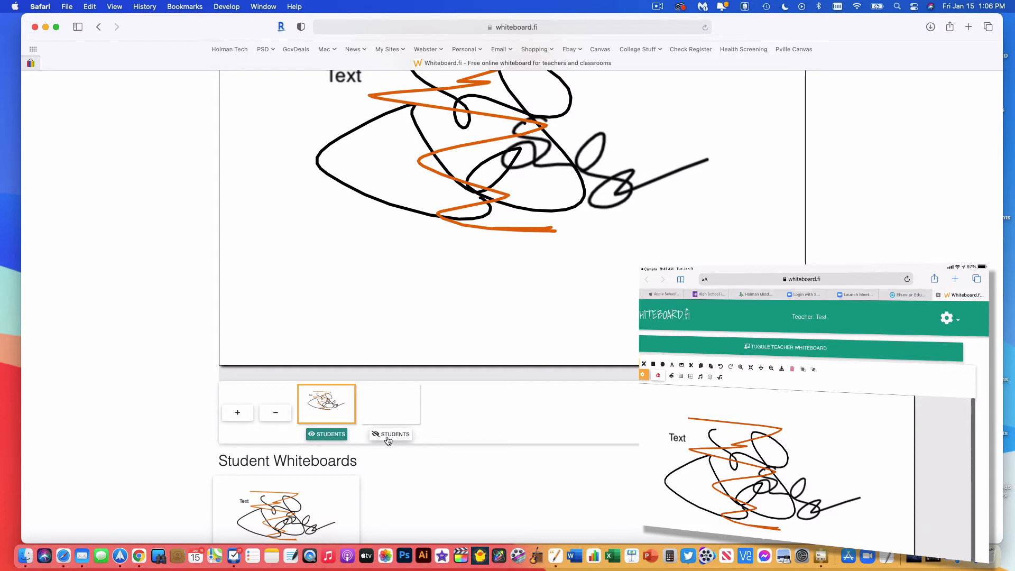
click(390, 404)
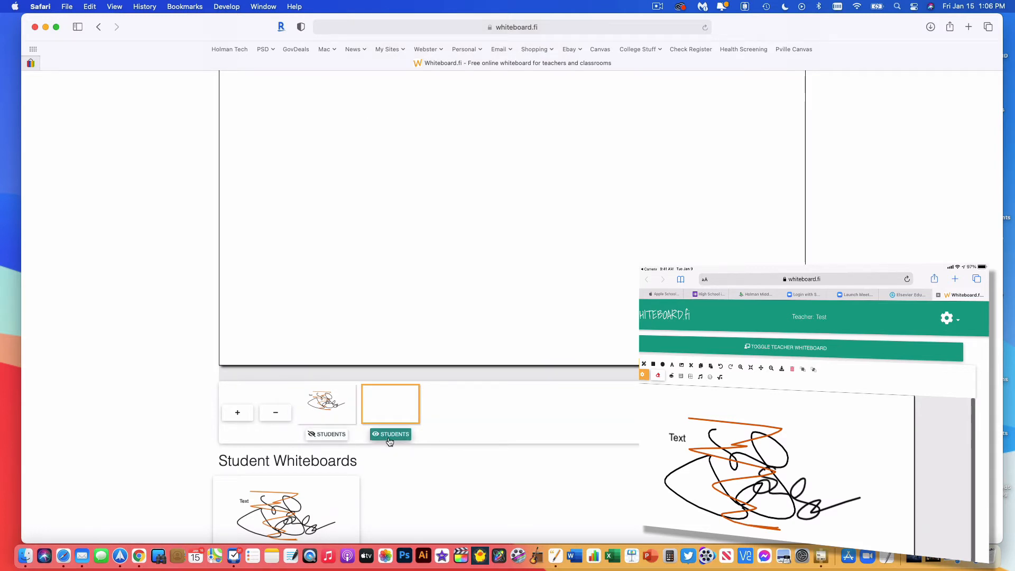
- Make the blank second page the student-visible one, hiding the scribbled first page
click(326, 404)
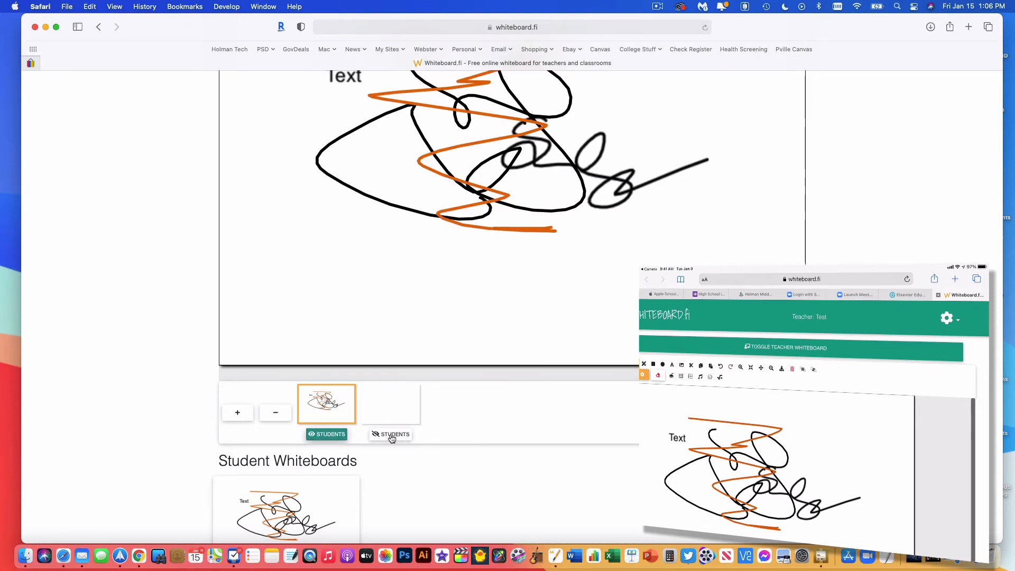
click(390, 403)
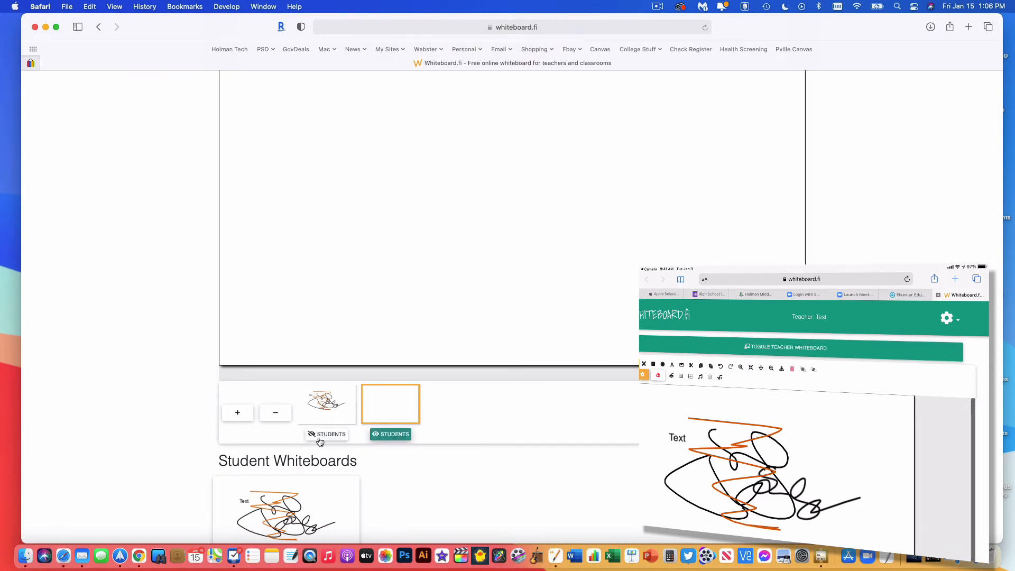
click(326, 433)
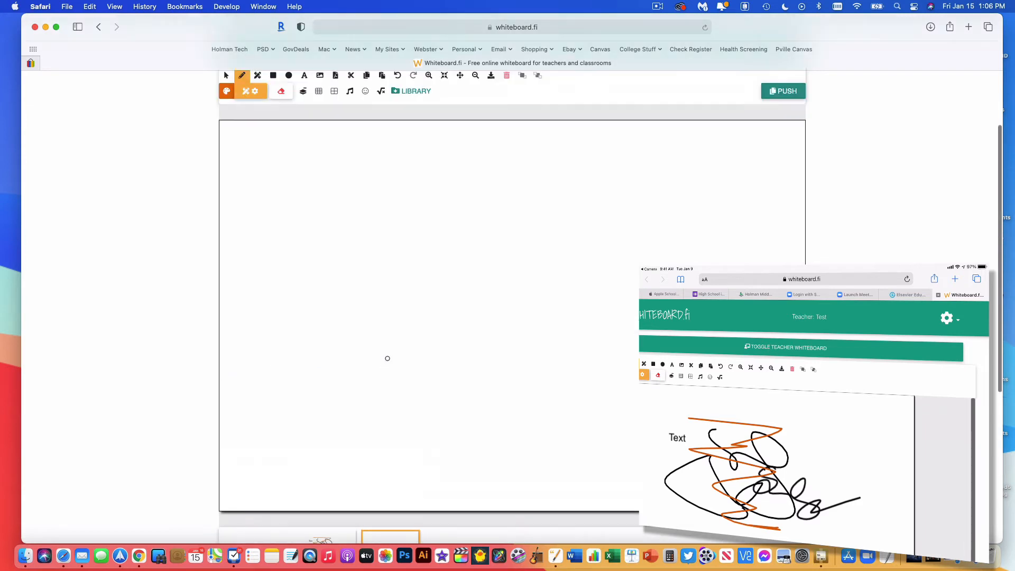
scroll(up, 3)
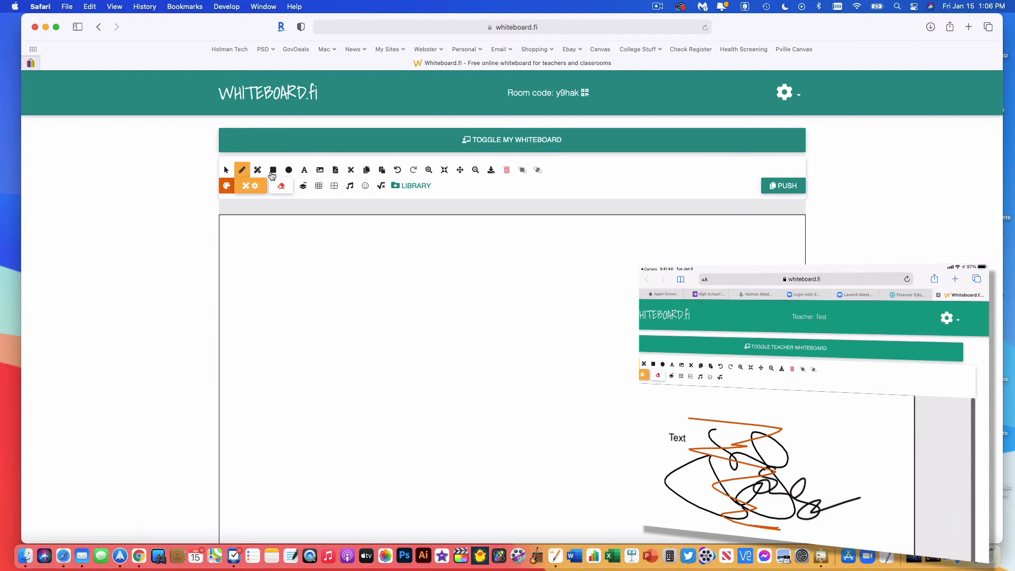
mouse_move(325, 176)
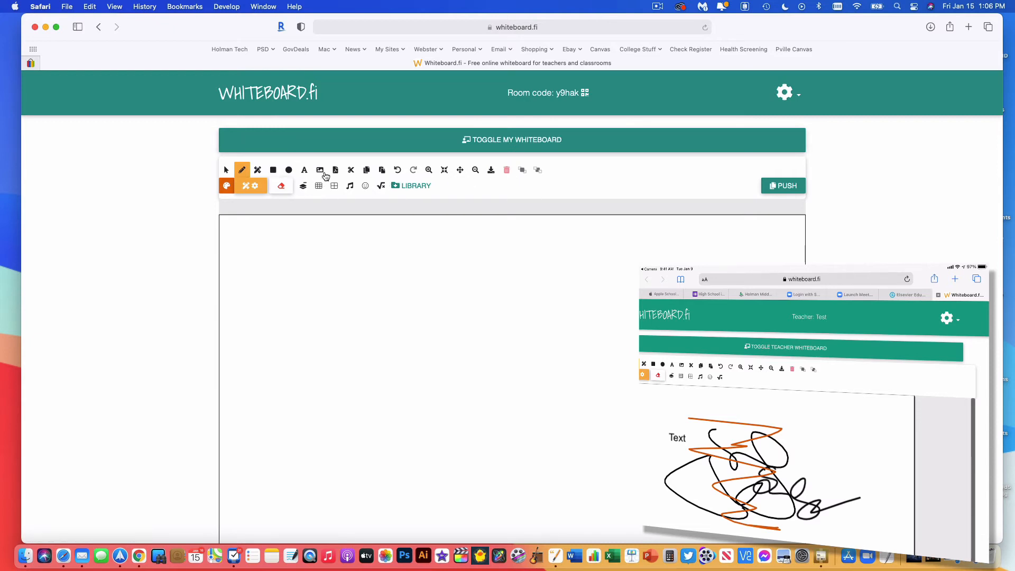
mouse_move(335, 170)
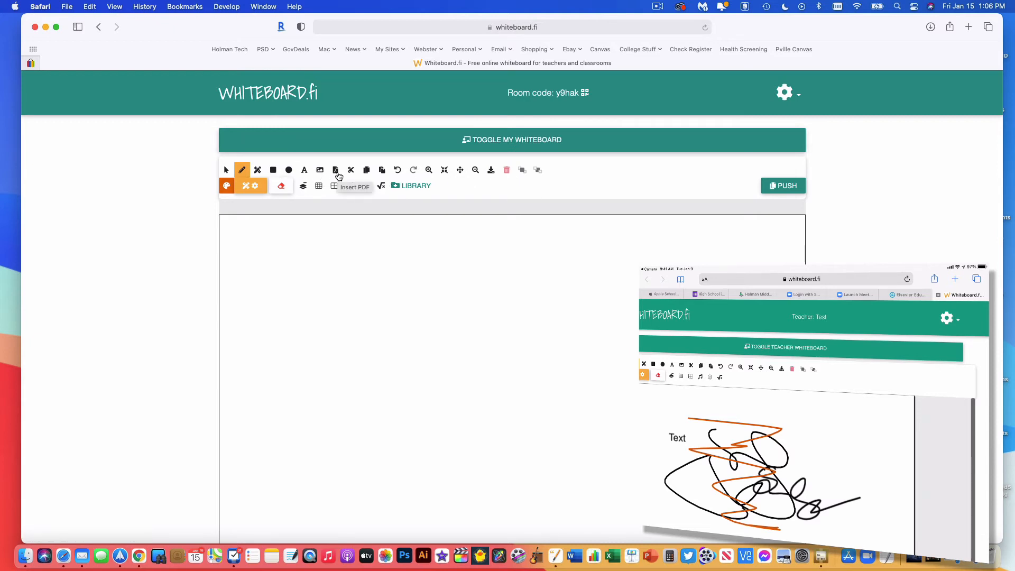
click(335, 169)
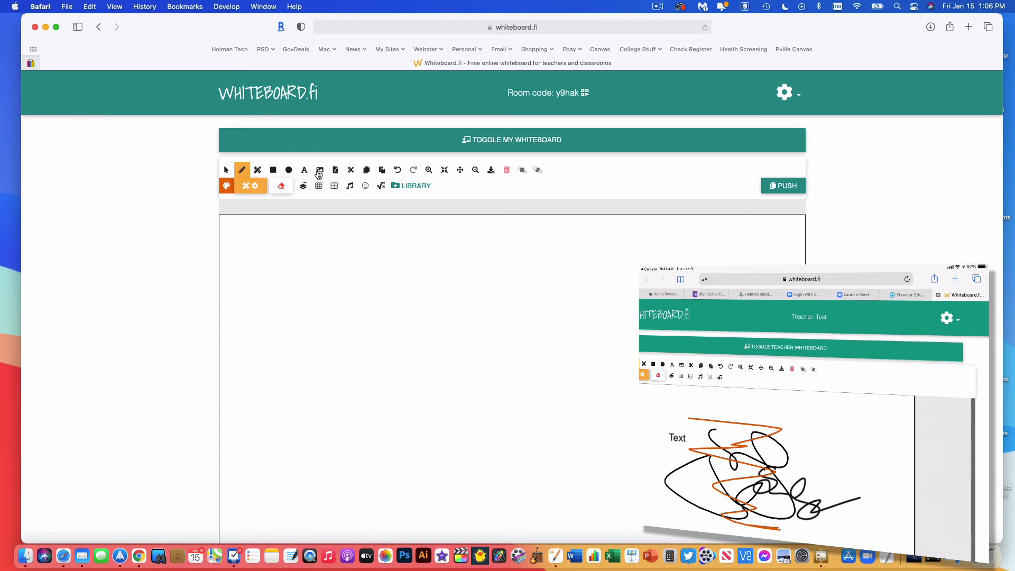
click(319, 169)
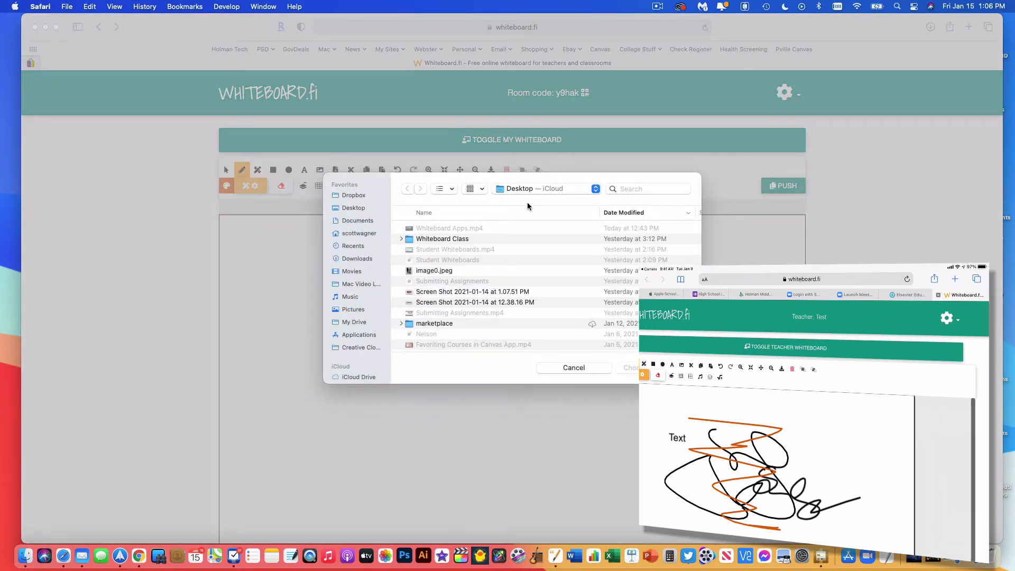
click(572, 367)
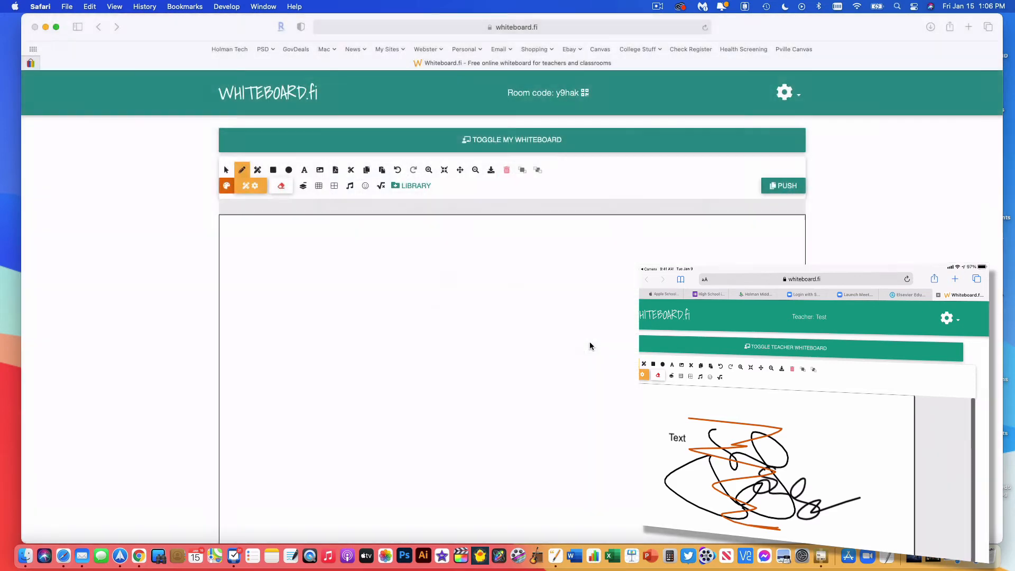
mouse_move(590, 342)
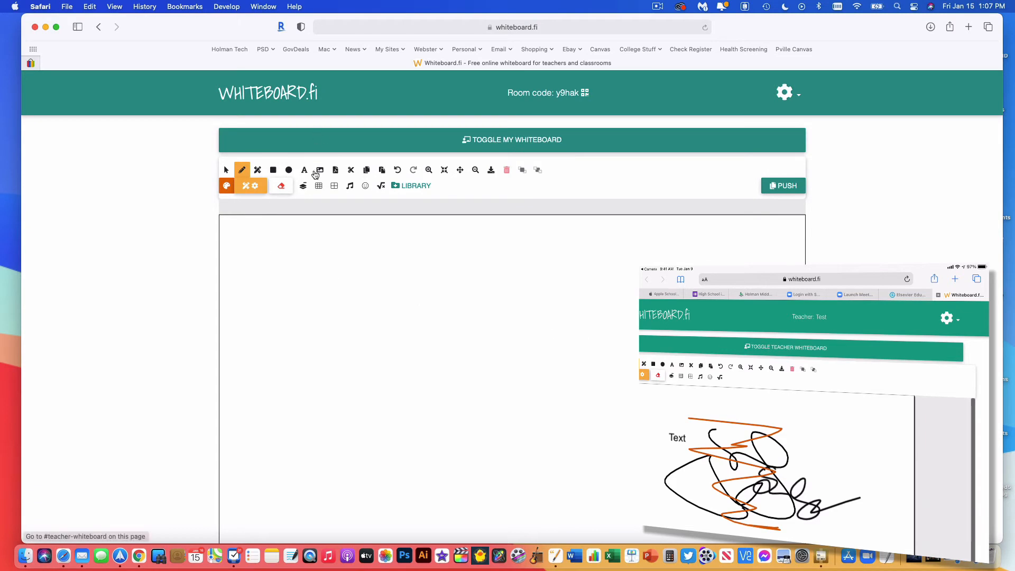
- Insert the world map from the Whiteboard Class folder and caption it 'Circle the country of Iran on this map:'
click(317, 170)
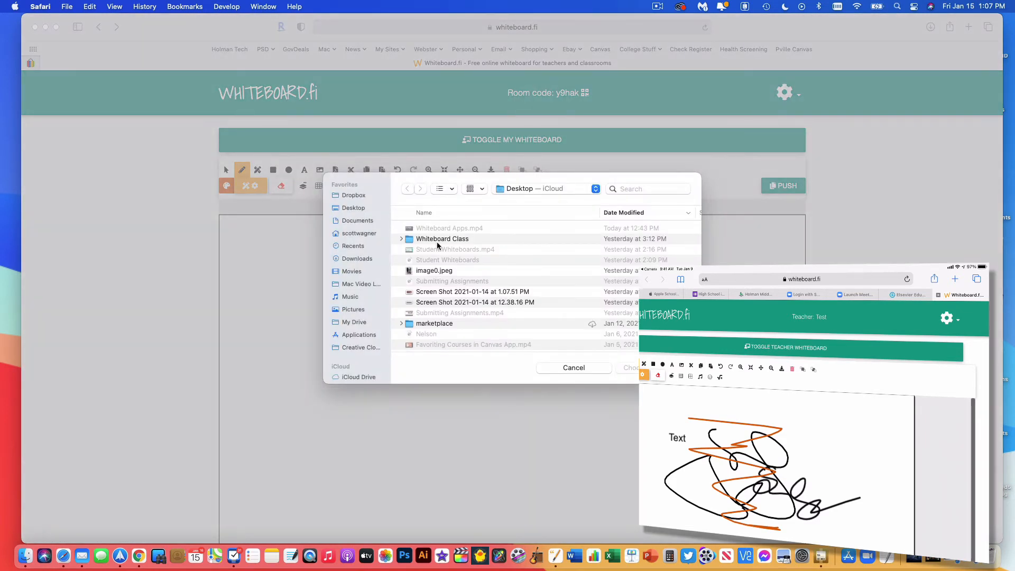
double_click(442, 238)
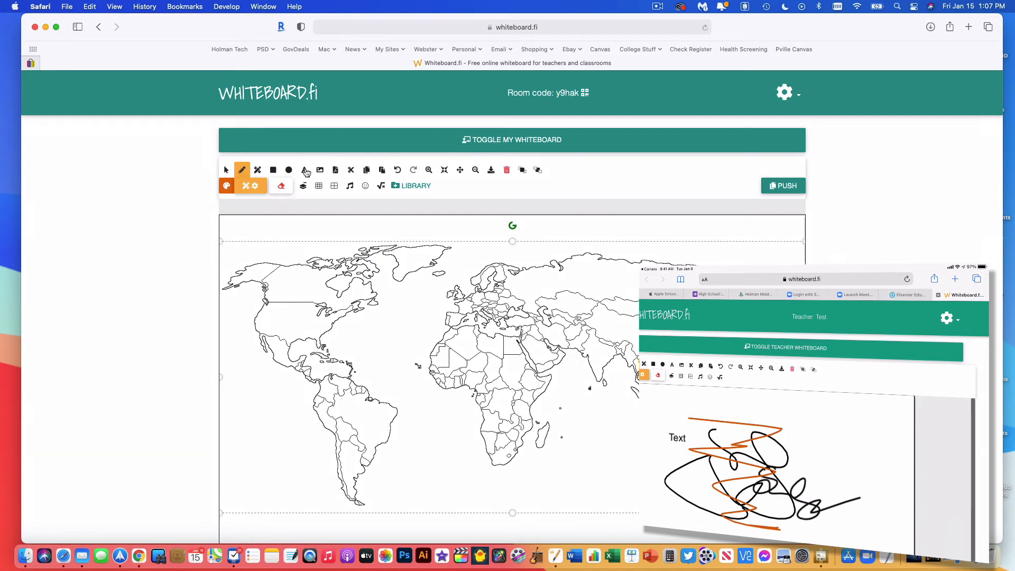
click(304, 170)
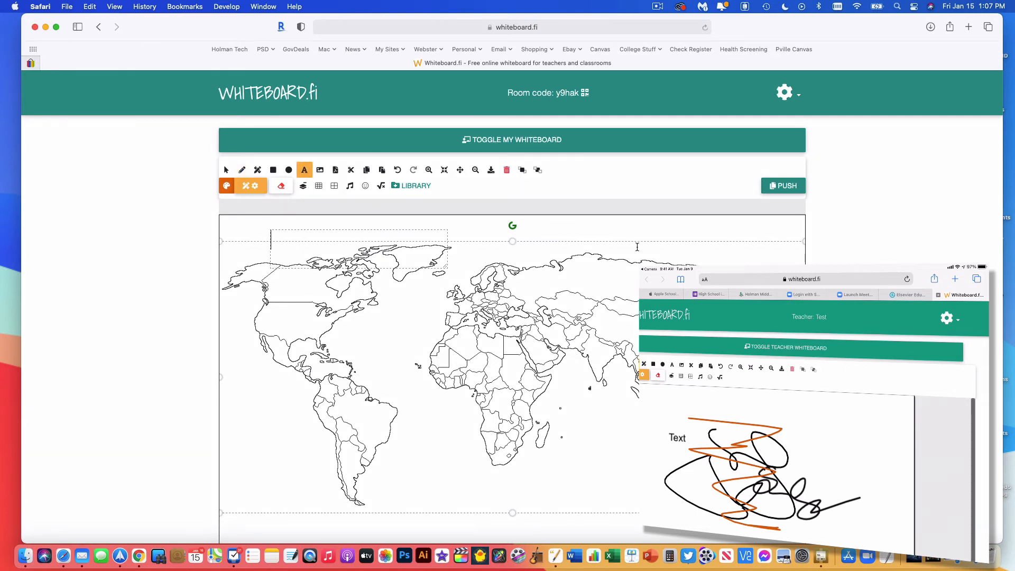
text(Circle)
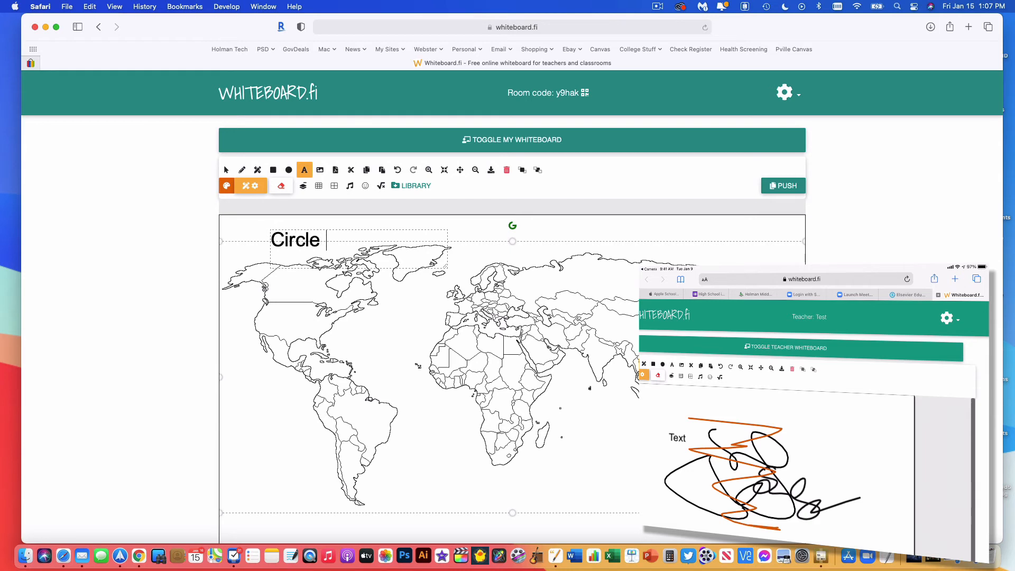
text(the country of Ira)
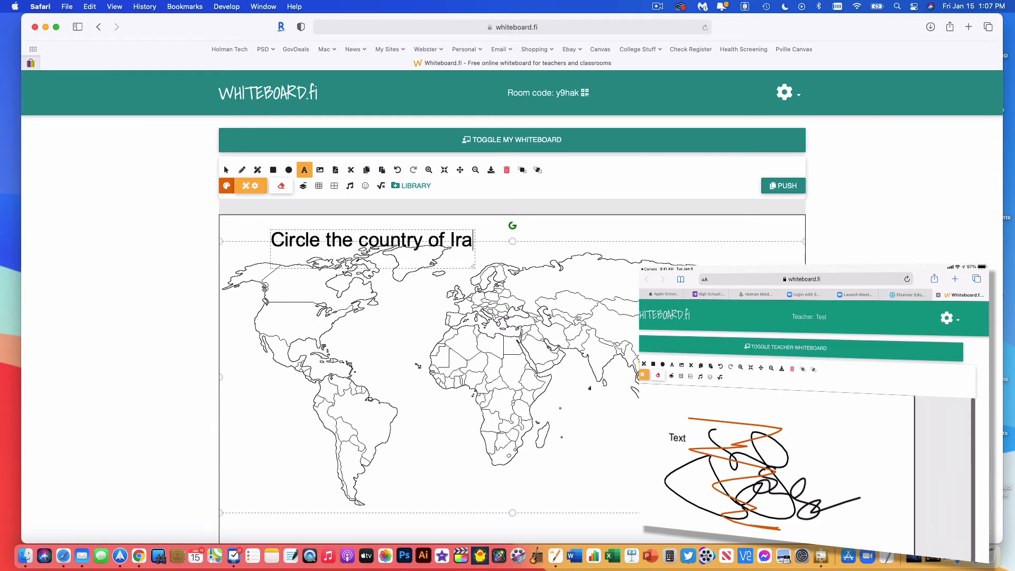
text(n on this map)
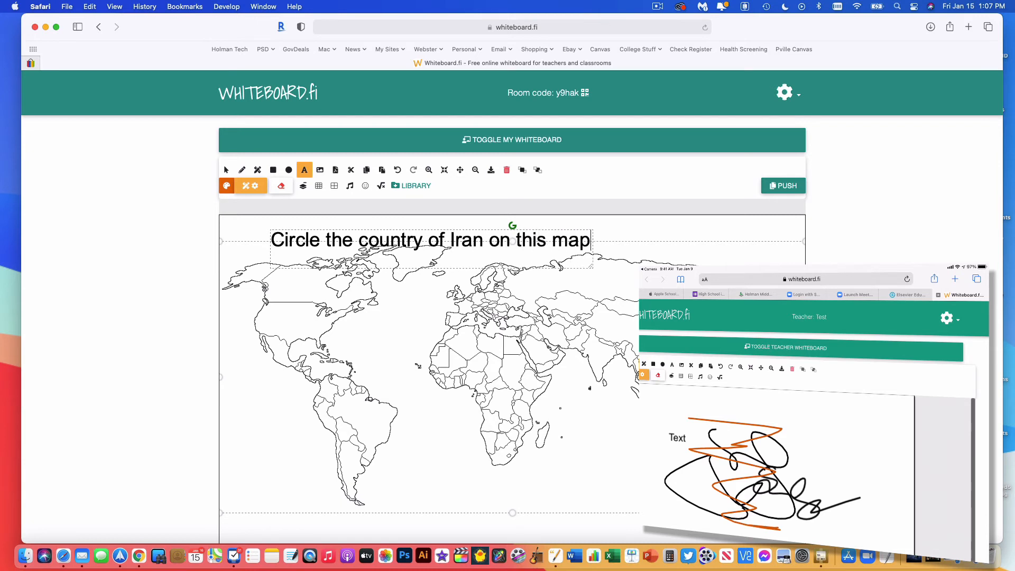
text(:)
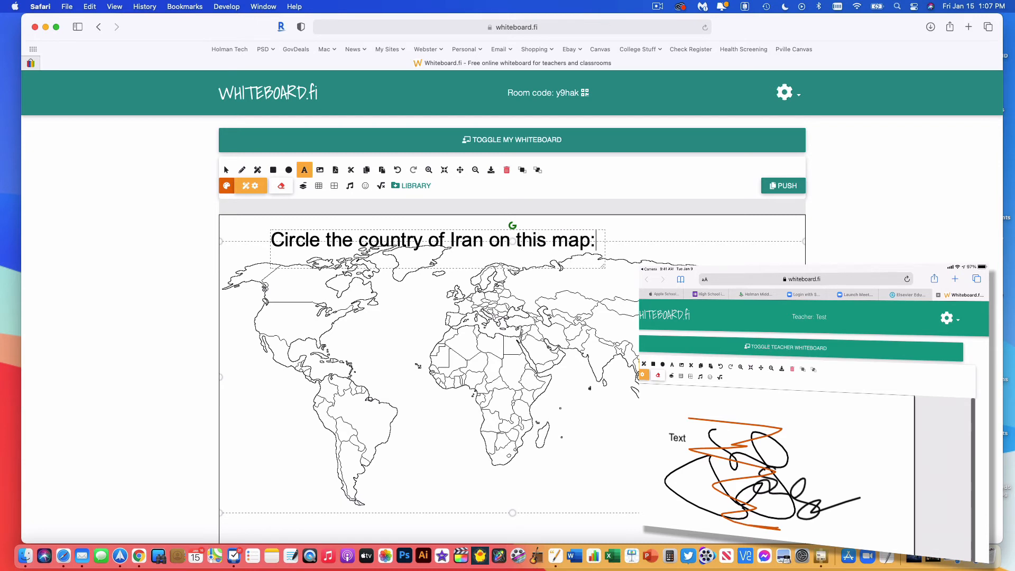
click(226, 170)
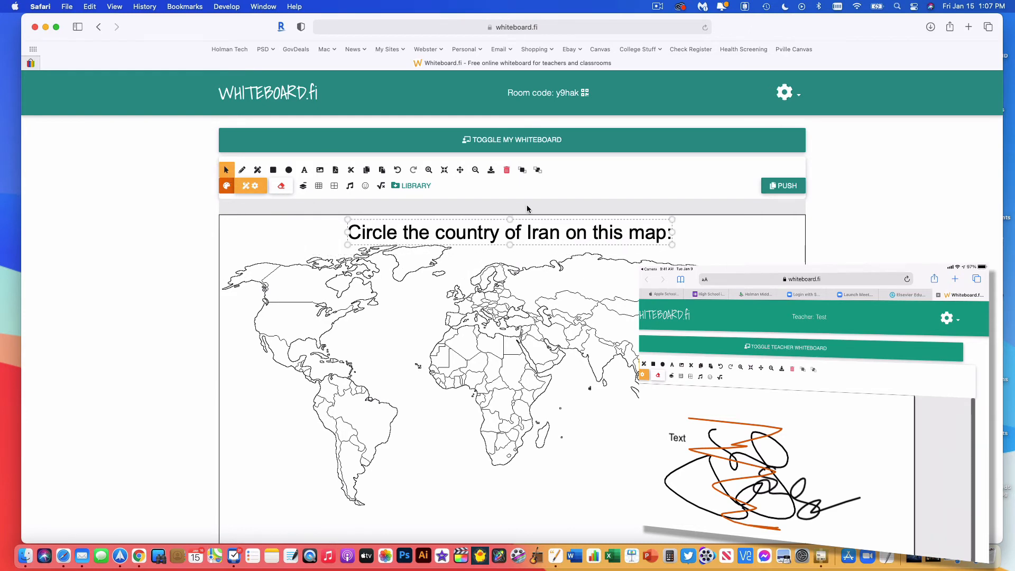
mouse_move(580, 374)
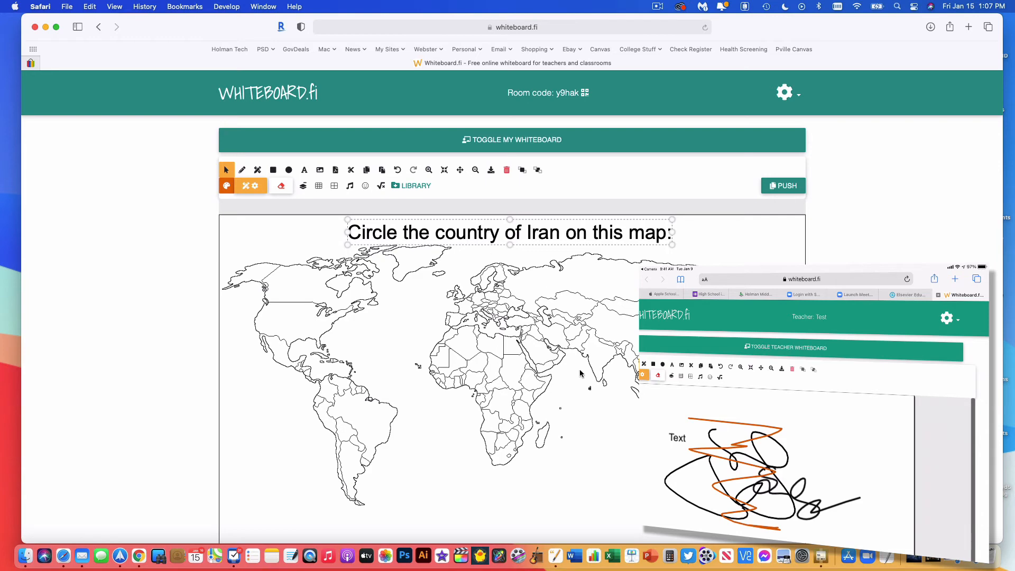
- Hide and restore the teacher whiteboard, then scroll up to check the centred Iran caption
click(510, 139)
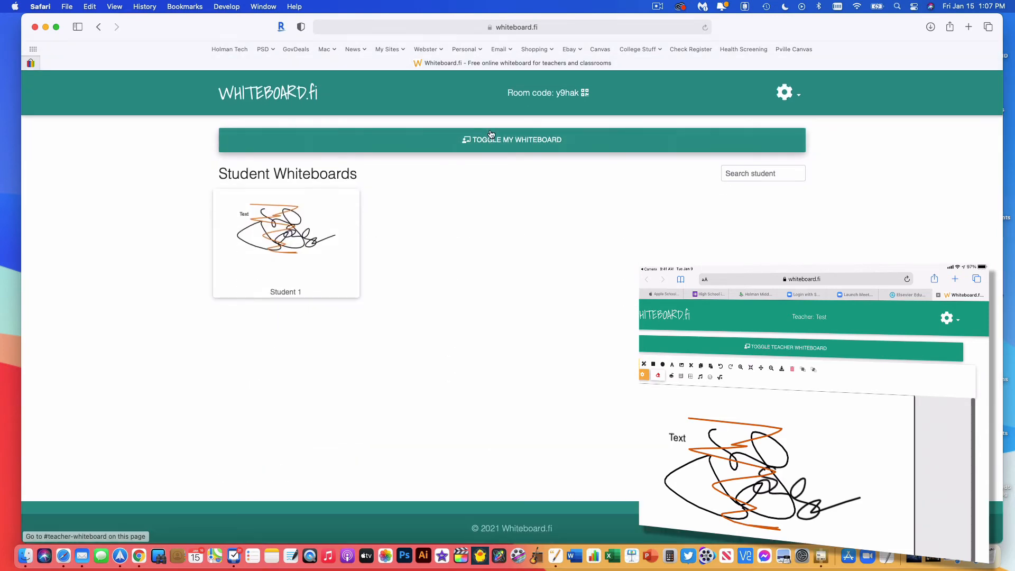
click(516, 139)
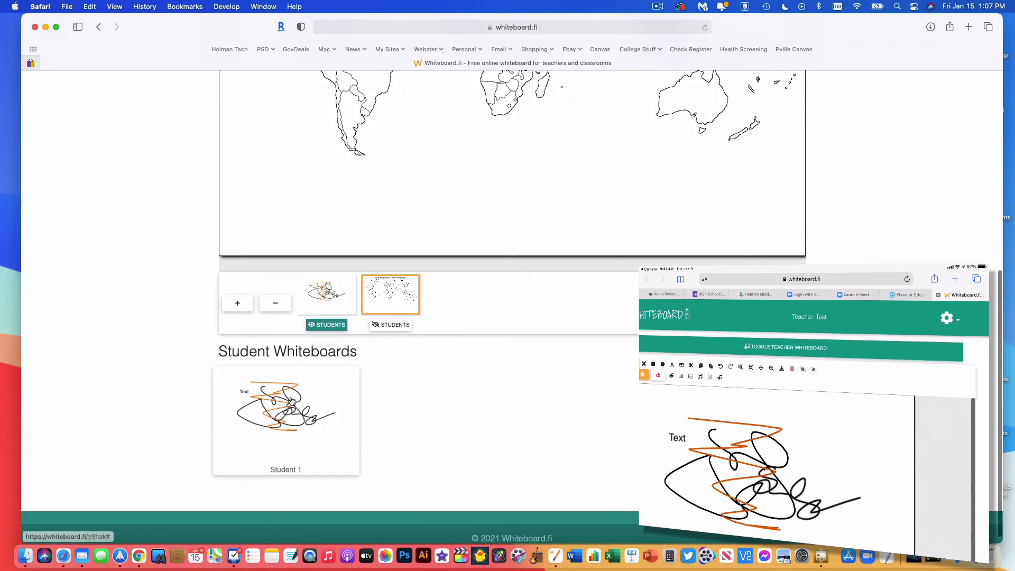
scroll(up, 3)
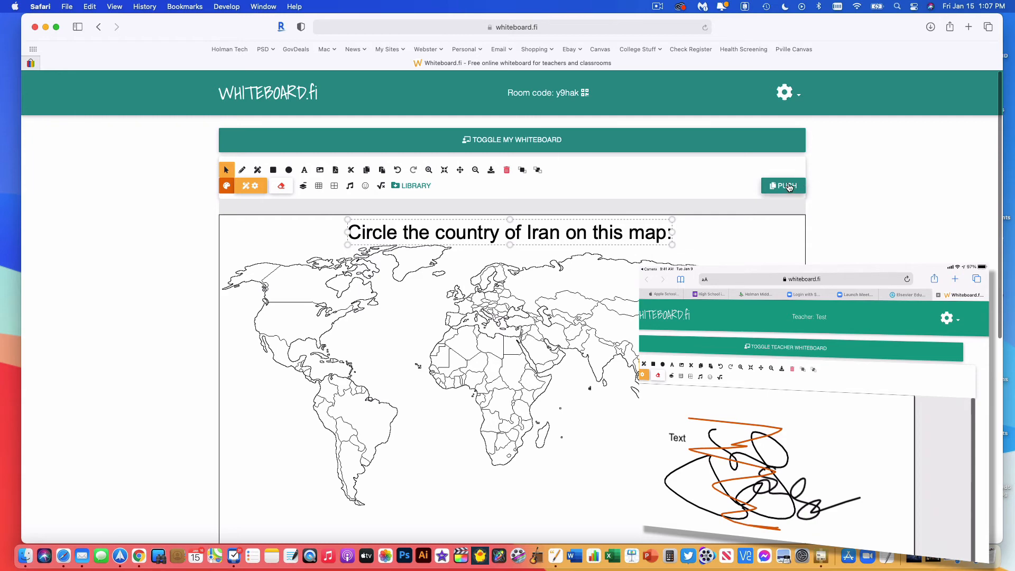
- Push the Iran map whiteboard out to the students
click(782, 185)
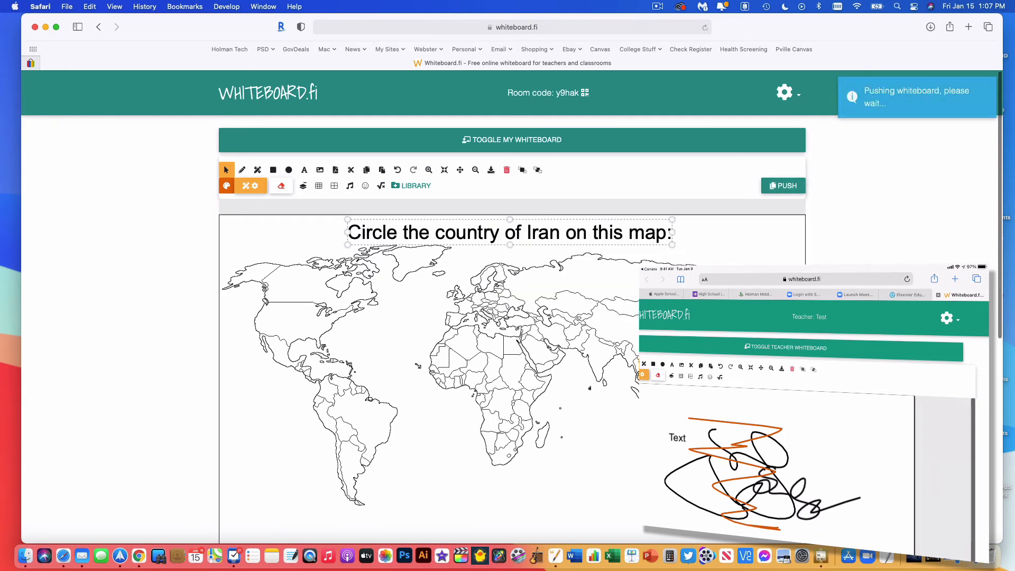
click(782, 186)
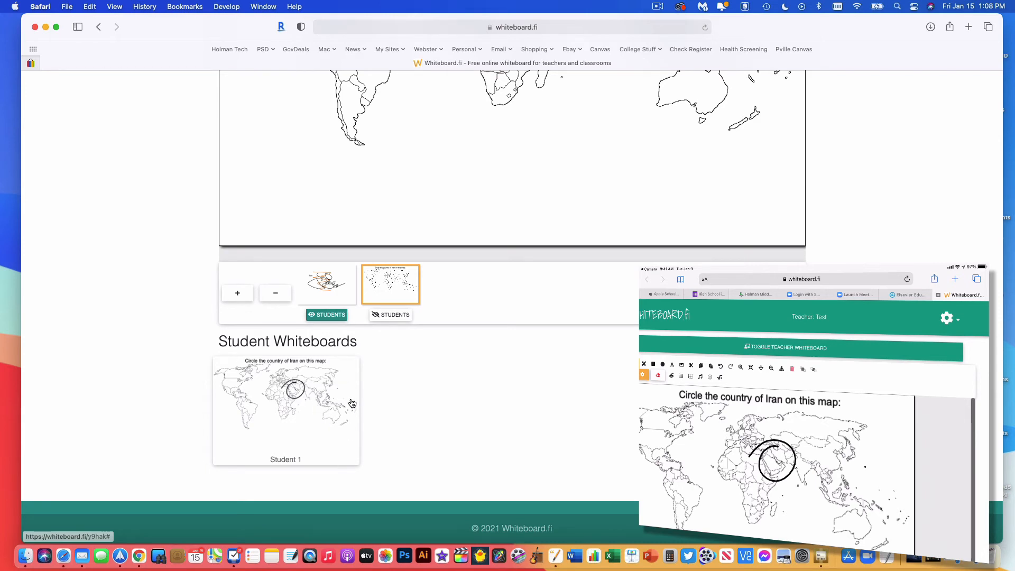
mouse_move(319, 385)
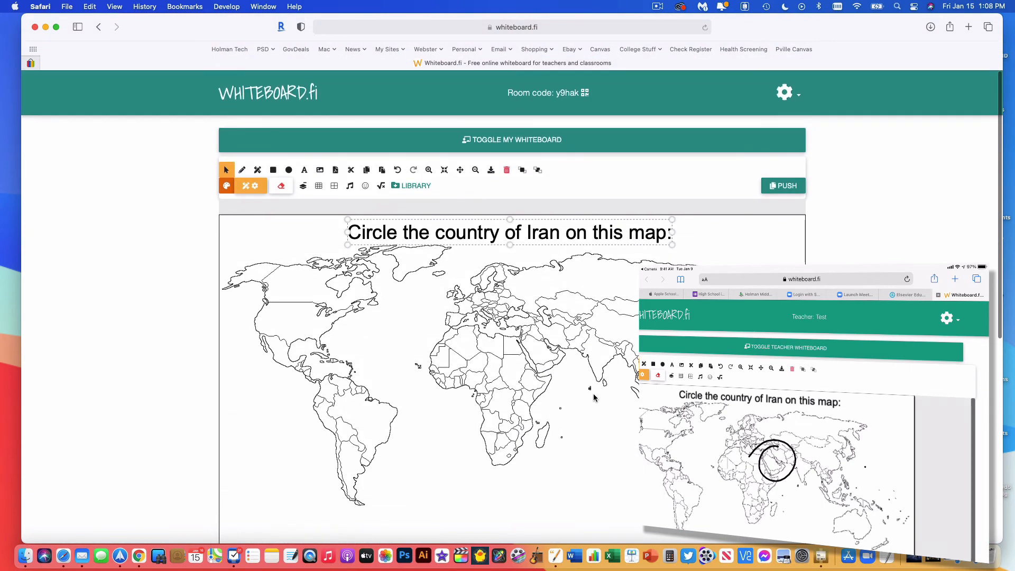
scroll(down, 3)
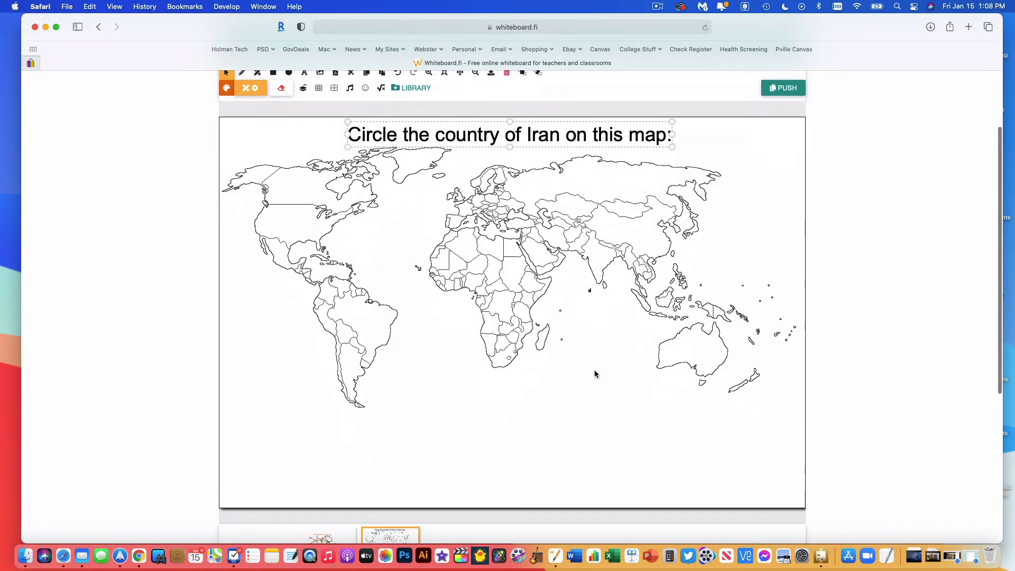
scroll(down, 3)
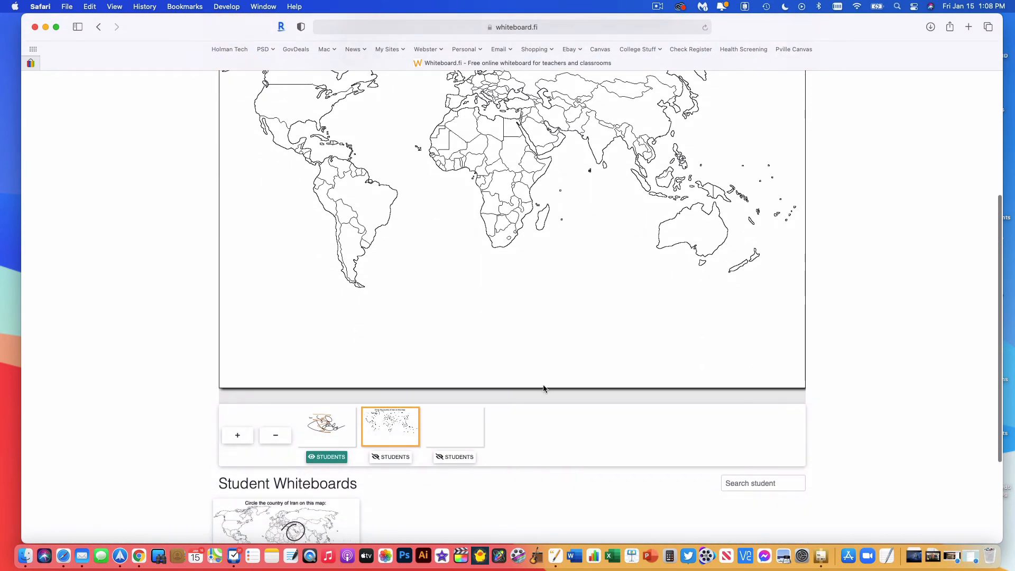
scroll(up, 3)
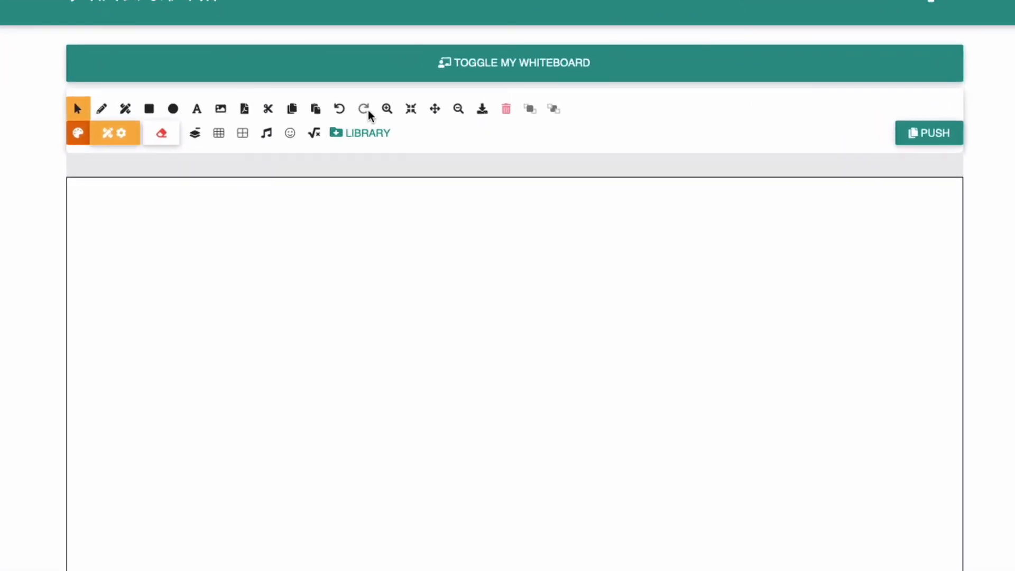
mouse_move(481, 107)
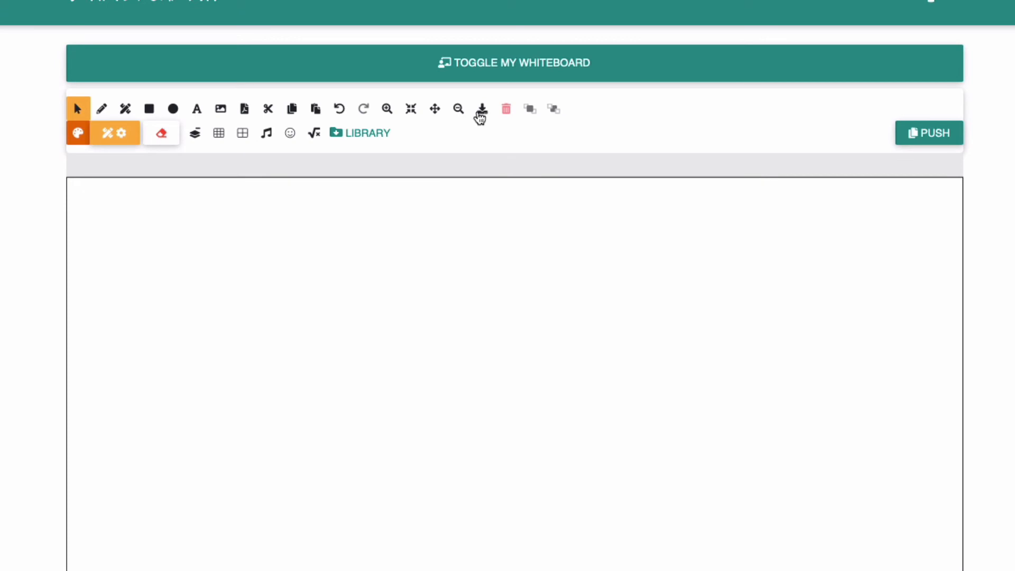
mouse_move(482, 108)
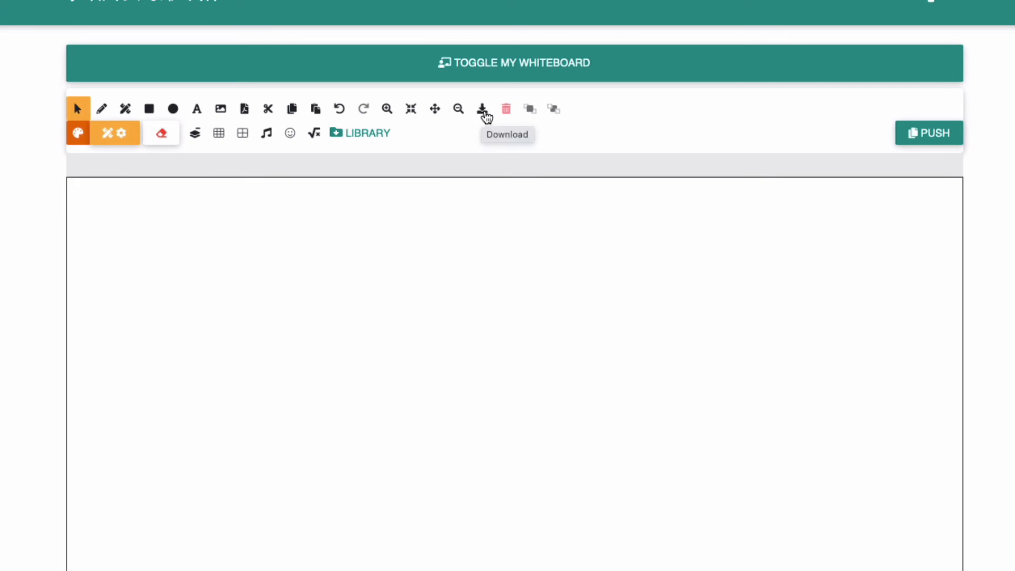
click(481, 108)
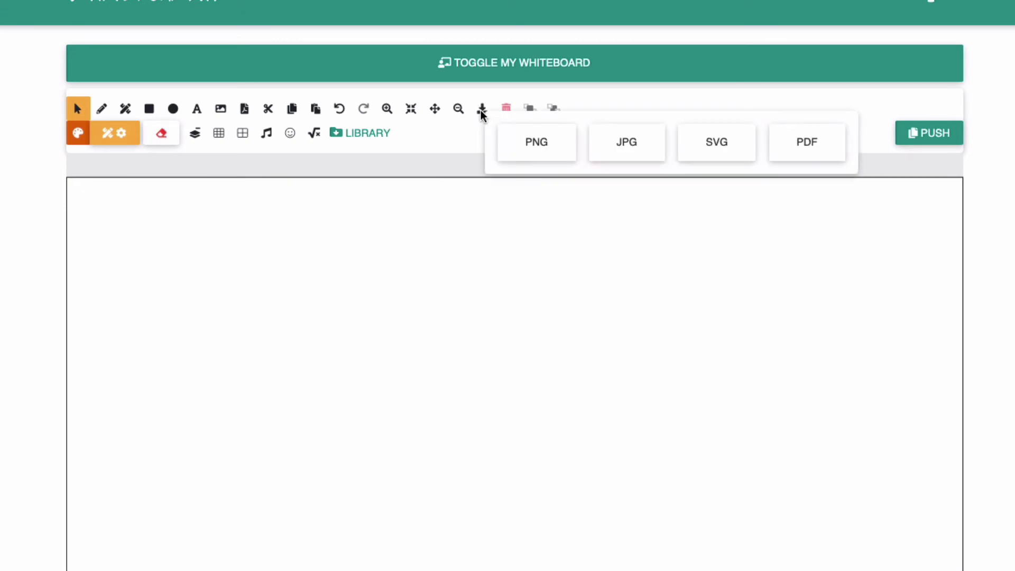
mouse_move(536, 149)
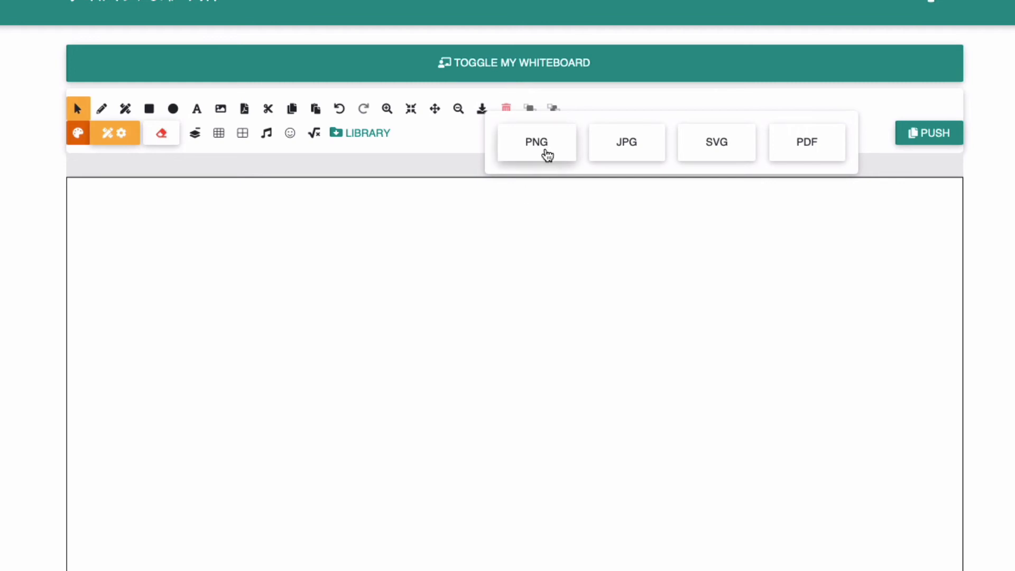
mouse_move(567, 151)
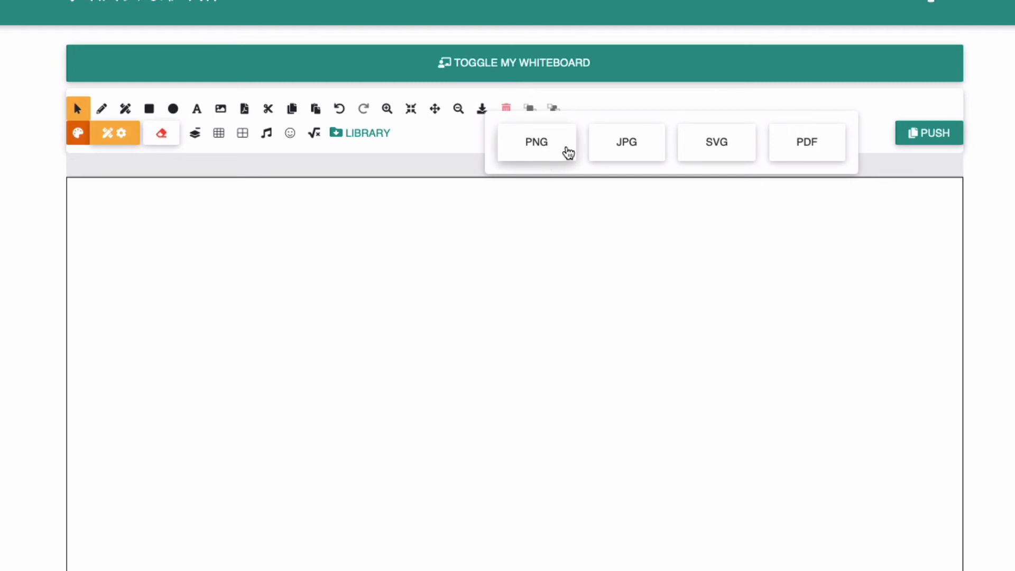
mouse_move(749, 164)
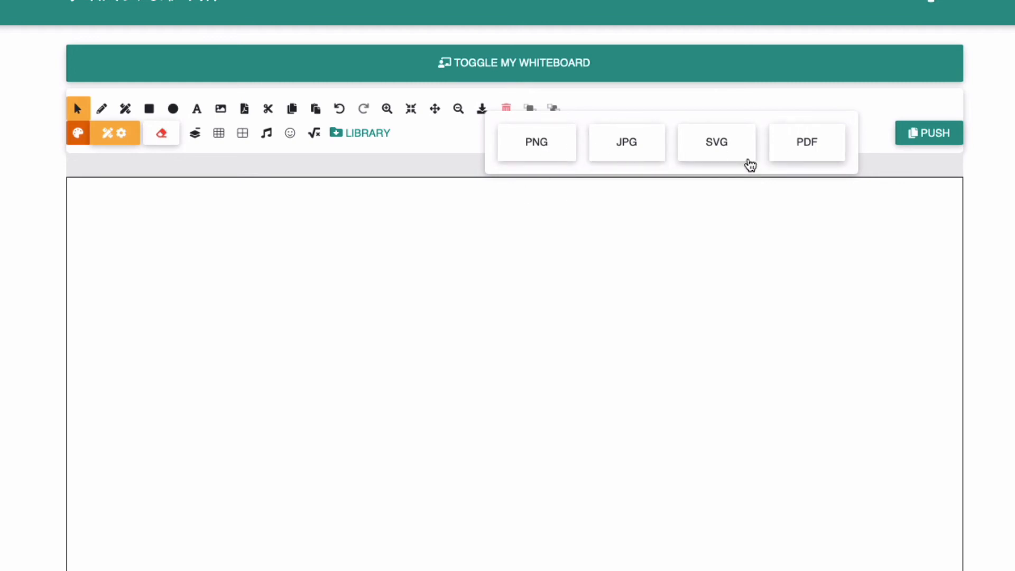
mouse_move(676, 197)
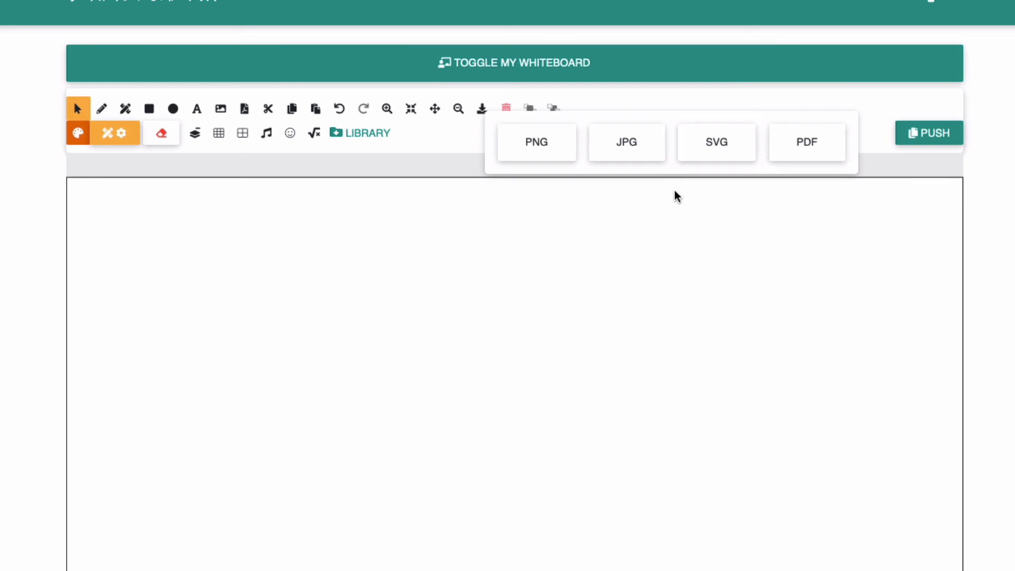
mouse_move(697, 245)
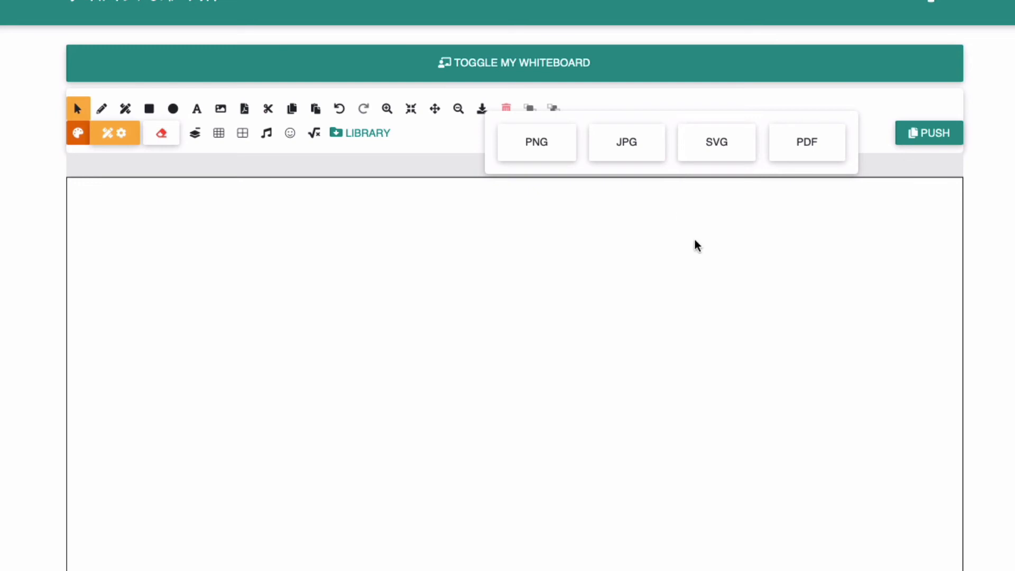
mouse_move(830, 370)
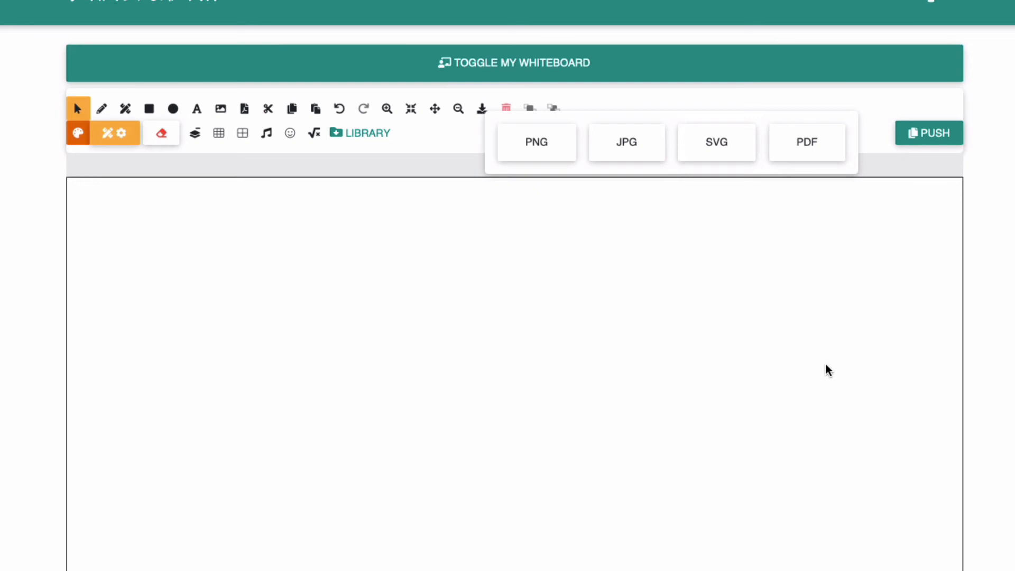
mouse_move(351, 137)
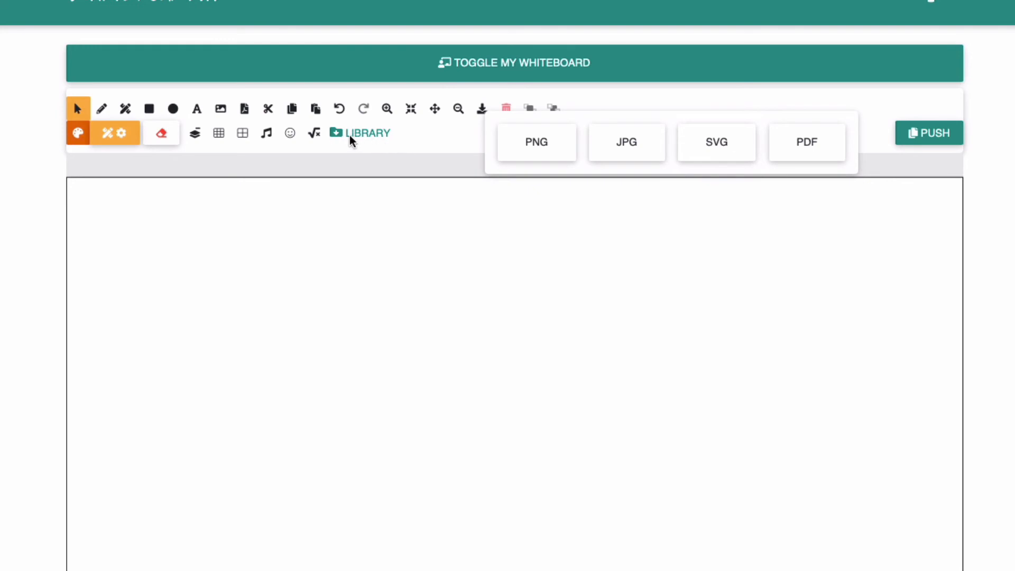
mouse_move(770, 247)
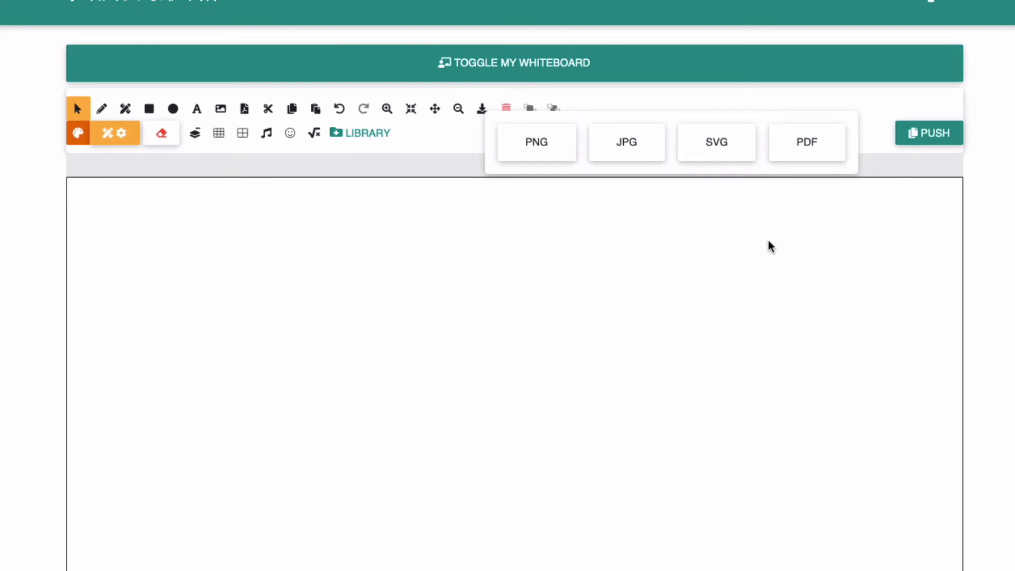
mouse_move(773, 364)
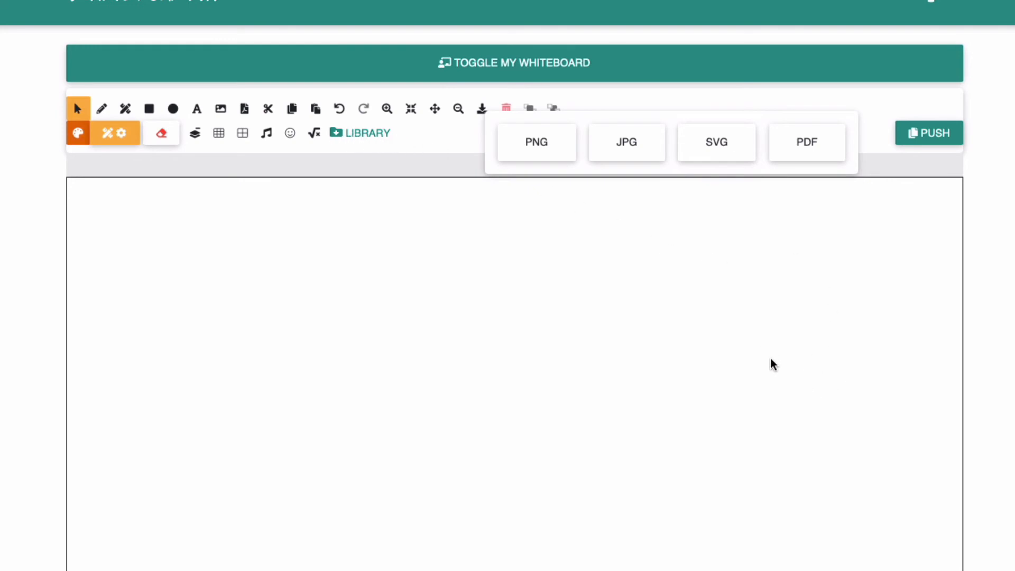
mouse_move(764, 324)
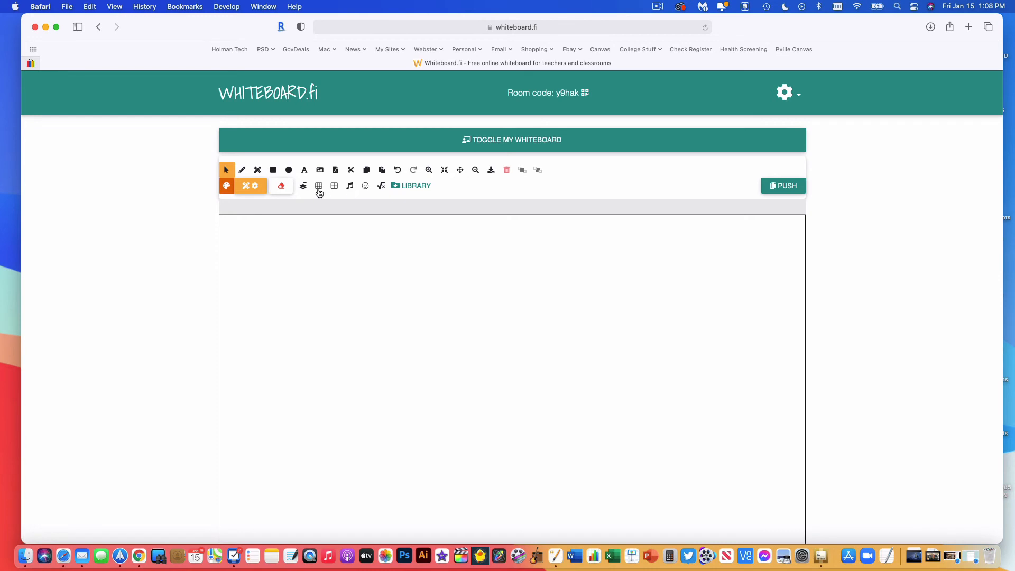
- Change the board background to a small grid, then to large grid squares
click(281, 185)
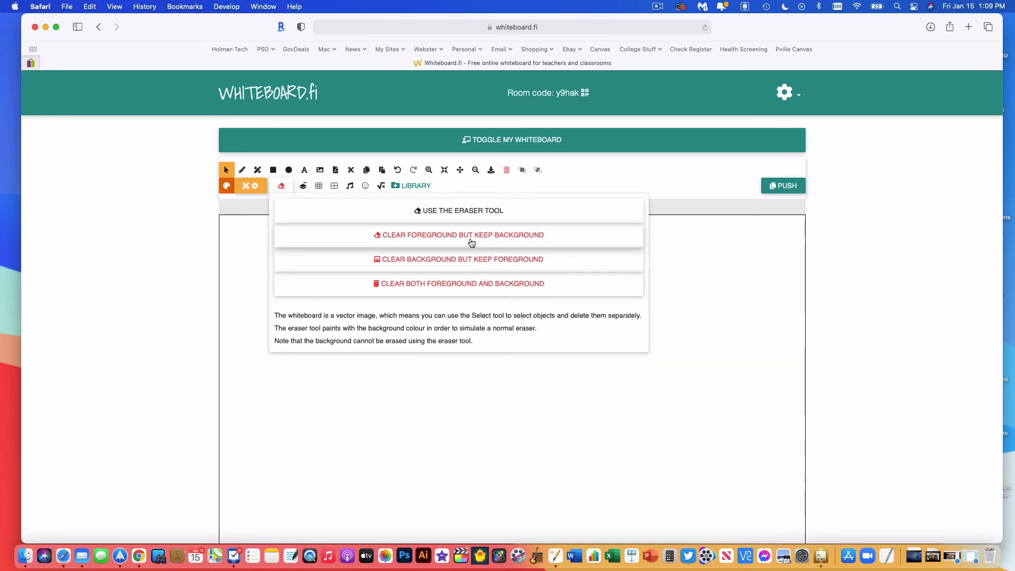
mouse_move(486, 286)
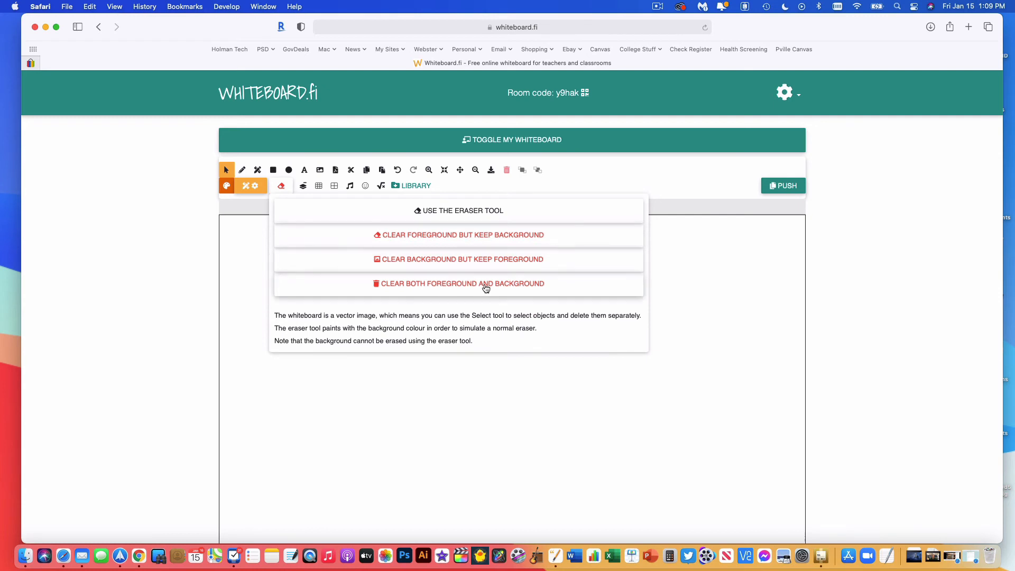
mouse_move(463, 277)
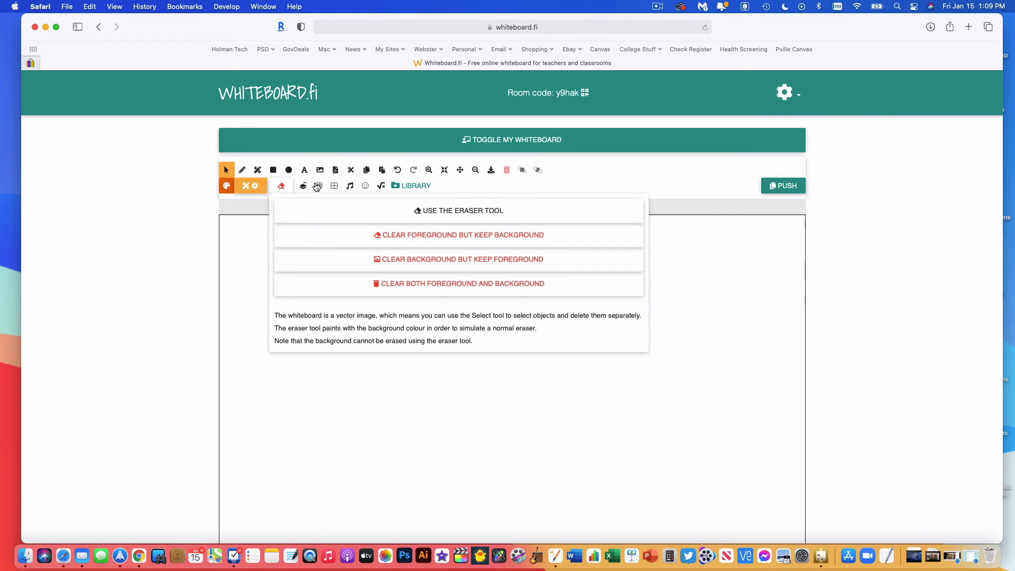
click(318, 186)
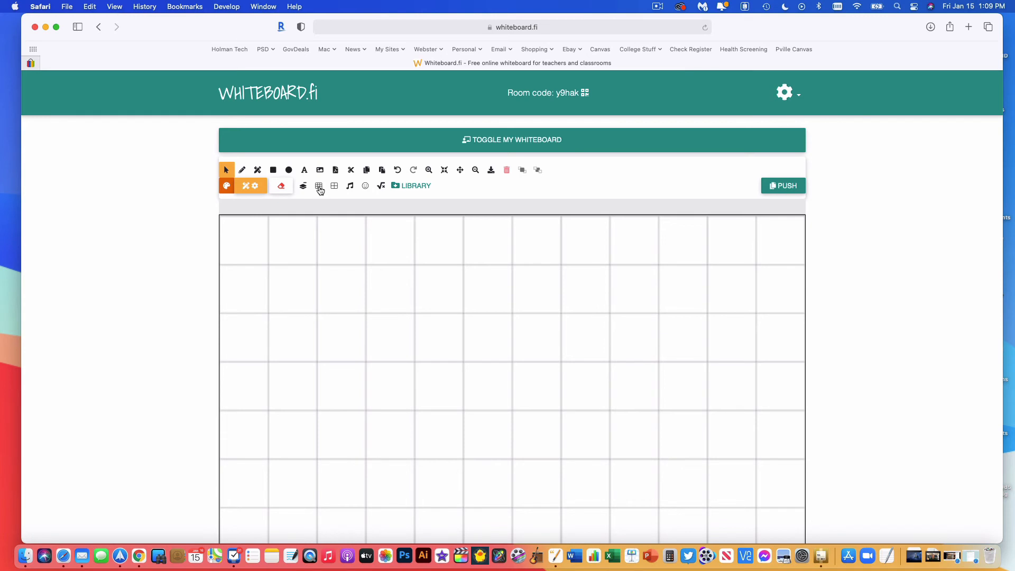
click(335, 186)
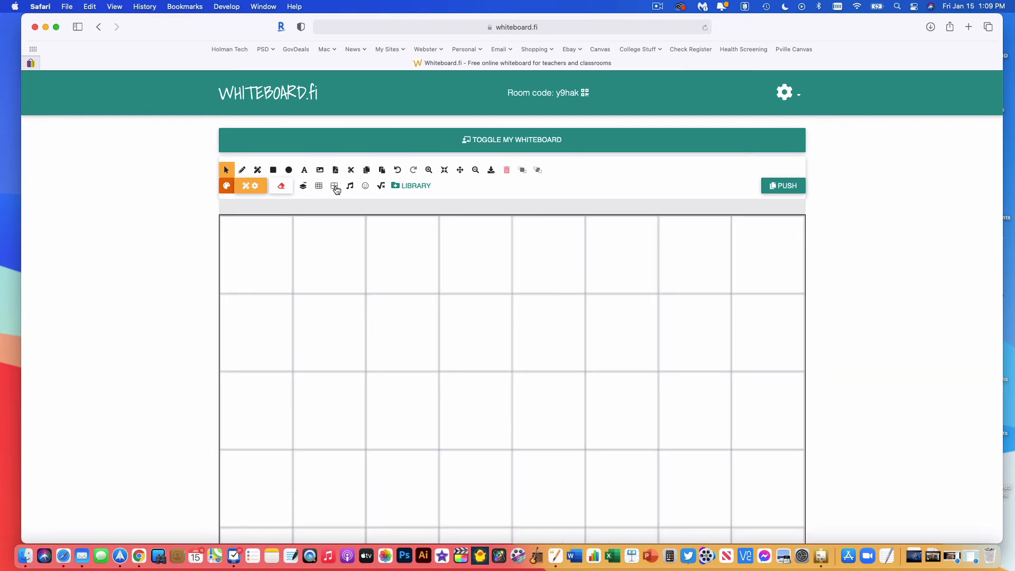
- Apply the music-staff background, dismiss the emoji picker, and bring up the math inserter
click(350, 185)
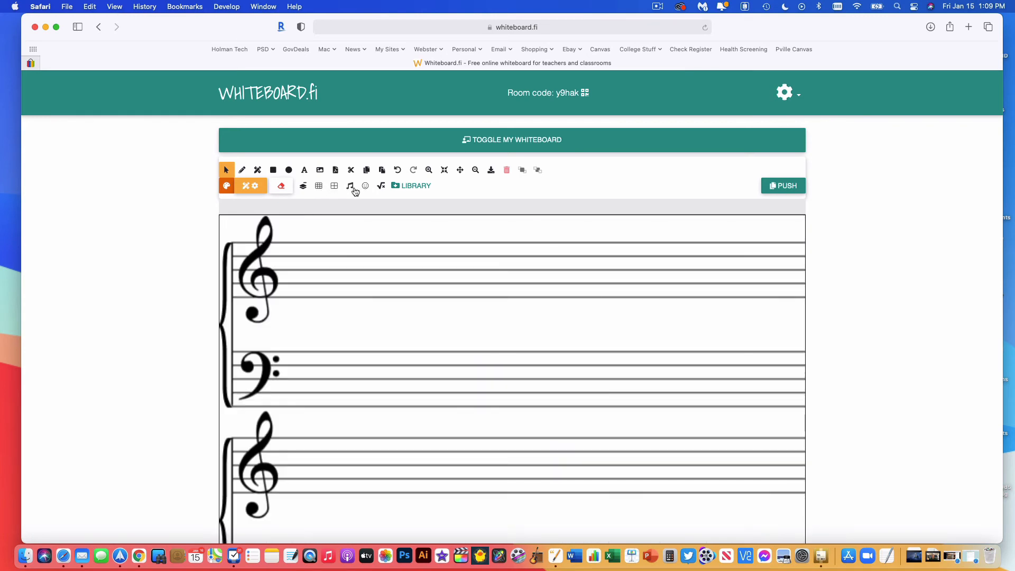
mouse_move(398, 260)
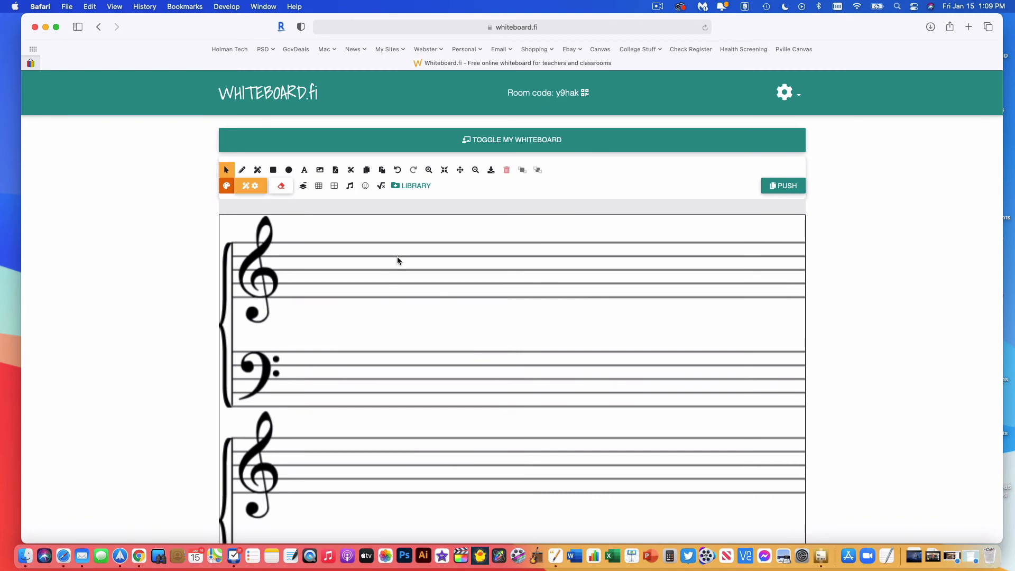
mouse_move(366, 188)
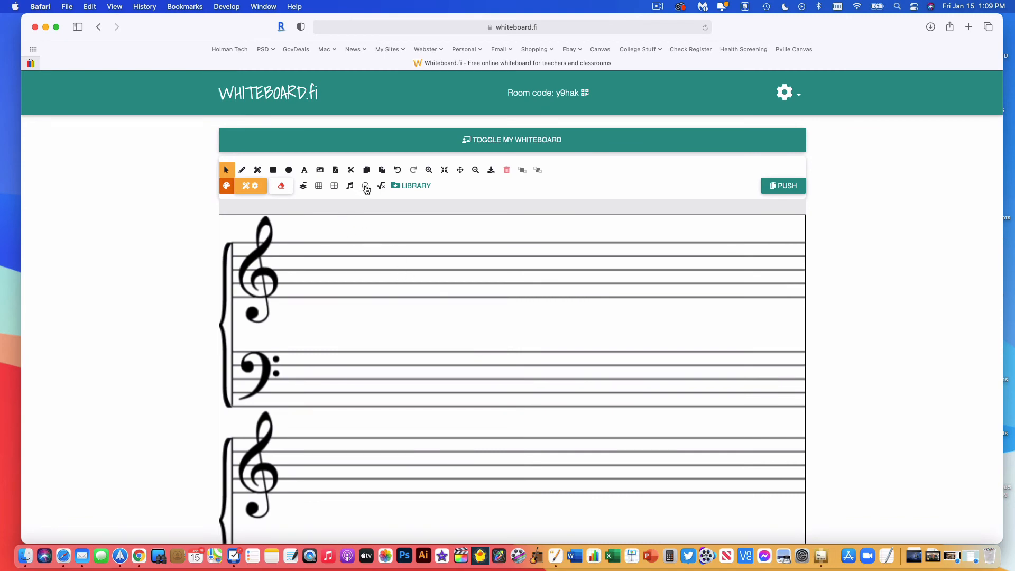
click(365, 185)
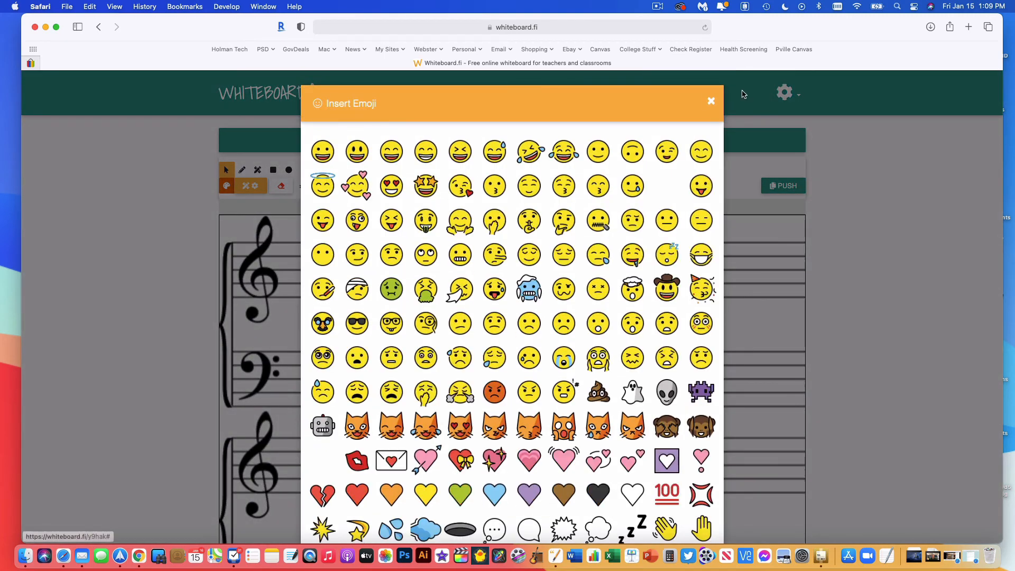
click(711, 101)
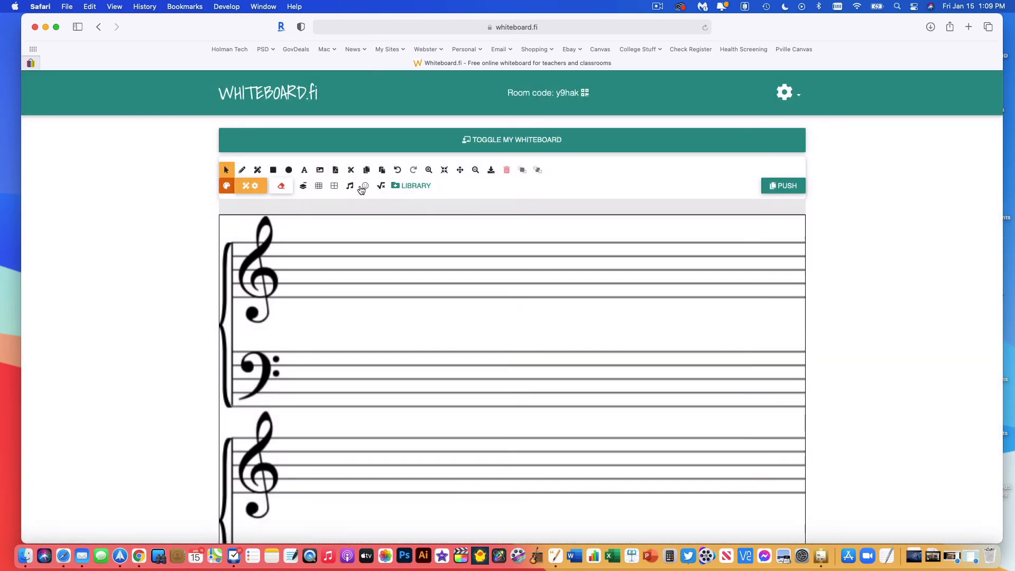
click(380, 185)
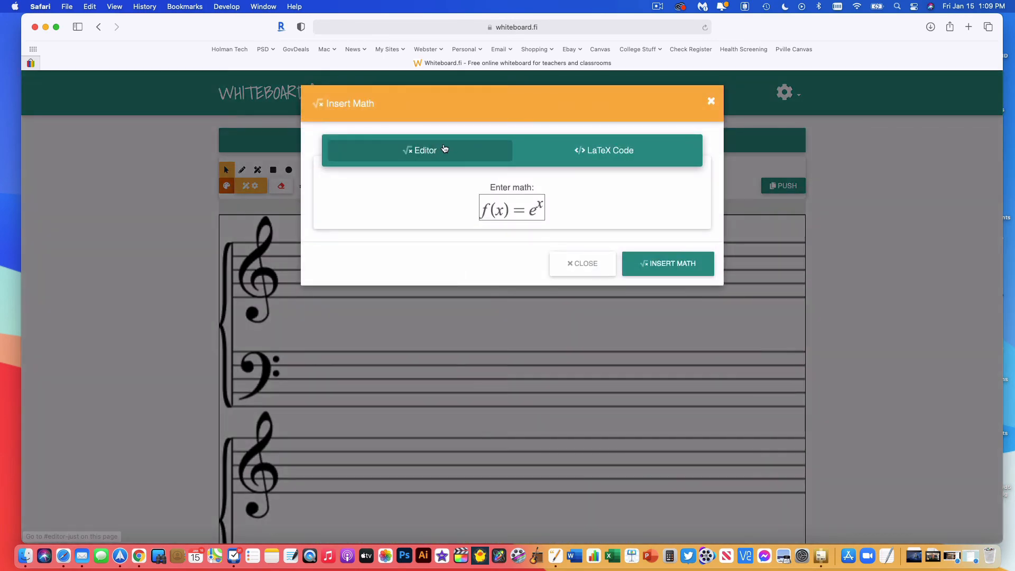
mouse_move(444, 156)
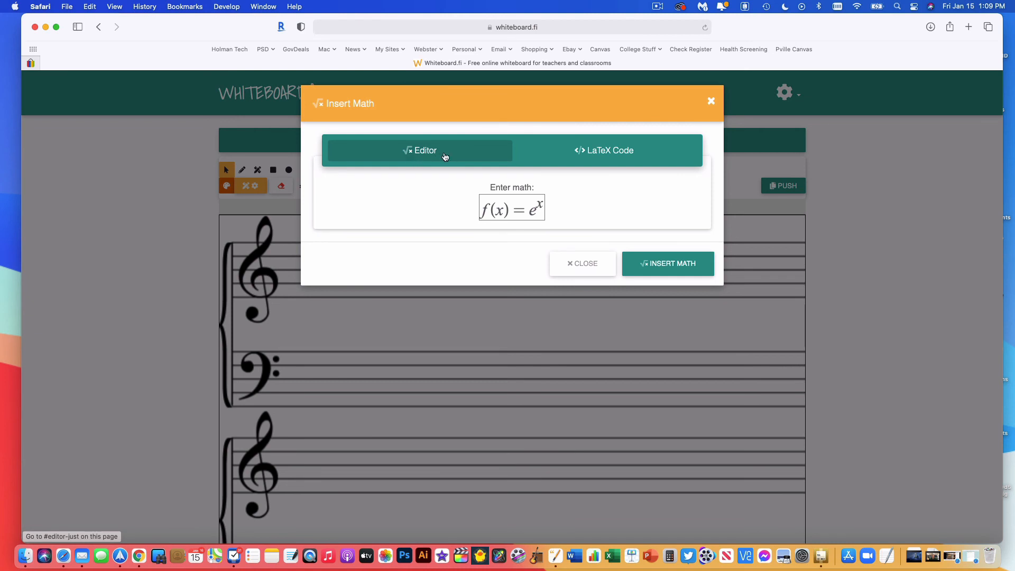
- Check the LaTeX code, then insert f(x)=e^x onto the music-staff board
click(604, 150)
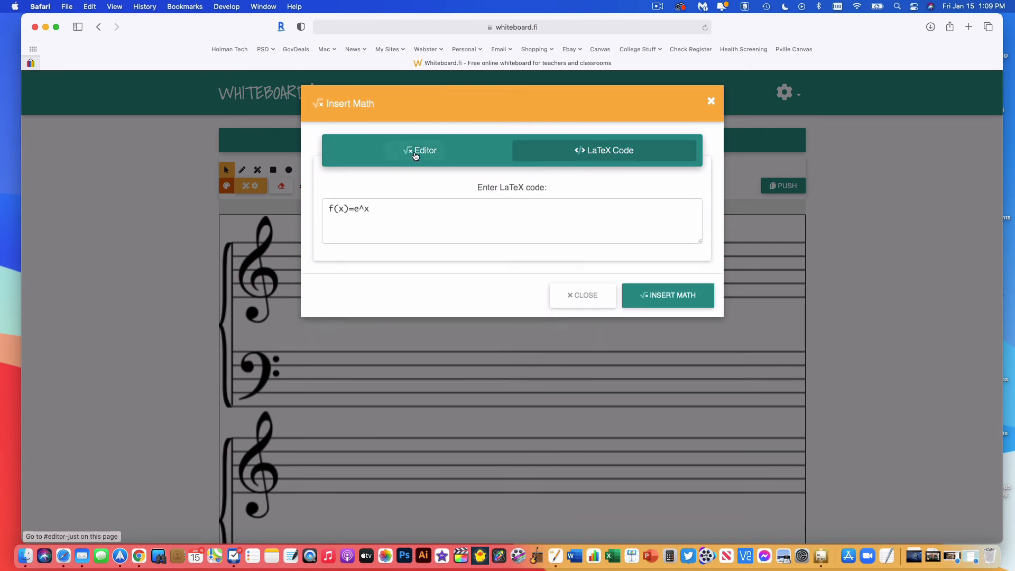
click(425, 150)
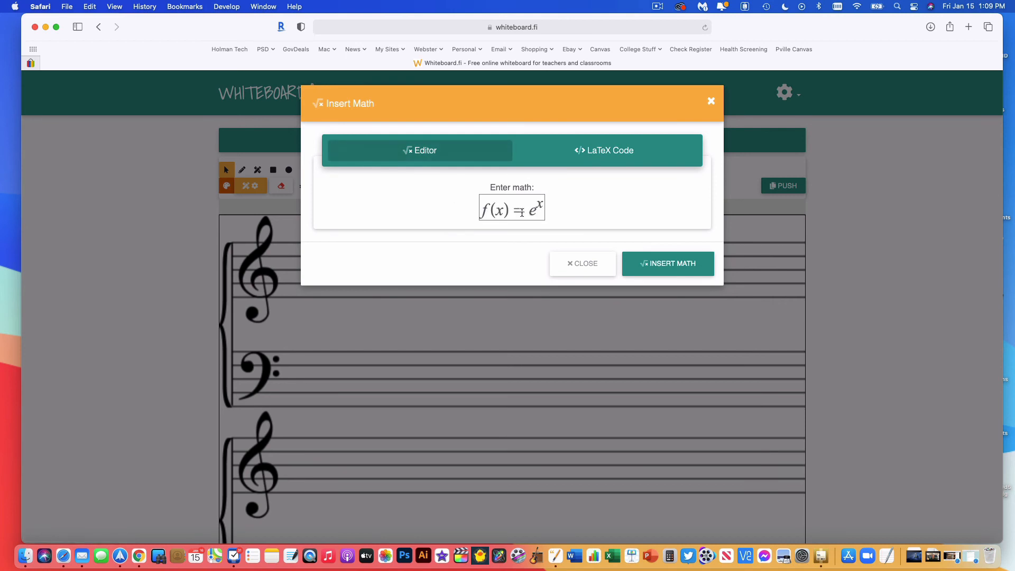
click(667, 263)
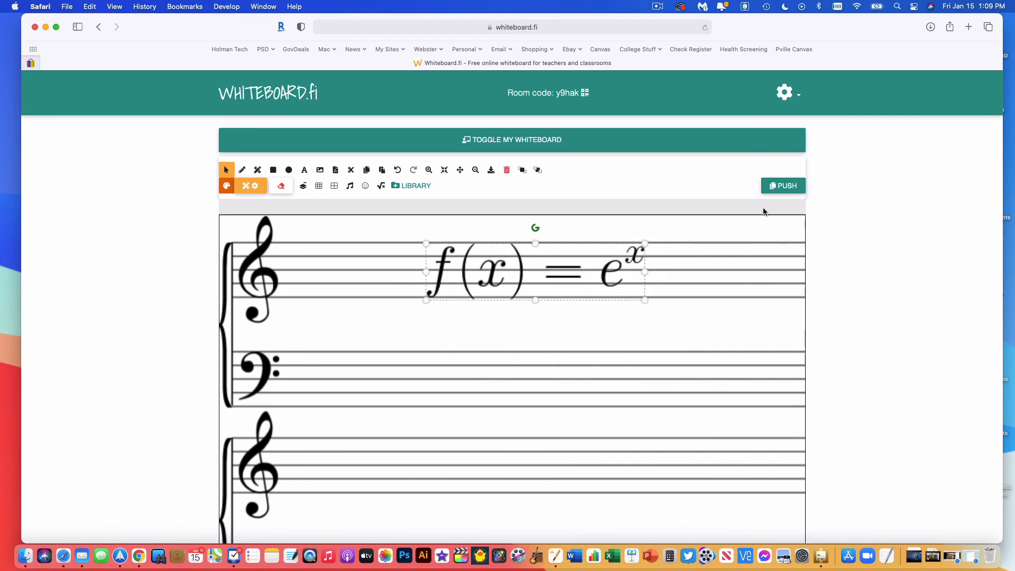
mouse_move(433, 401)
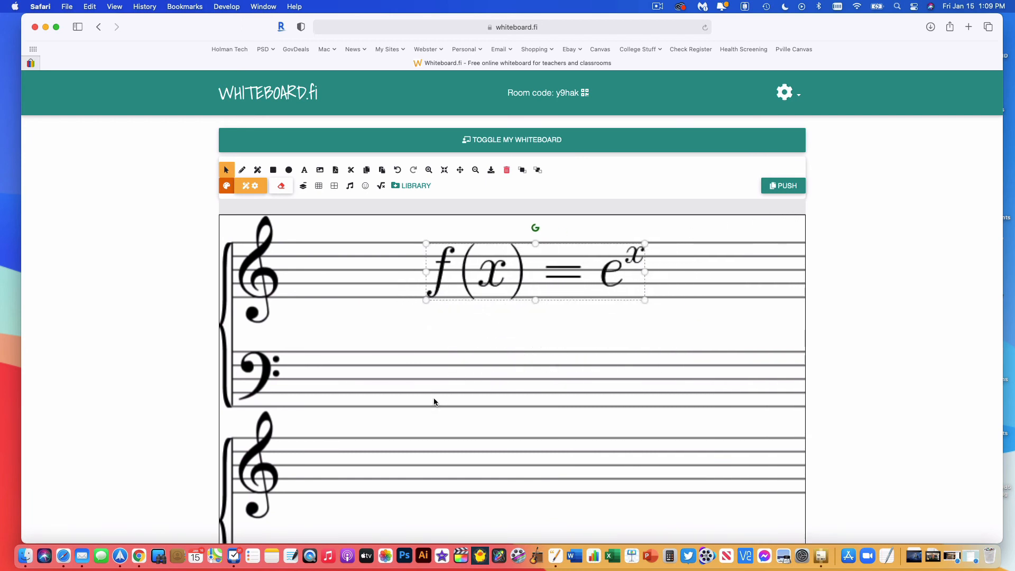
- Scroll through the boards and bring up the room settings menu
scroll(down, 3)
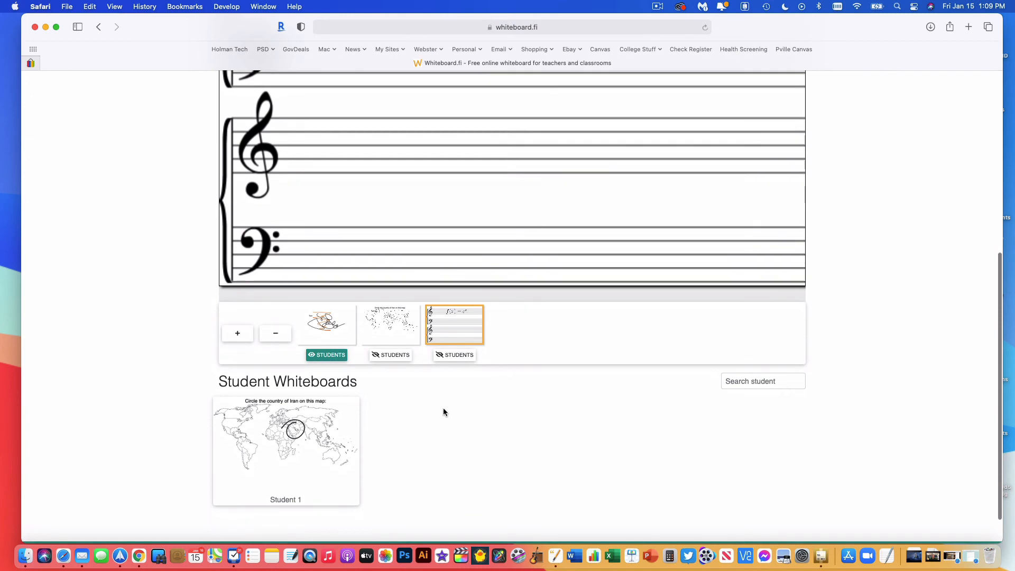
scroll(up, 3)
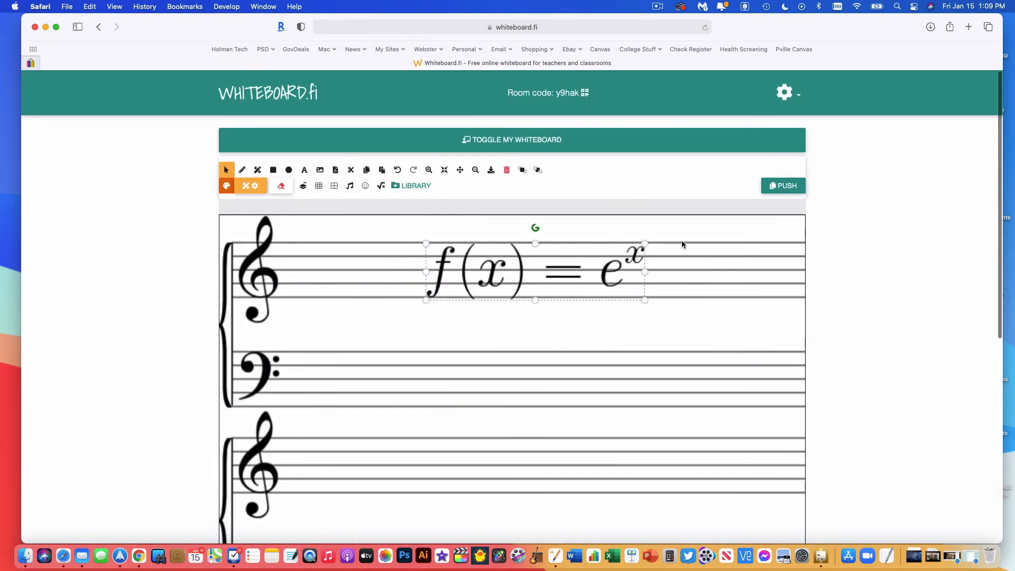
click(784, 92)
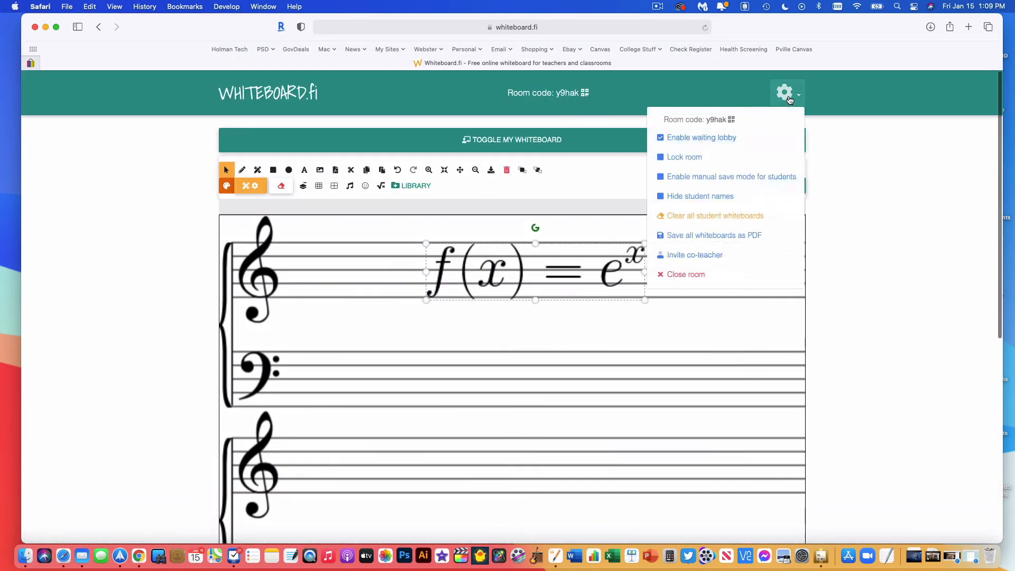
mouse_move(712, 137)
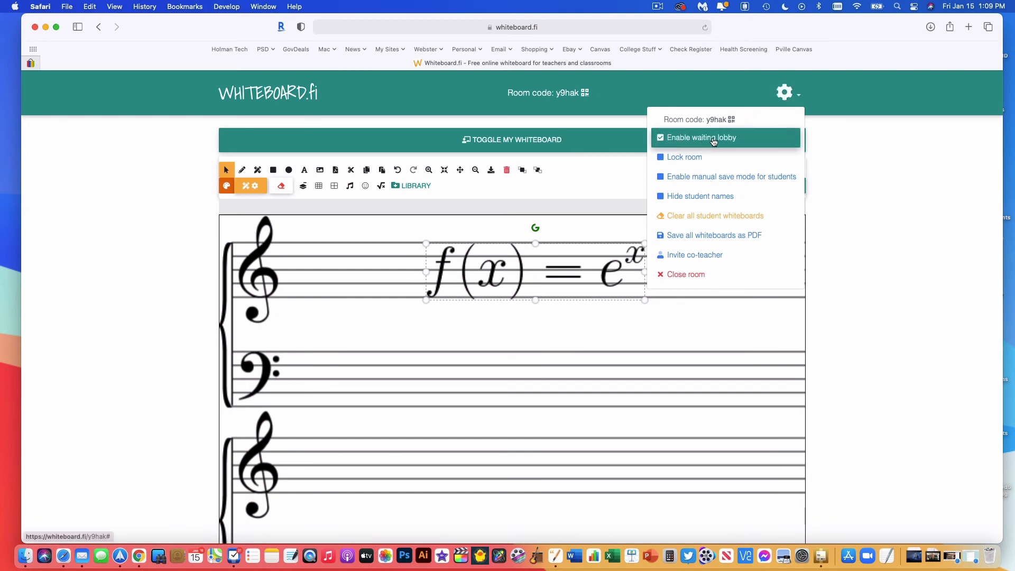
mouse_move(702, 141)
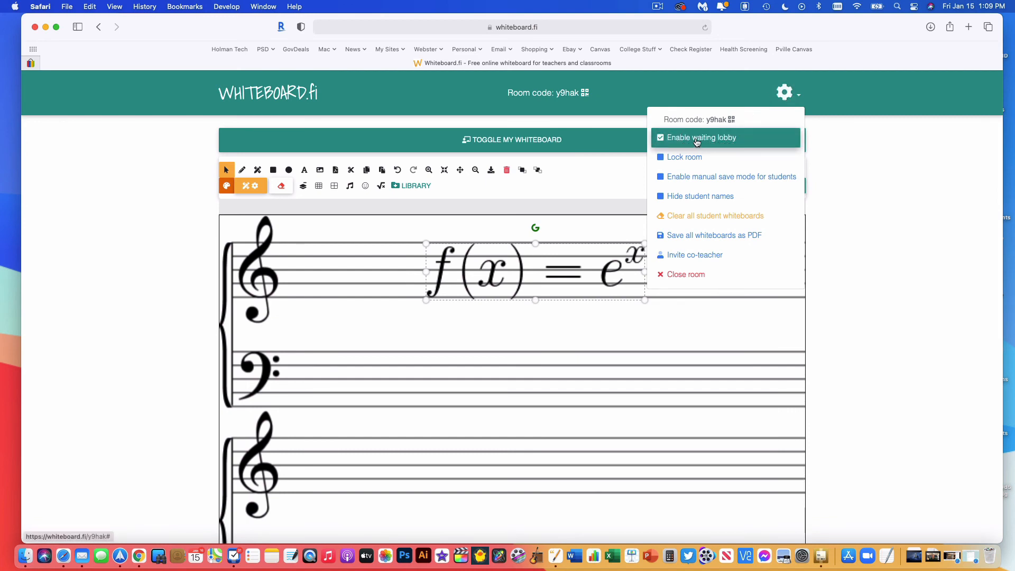
mouse_move(704, 150)
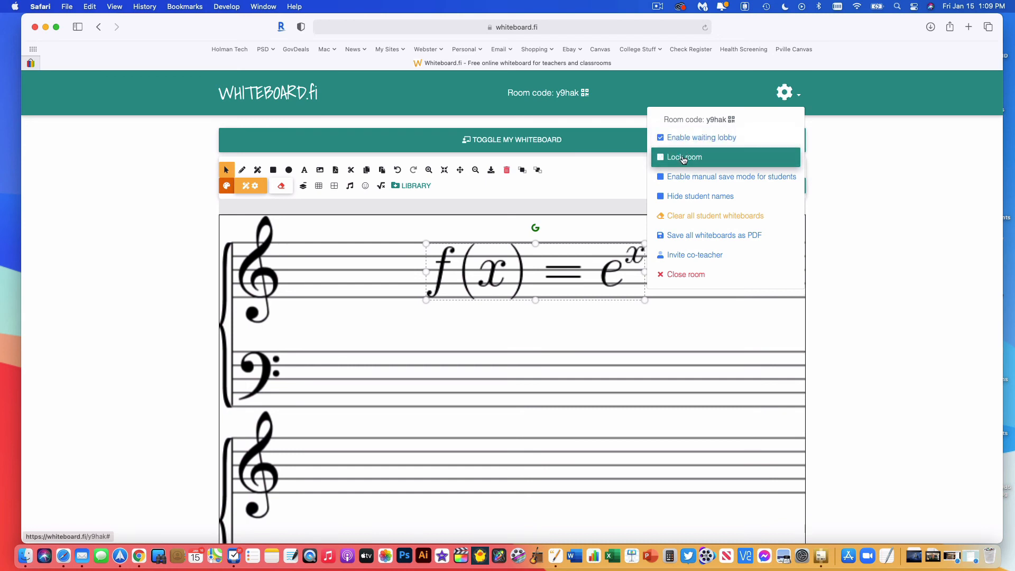
mouse_move(683, 186)
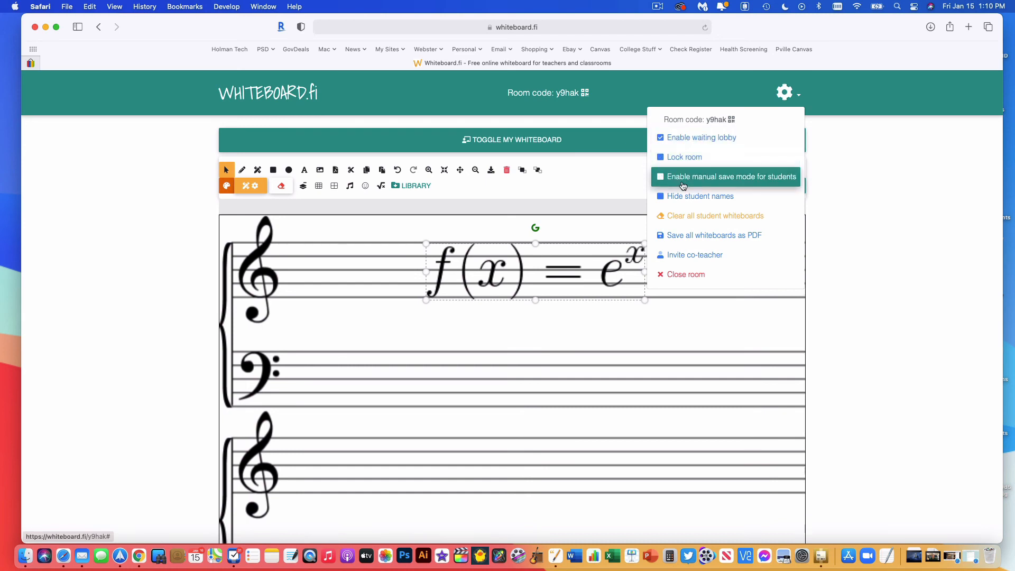
mouse_move(717, 179)
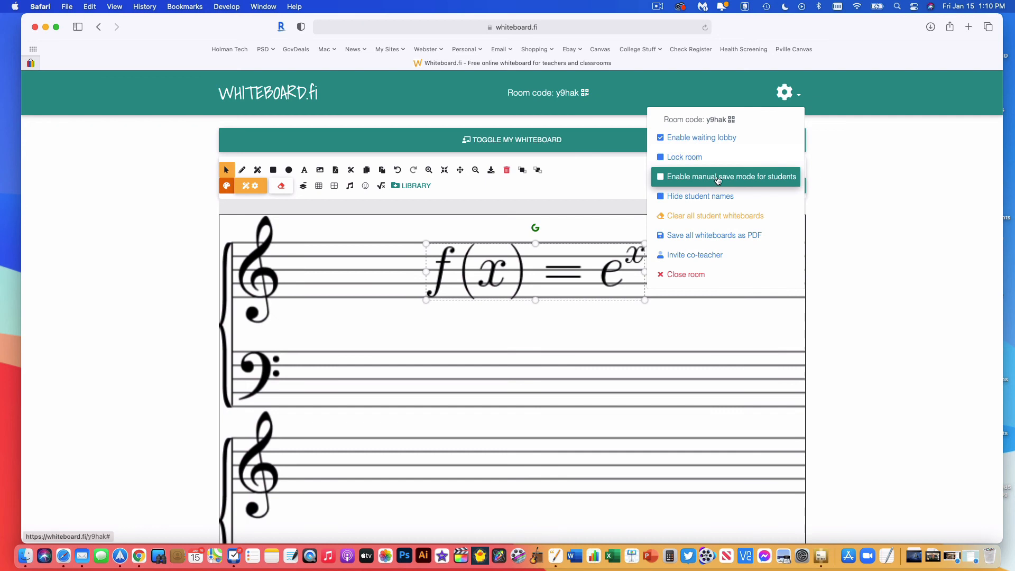
mouse_move(718, 179)
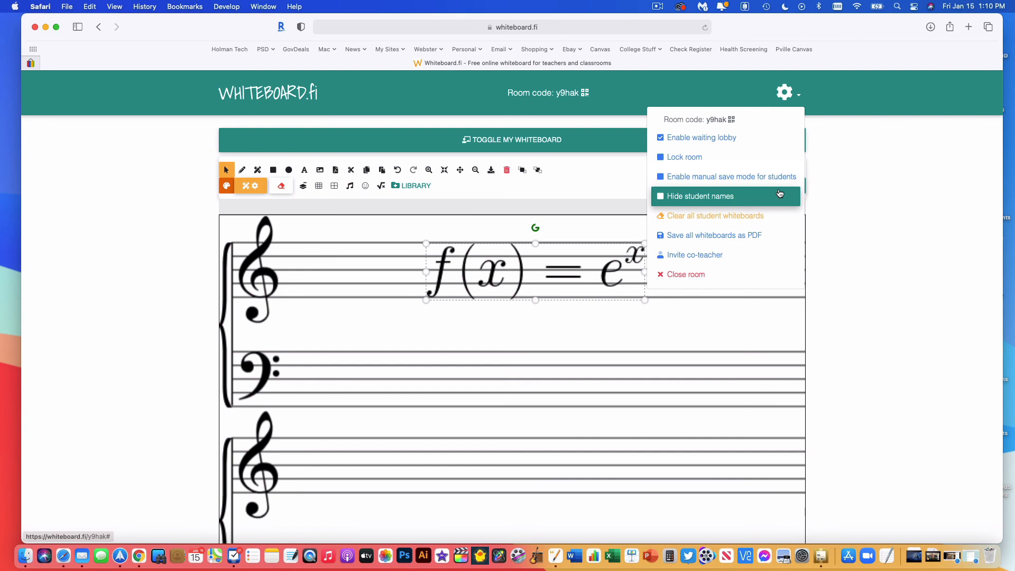
mouse_move(743, 203)
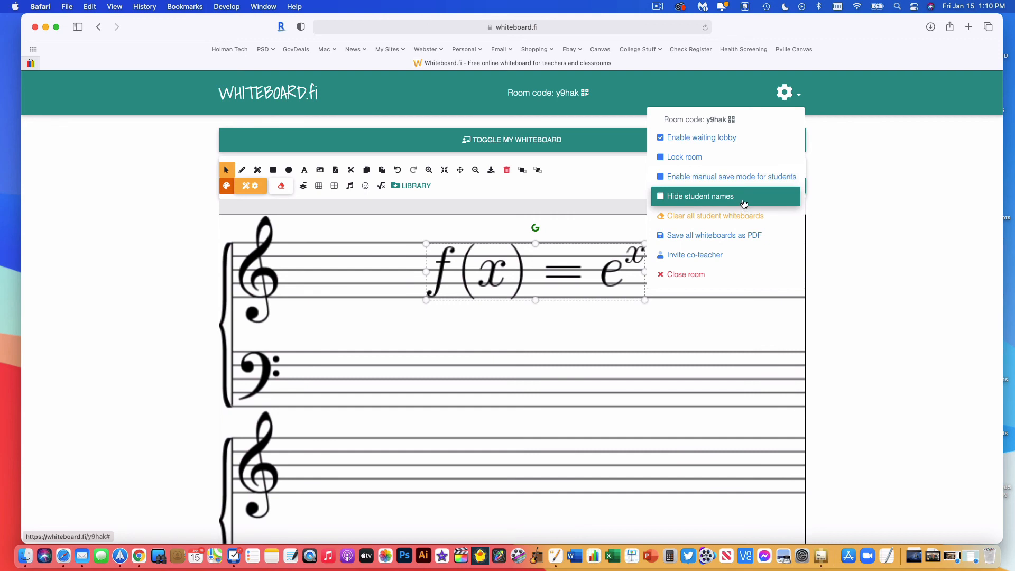
mouse_move(709, 216)
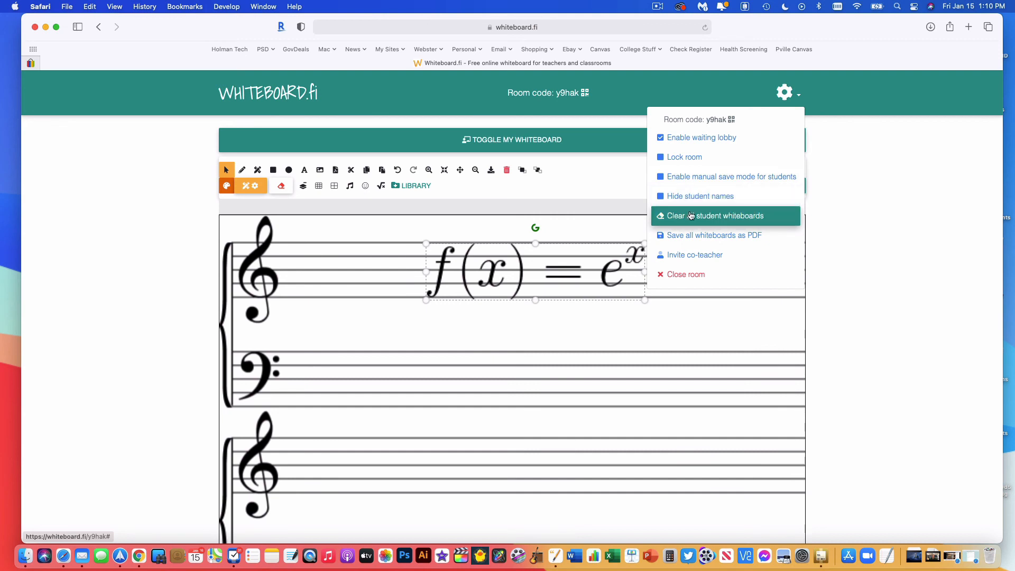
mouse_move(733, 218)
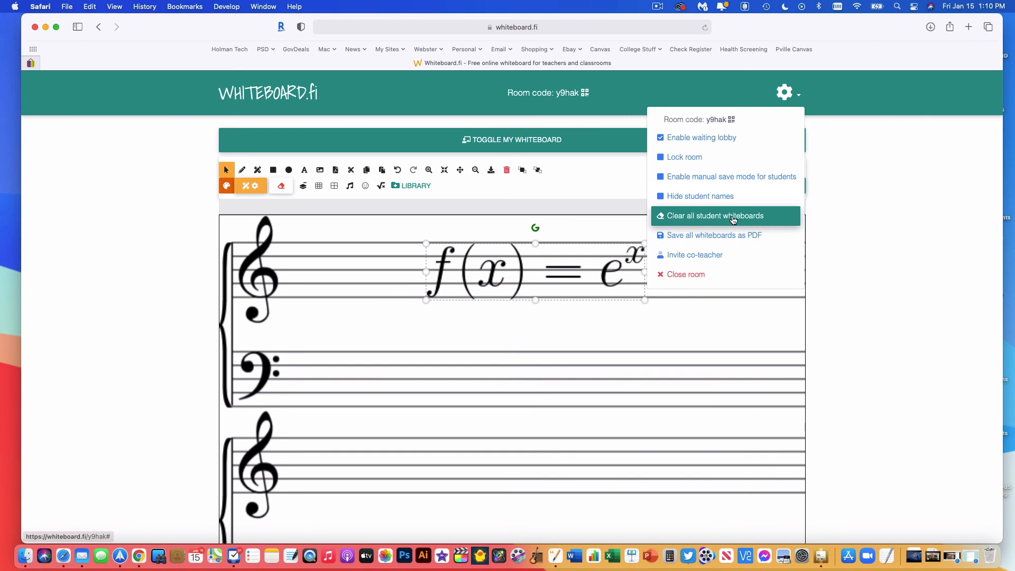
mouse_move(709, 234)
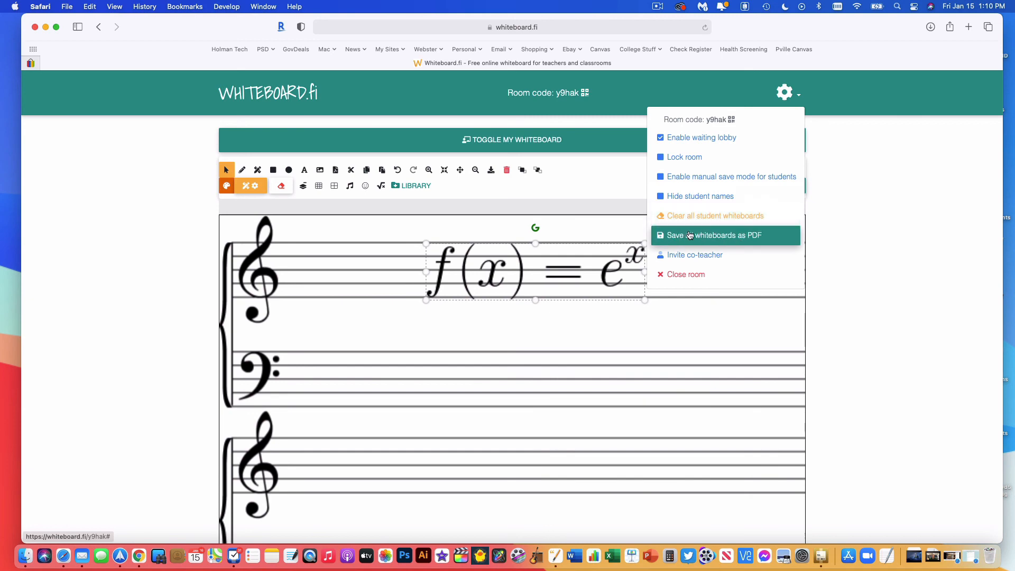
- Choose 'Save all whiteboards as PDF' from the room settings menu
click(714, 234)
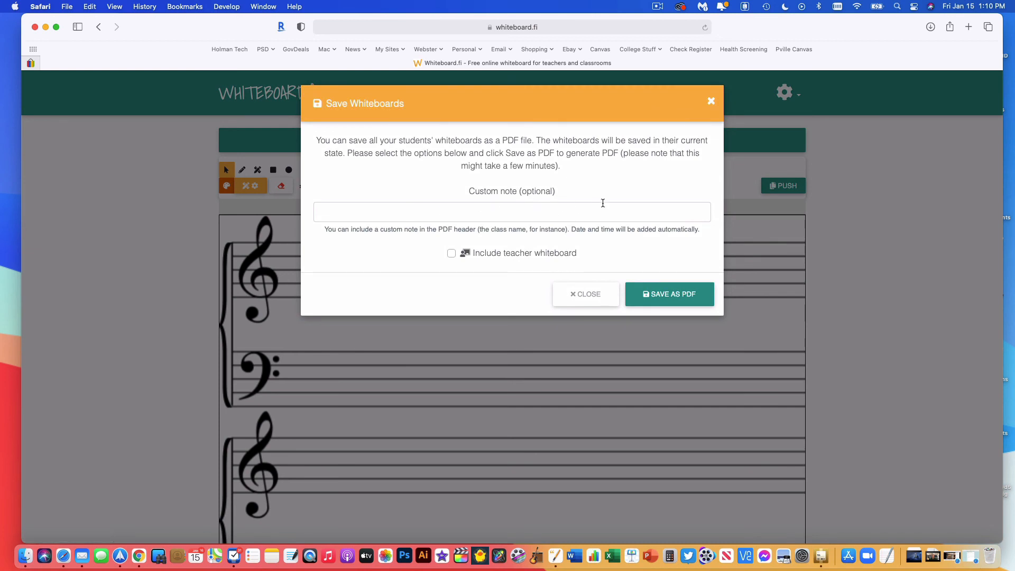
- Tick 'Include teacher whiteboard' and generate the PDF of all whiteboards
click(451, 252)
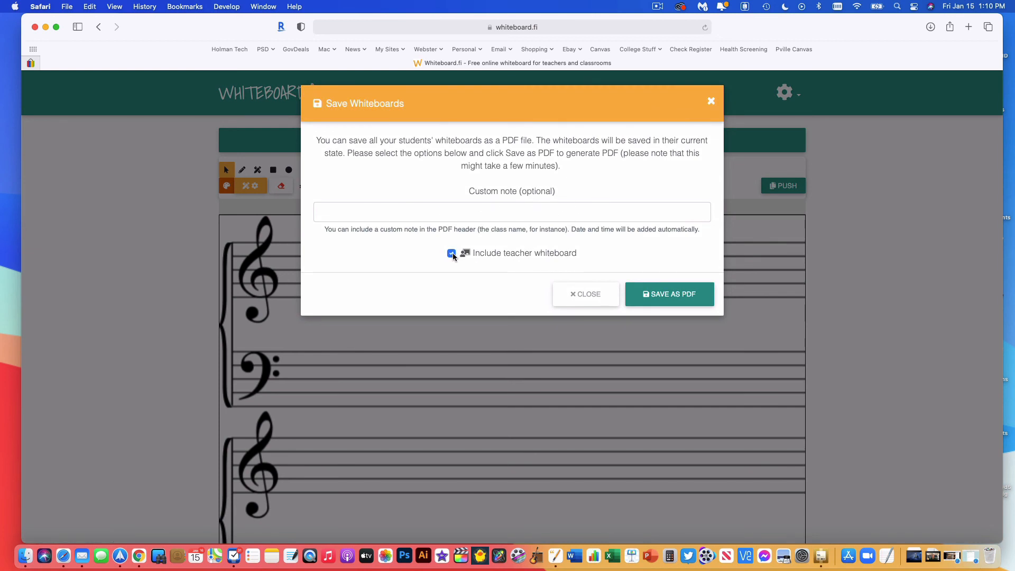
click(451, 252)
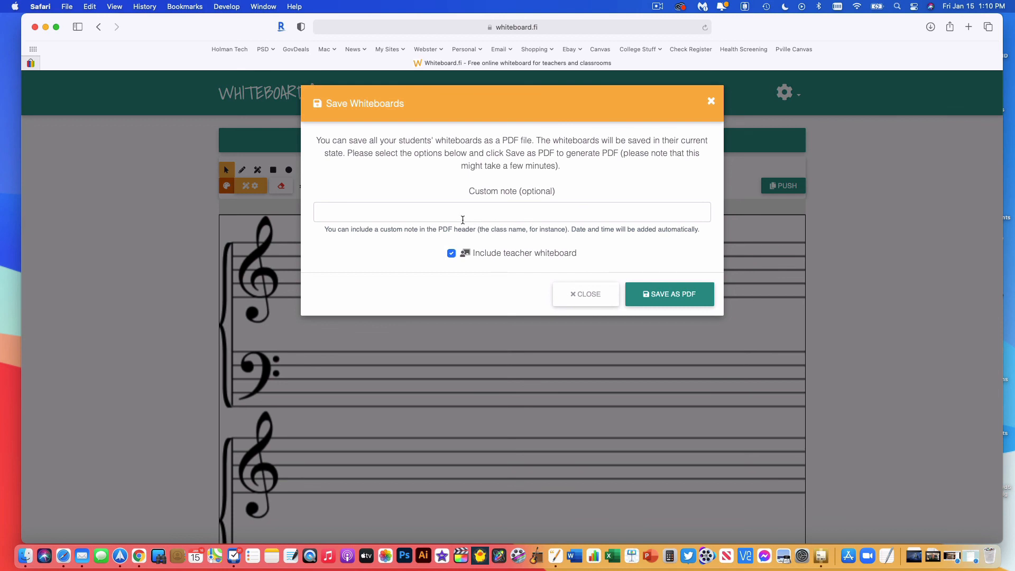
mouse_move(696, 219)
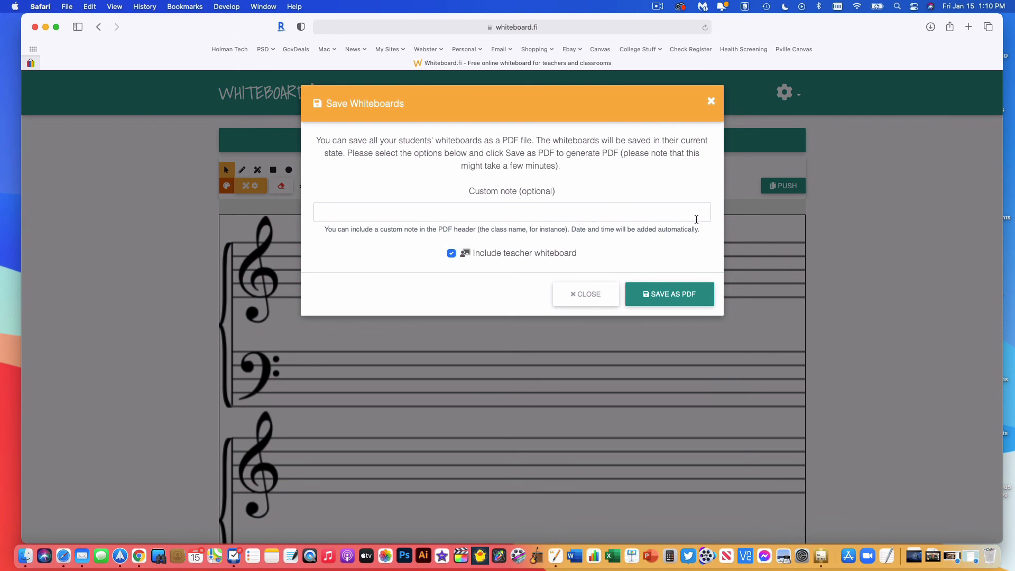
click(669, 294)
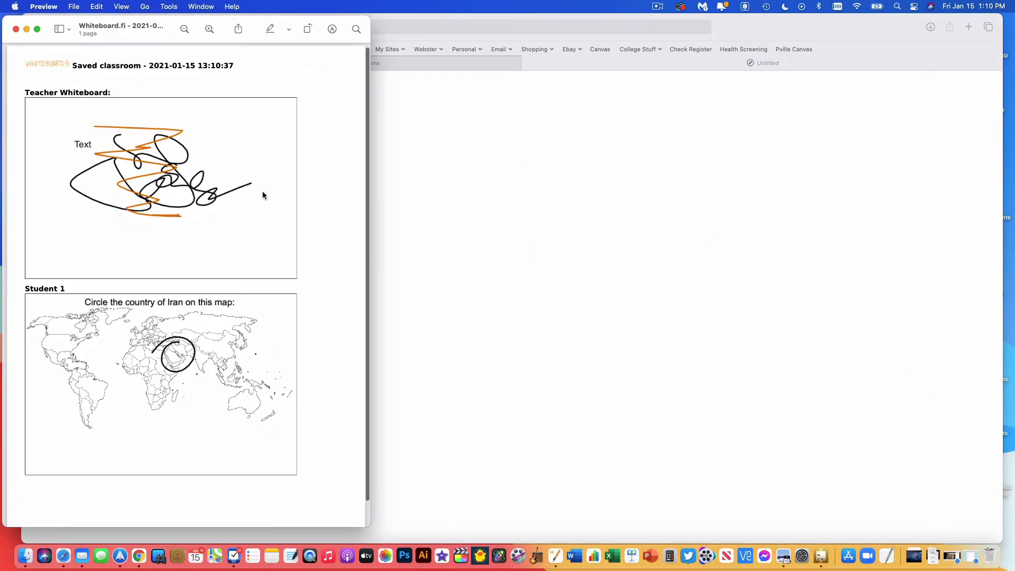
mouse_move(63, 152)
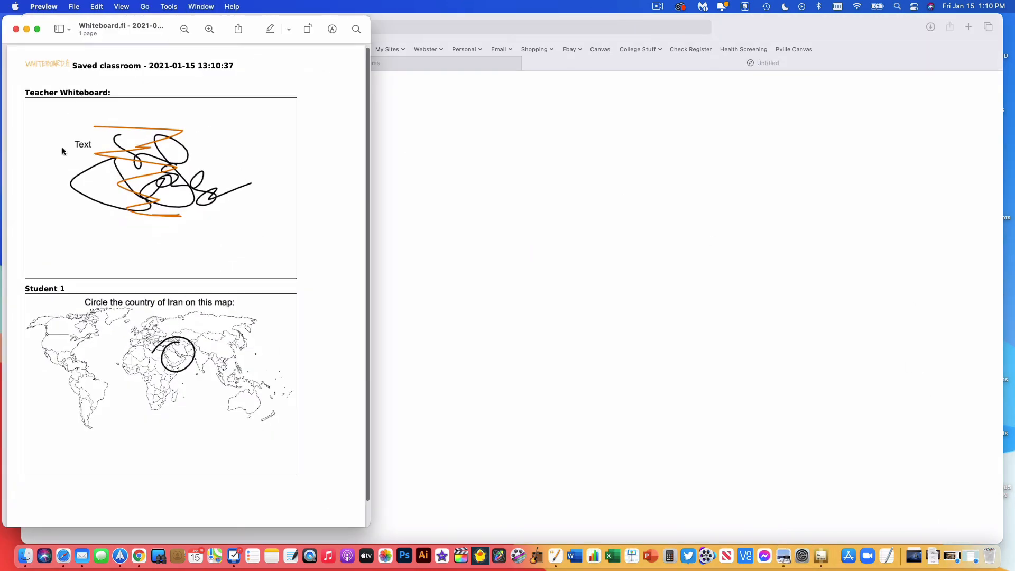
- Scroll through the classroom PDF in Preview, then close it
scroll(up, 3)
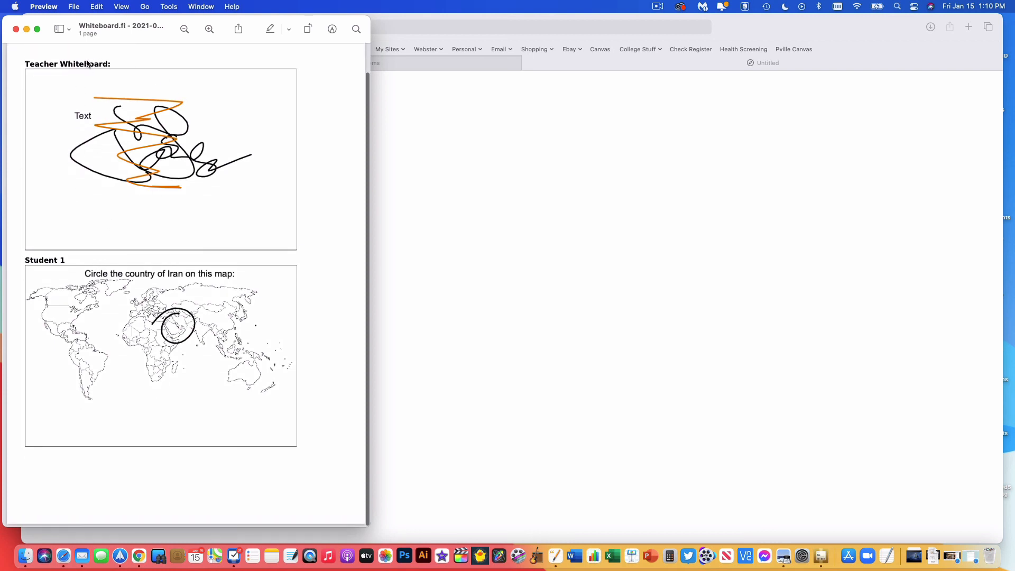
mouse_move(162, 413)
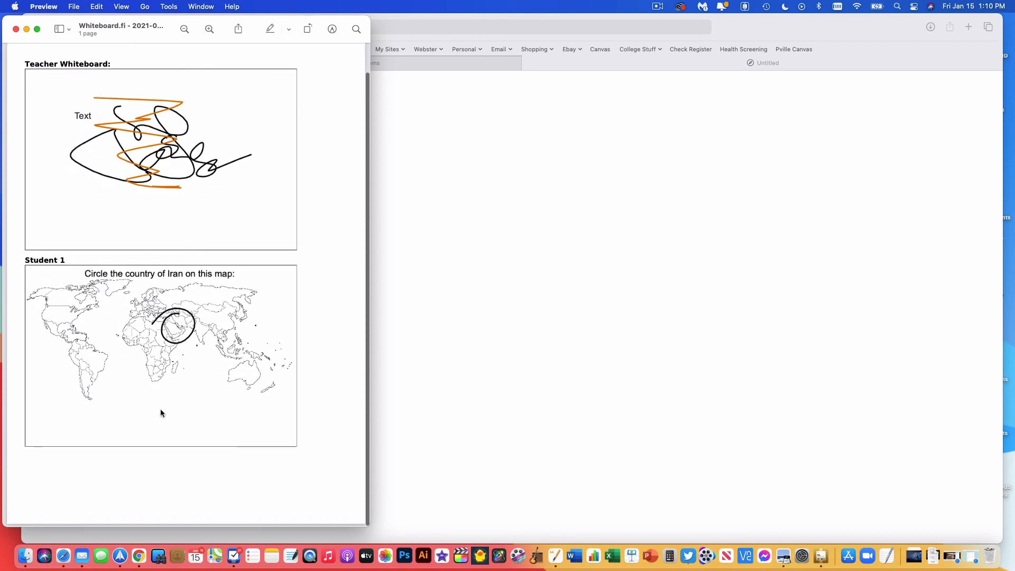
mouse_move(47, 271)
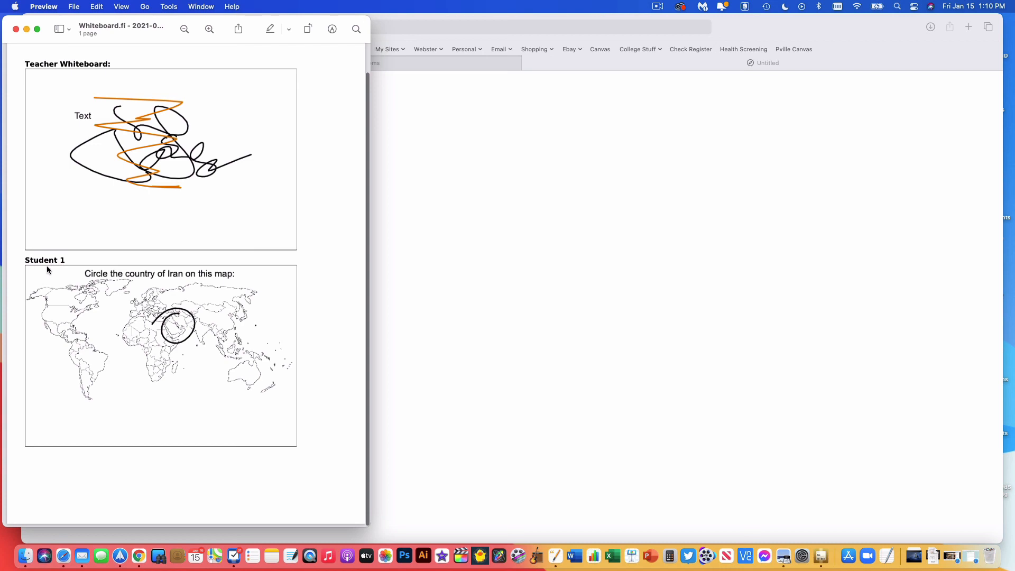
mouse_move(263, 296)
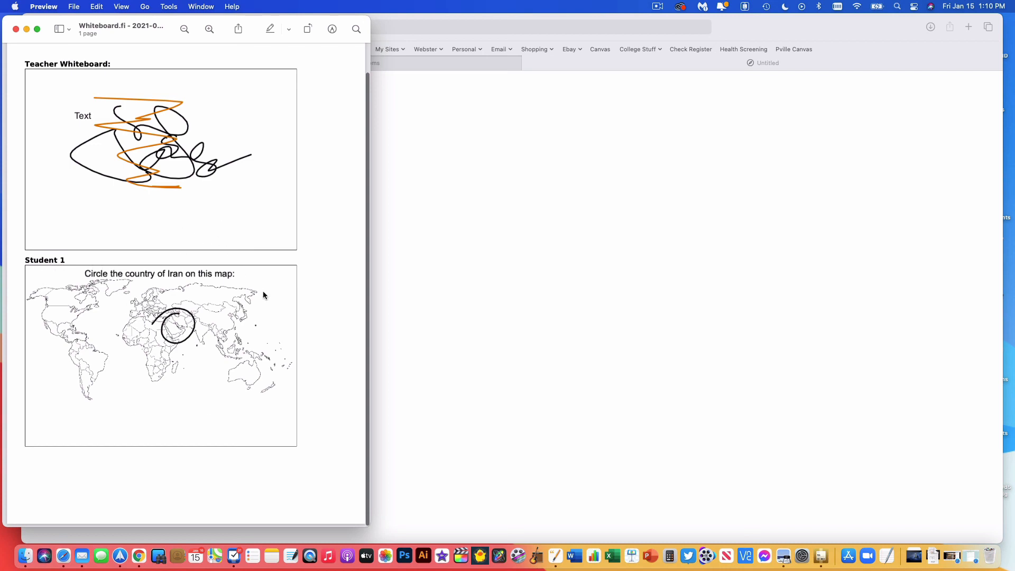
mouse_move(16, 29)
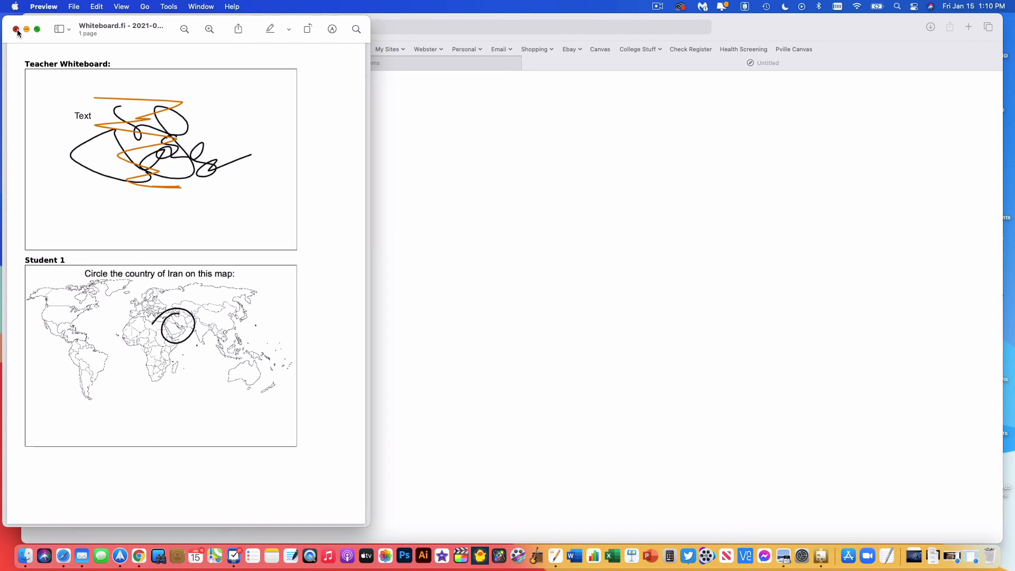
click(17, 29)
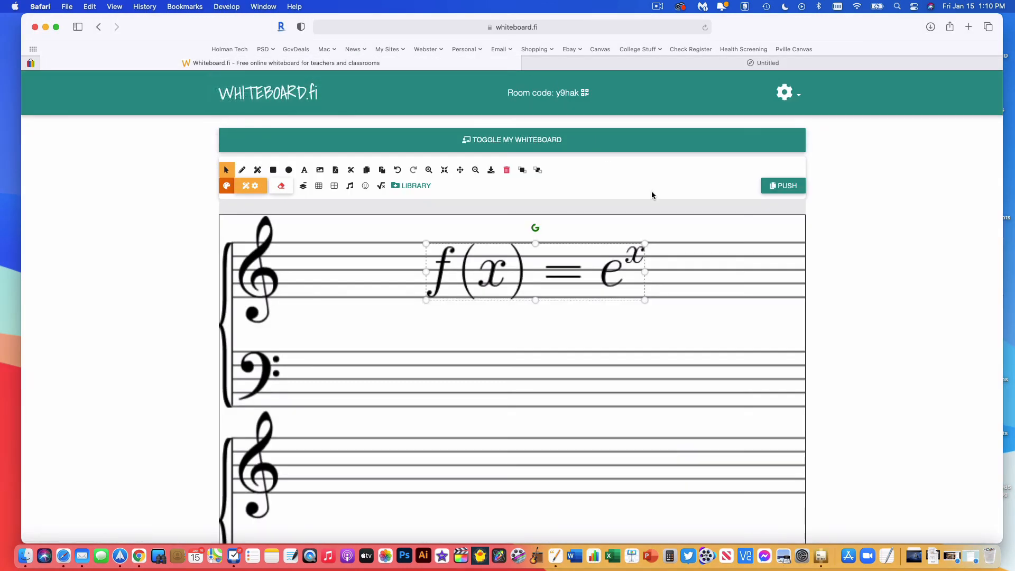
- Bring up the room settings menu listing the 'Close room' option
click(784, 92)
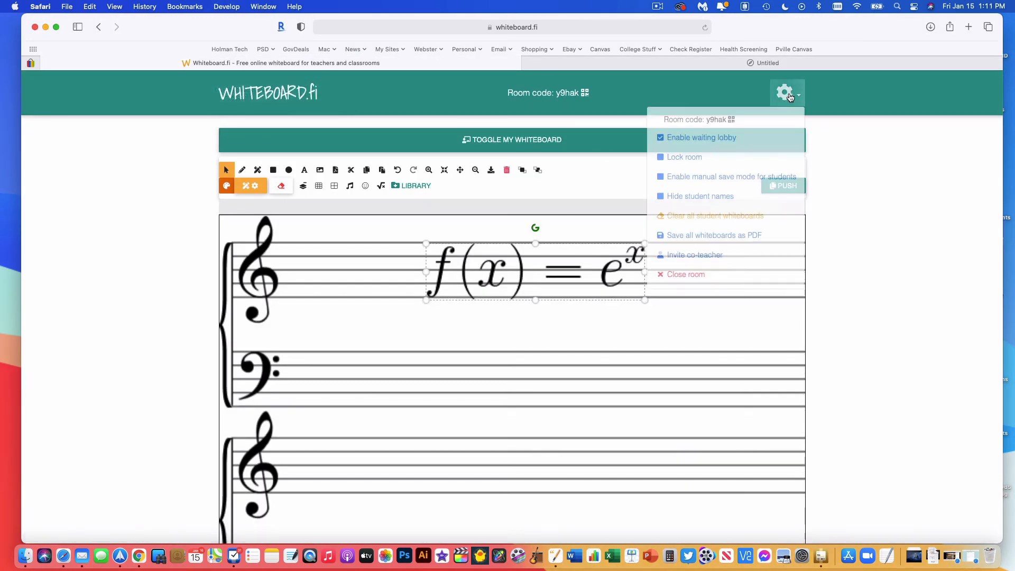
mouse_move(694, 255)
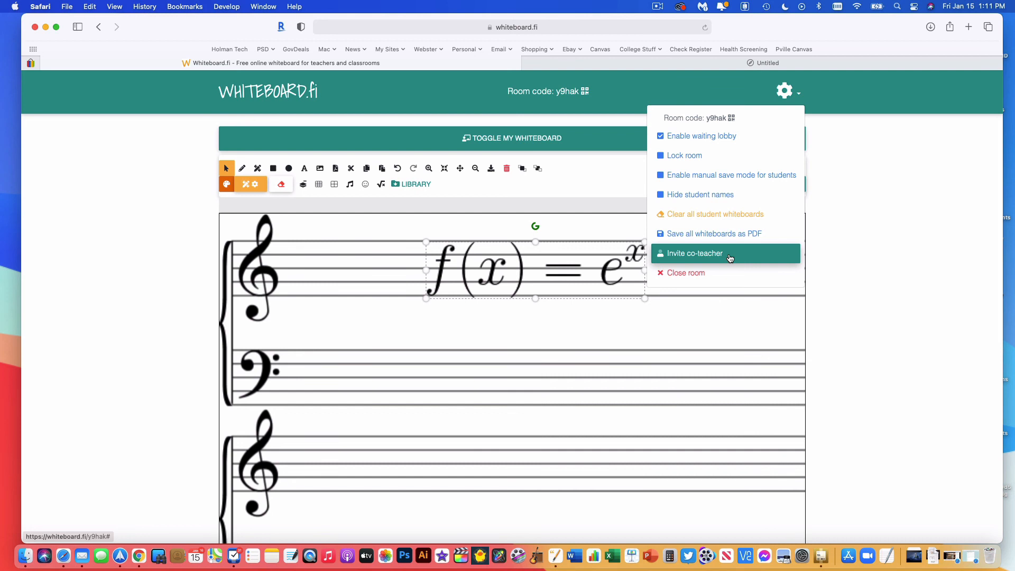
mouse_move(715, 273)
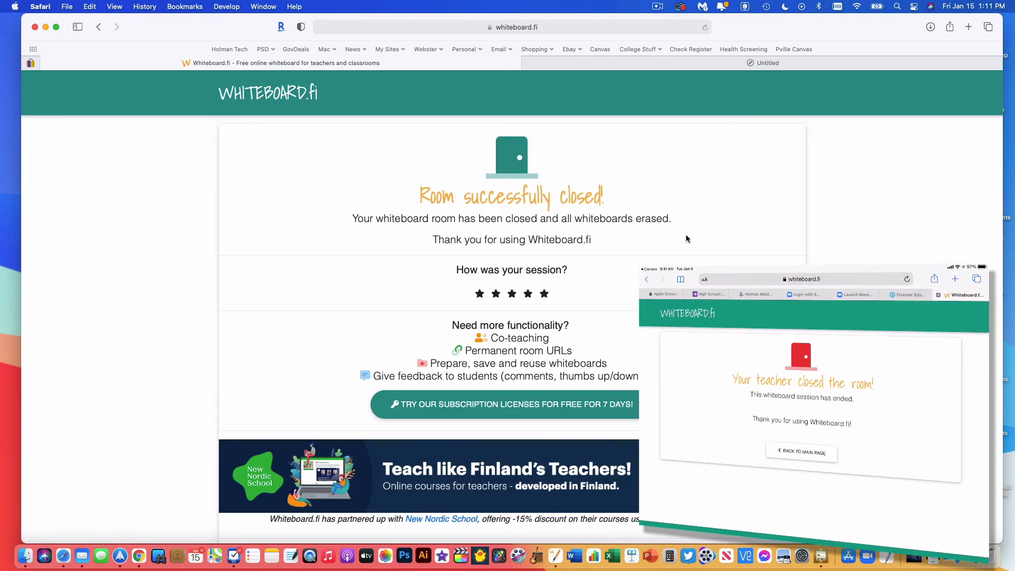
- Leave the 'Room successfully closed' page for the Whiteboard.fi home page via 'Back to main page'
scroll(down, 3)
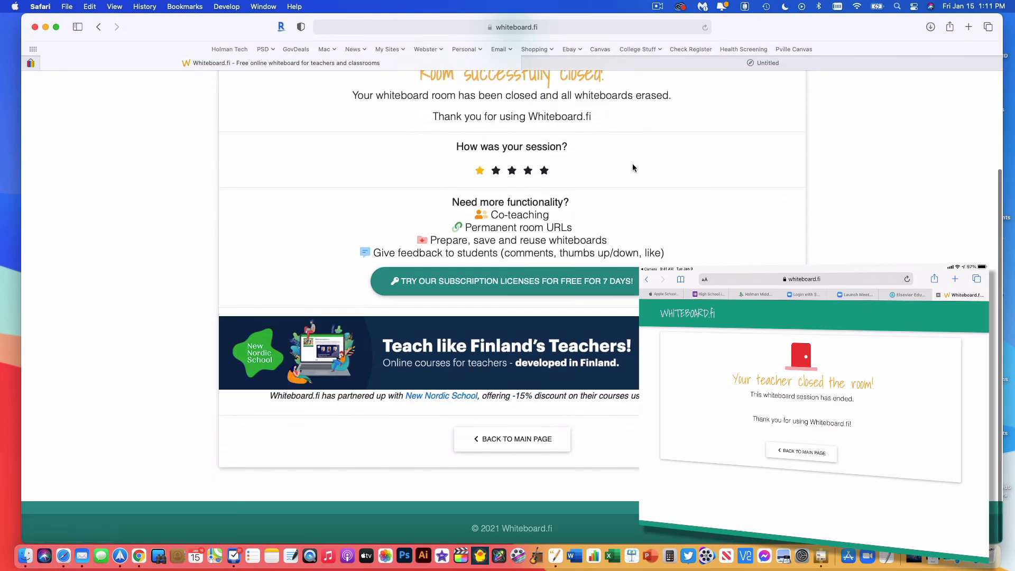
click(512, 438)
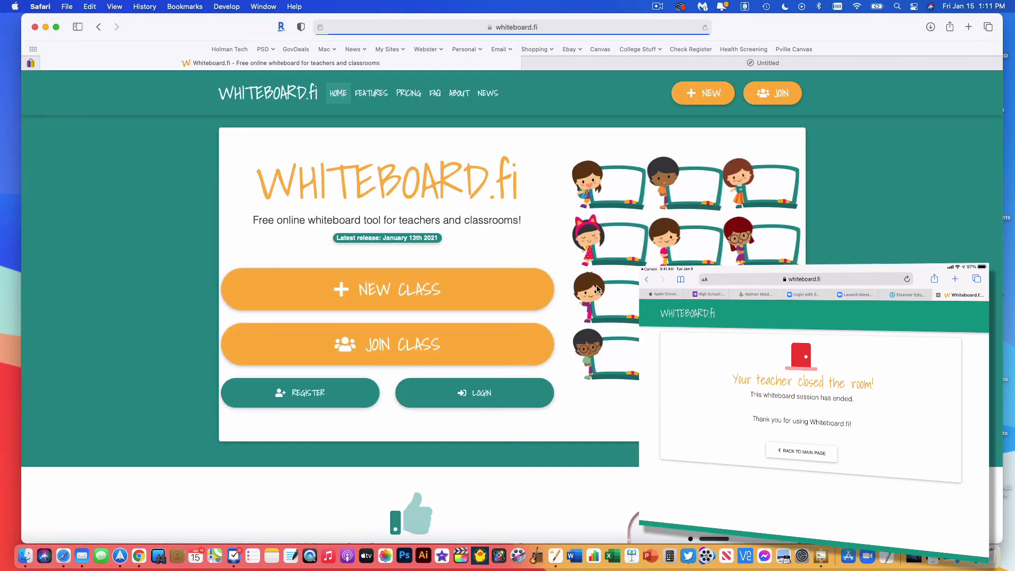
mouse_move(444, 297)
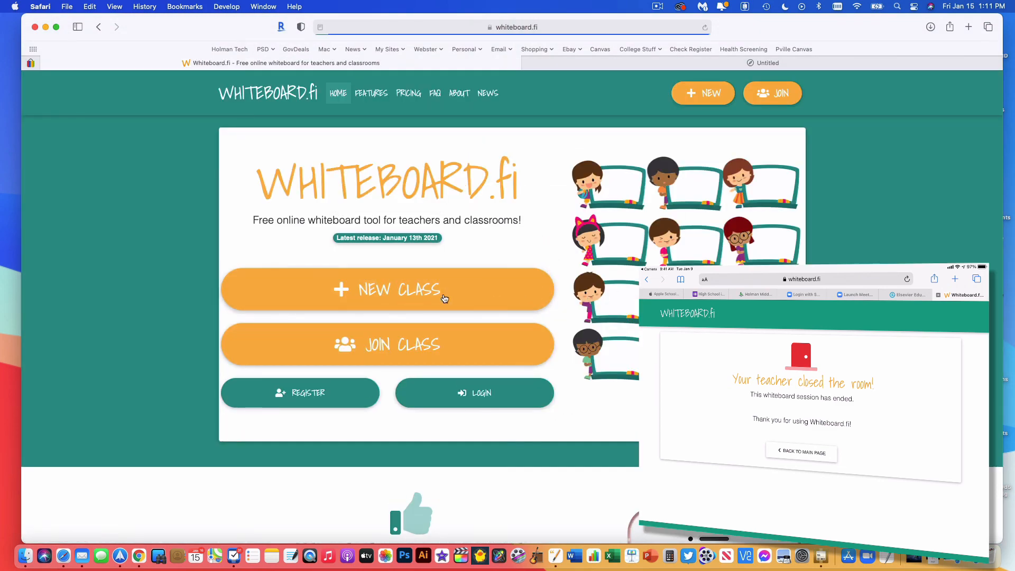
mouse_move(602, 121)
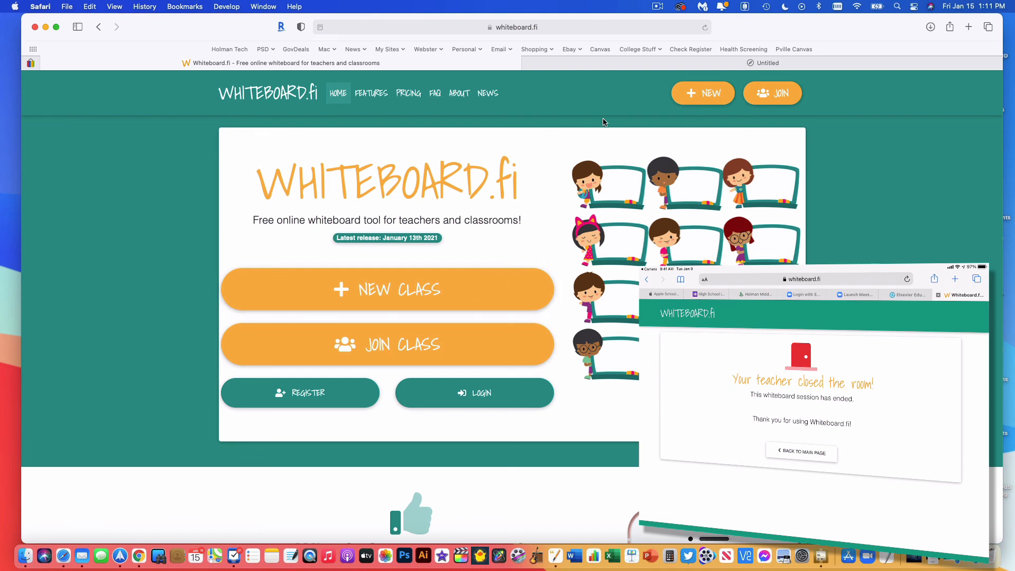
mouse_move(609, 98)
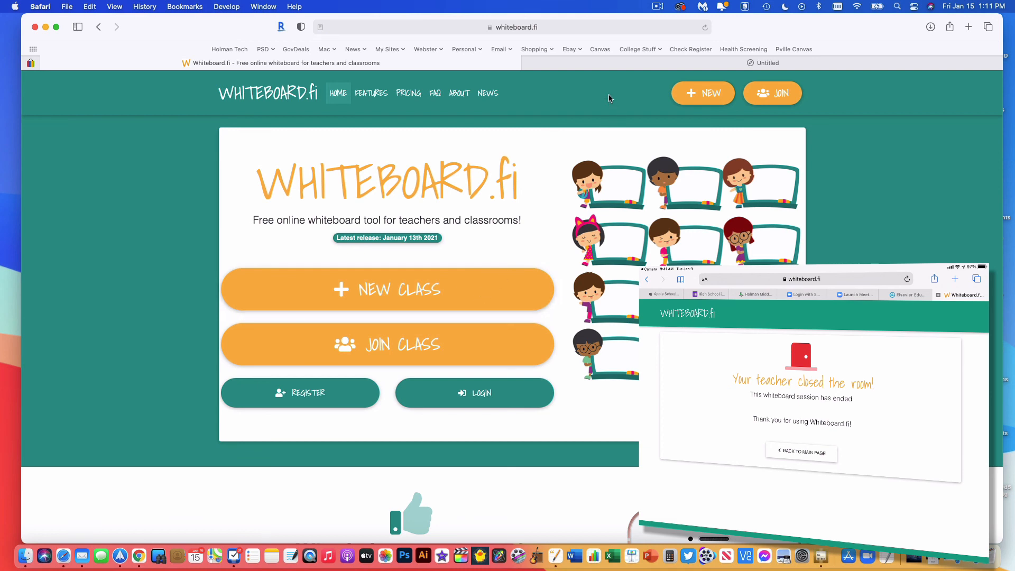